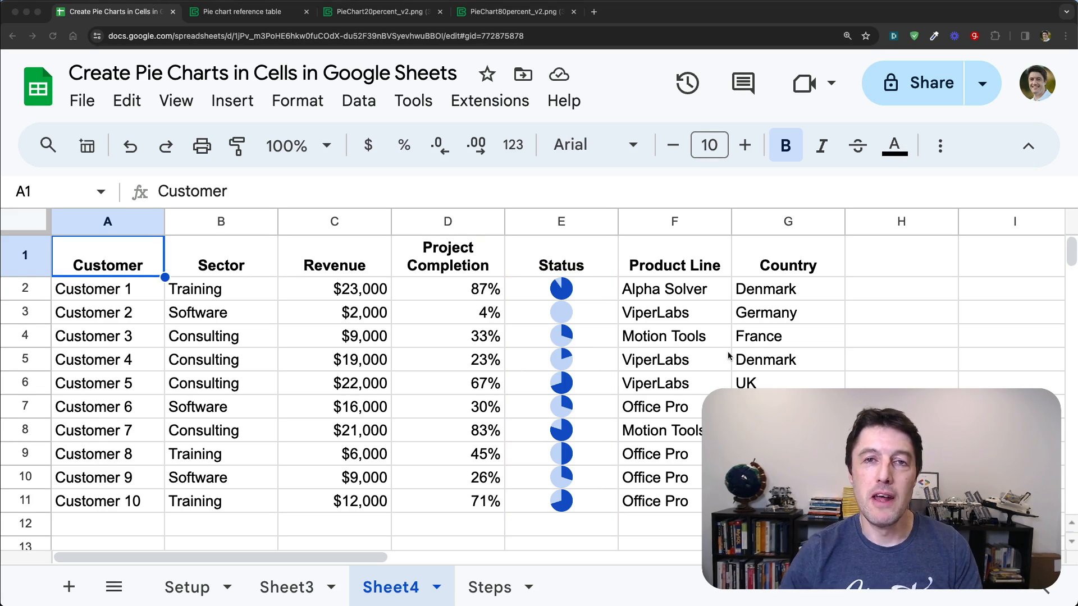
{"action": "mouse_move", "coordinate": [913, 334]}
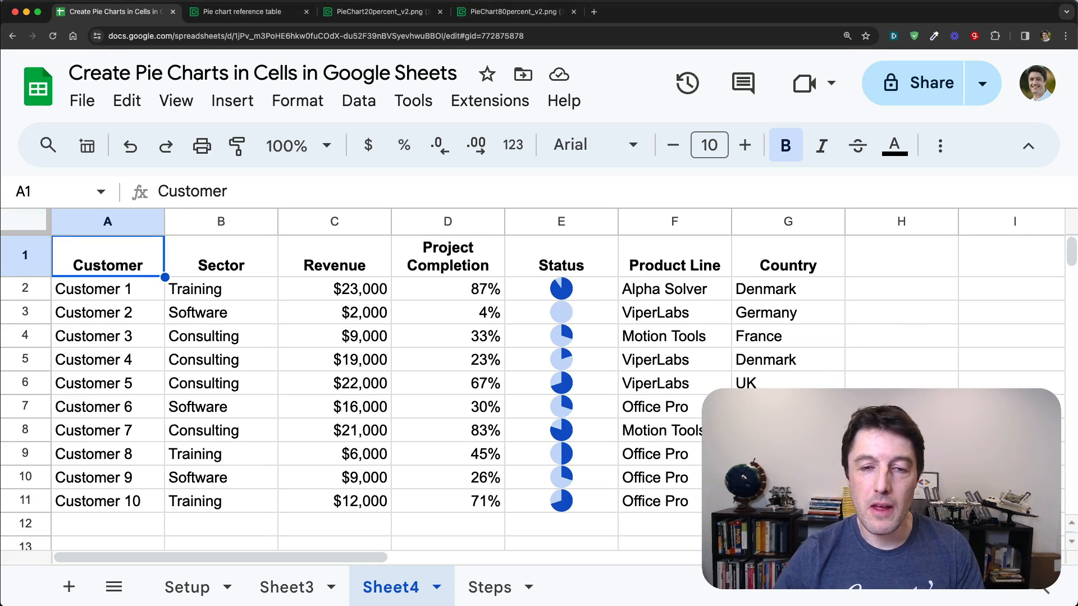
Inspect the Status column's pie cells, their SPARKPIE formula, and the 87%, 4% and 67% pies
{"action": "left_click", "coordinate": [560, 289]}
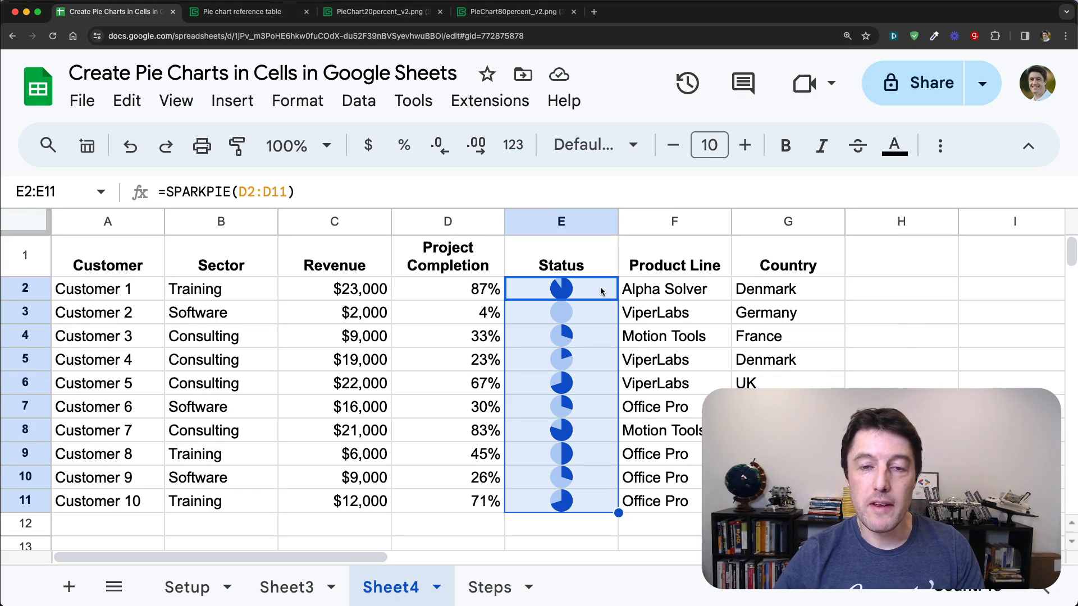
{"action": "double_click", "coordinate": [560, 289]}
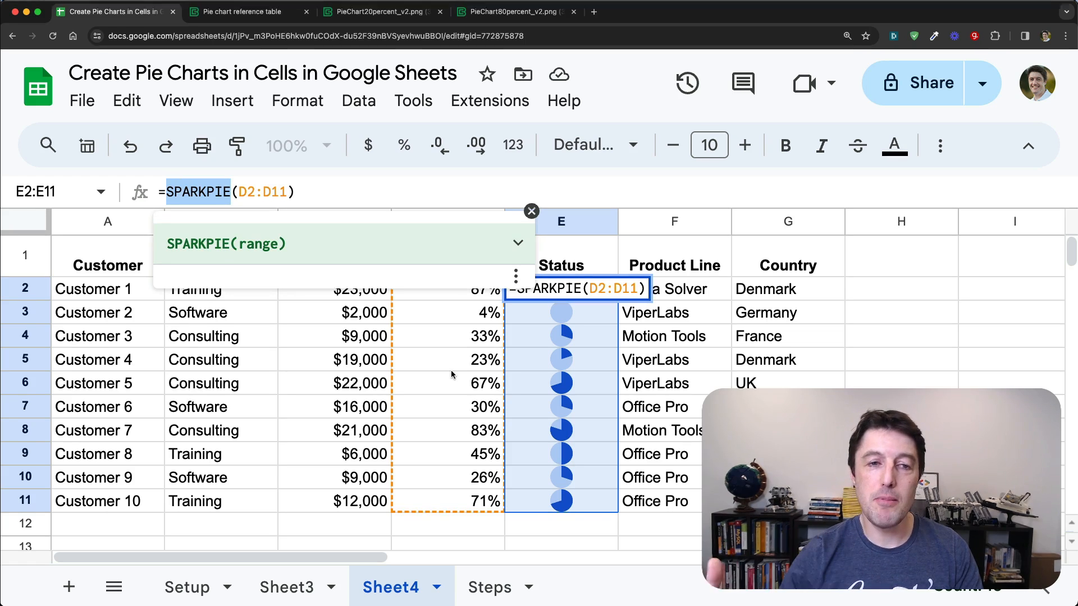
{"action": "mouse_move", "coordinate": [612, 306]}
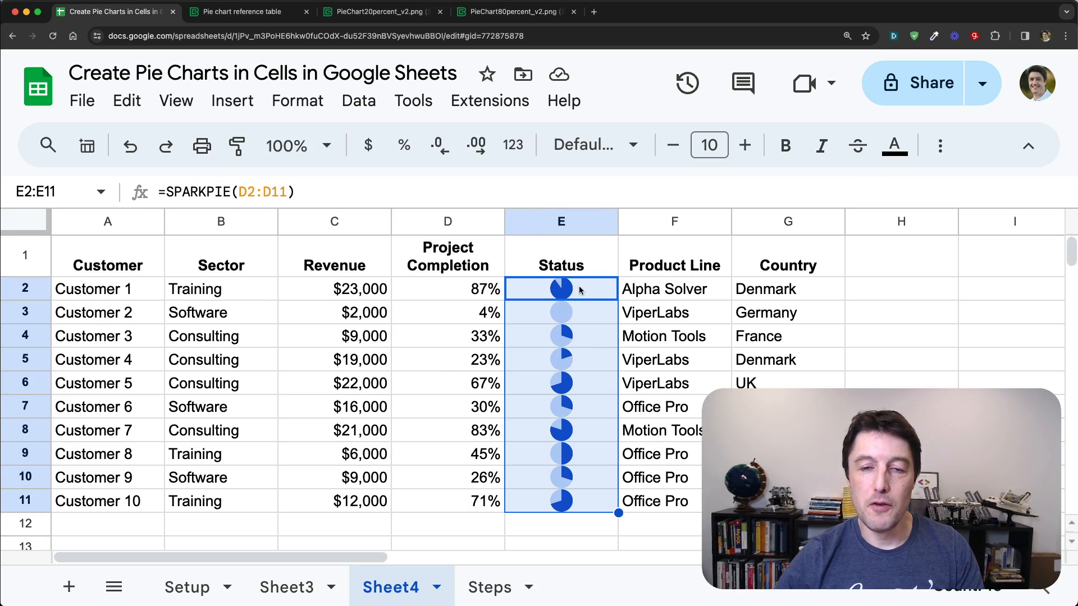
{"action": "mouse_move", "coordinate": [627, 529]}
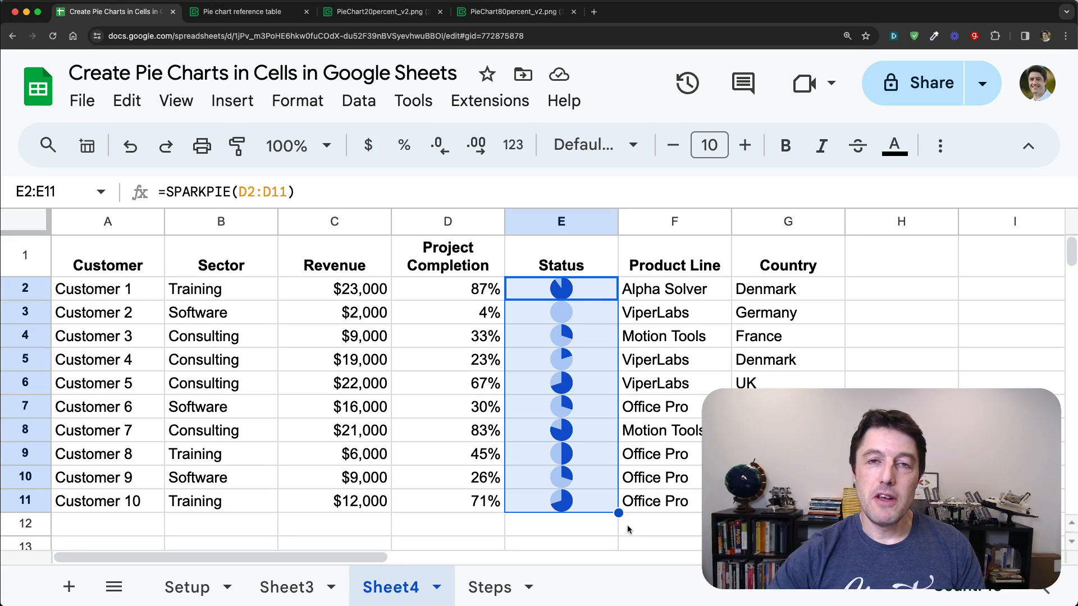
{"action": "mouse_move", "coordinate": [610, 393]}
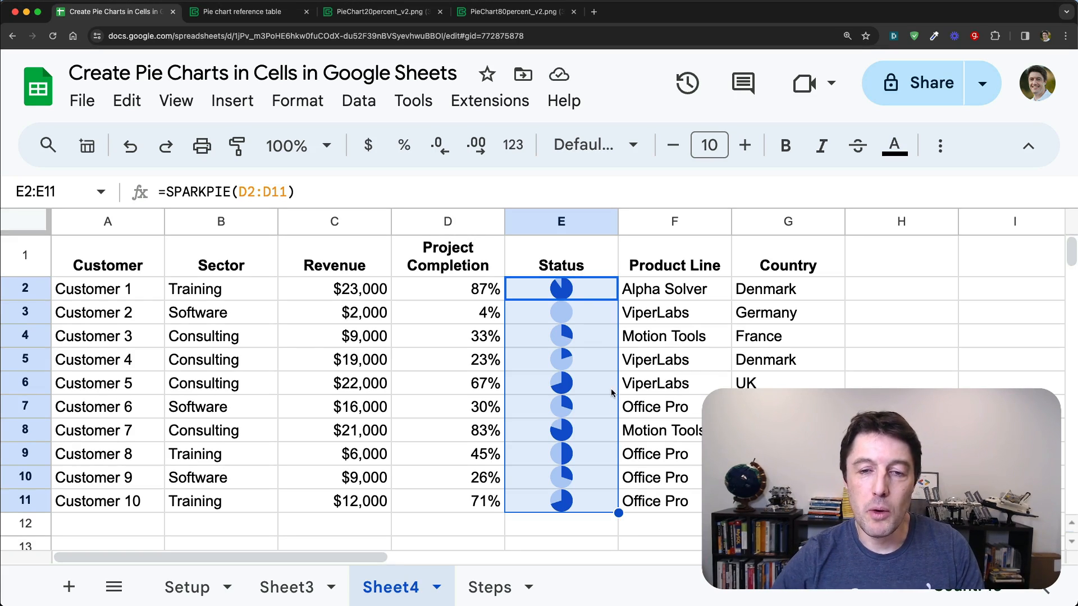
{"action": "left_click", "coordinate": [561, 312]}
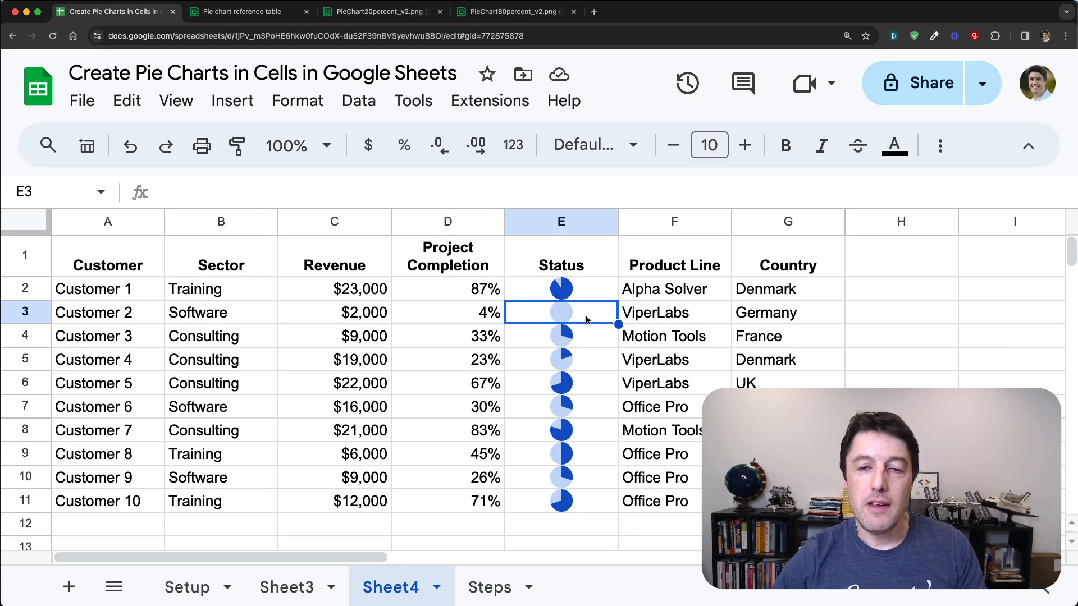
{"action": "left_click", "coordinate": [560, 383]}
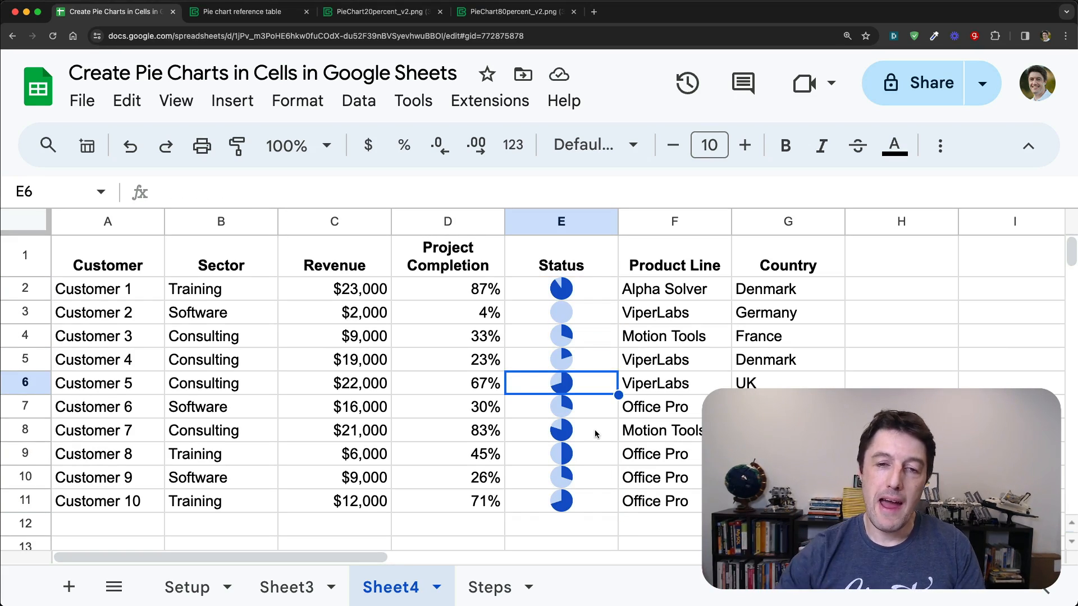
{"action": "mouse_move", "coordinate": [541, 350]}
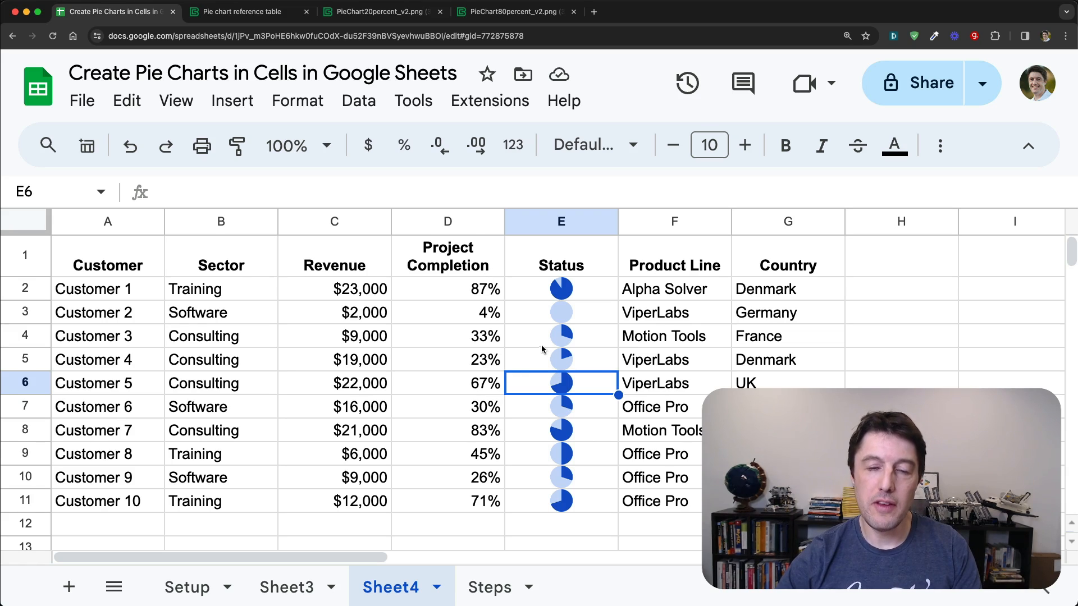
{"action": "left_click", "coordinate": [447, 289]}
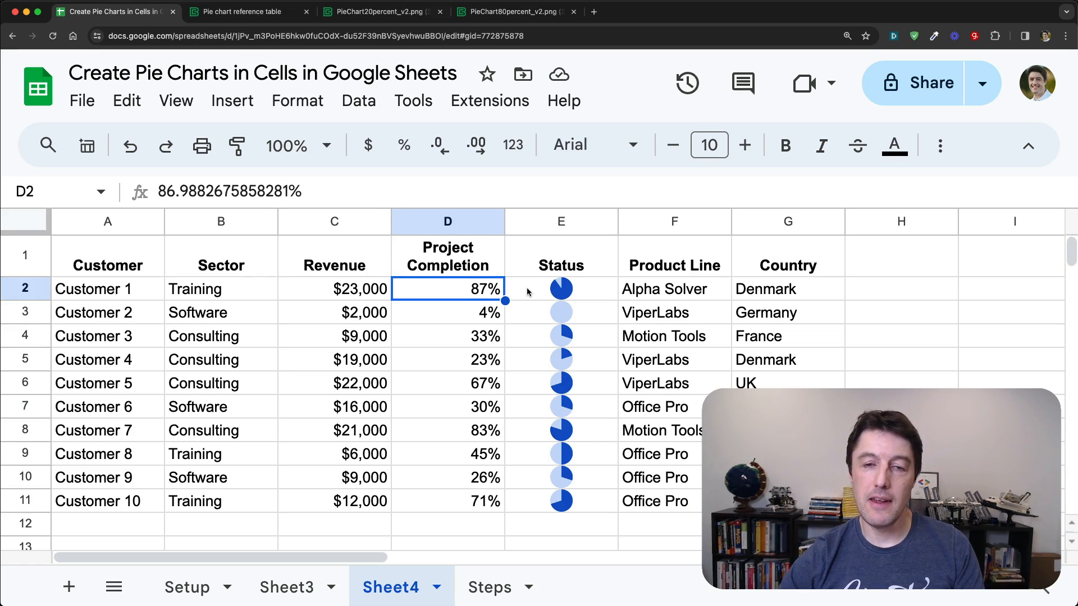
{"action": "left_click", "coordinate": [560, 288]}
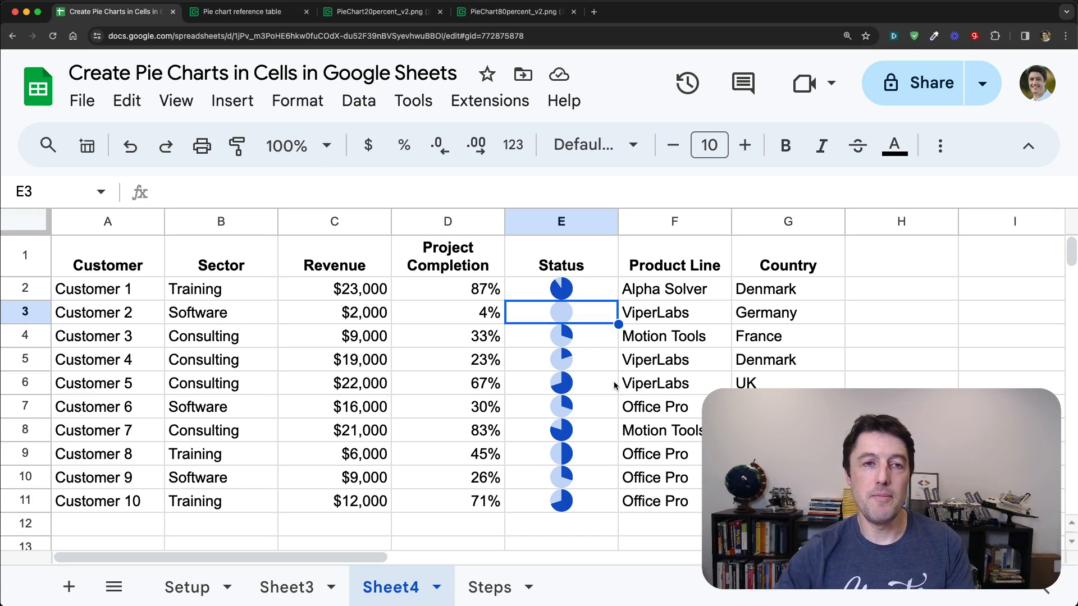
{"action": "mouse_move", "coordinate": [506, 124]}
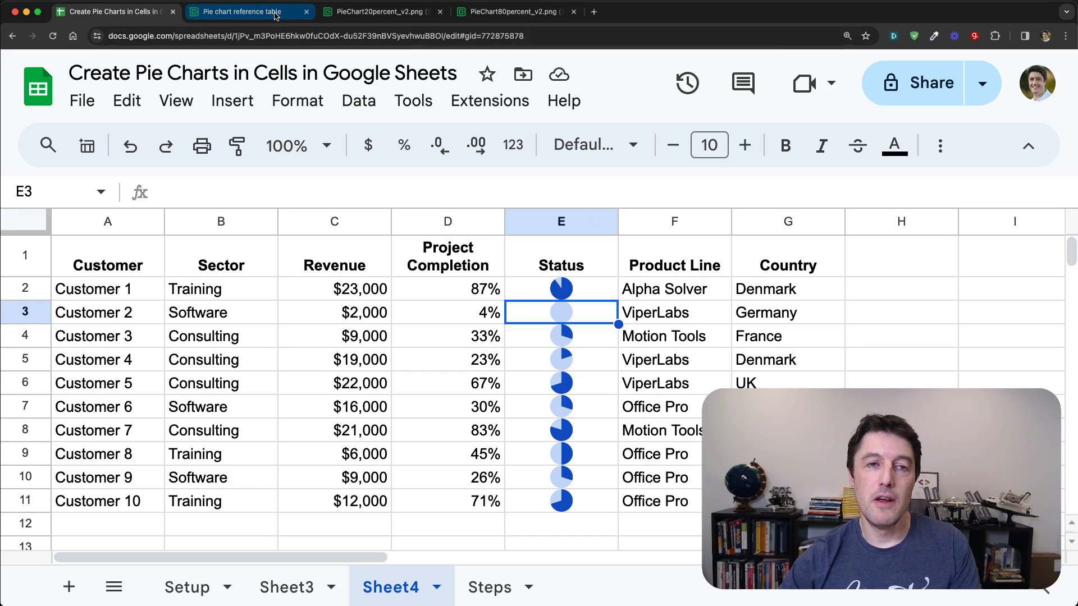
{"action": "mouse_move", "coordinate": [247, 12]}
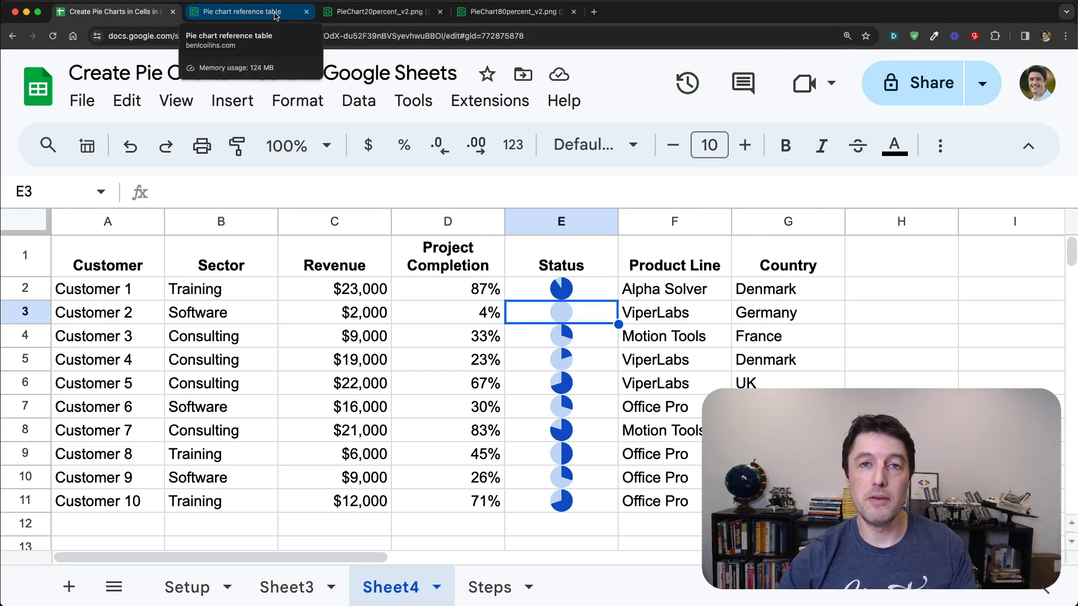
Bring up the pie chart reference table and locate the 10% pie image address
{"action": "left_click", "coordinate": [241, 12]}
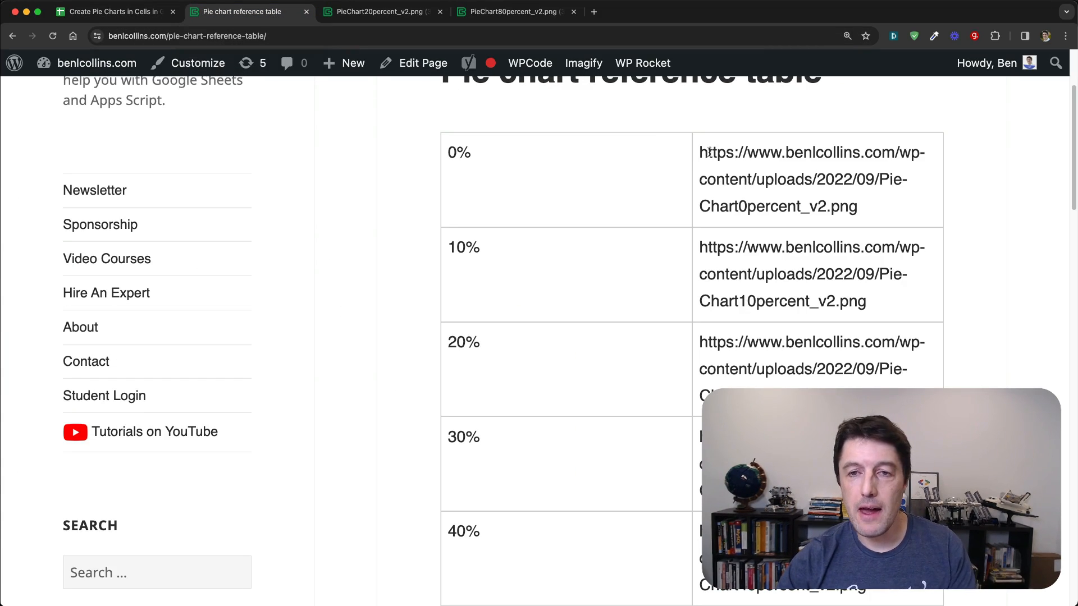
{"action": "scroll", "scroll_direction": "up", "scroll_amount": 3}
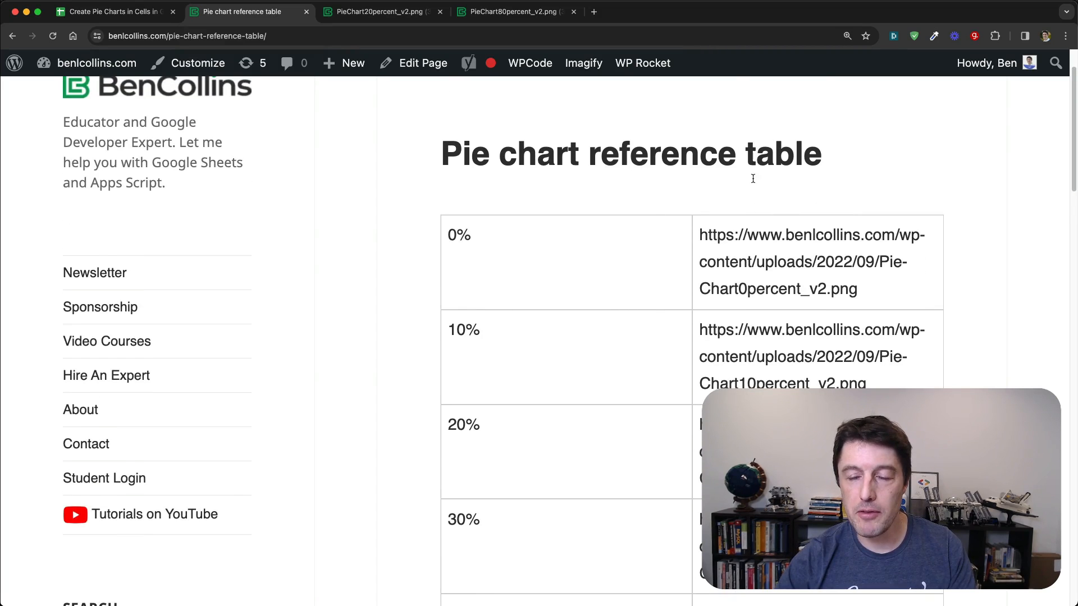
{"action": "scroll", "scroll_direction": "down", "scroll_amount": 3}
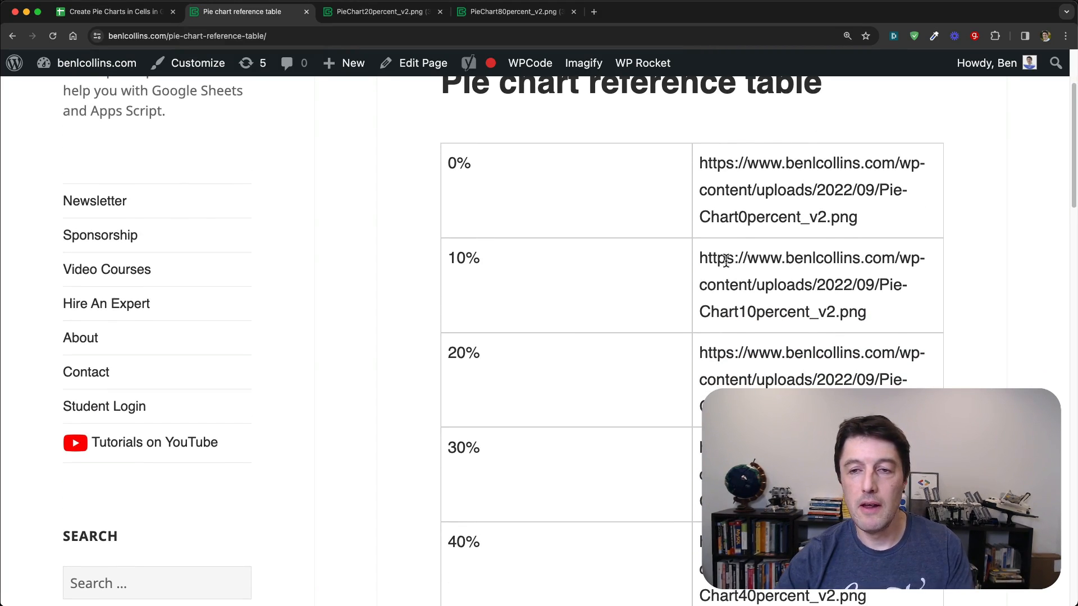
{"action": "scroll", "scroll_direction": "down", "scroll_amount": 3}
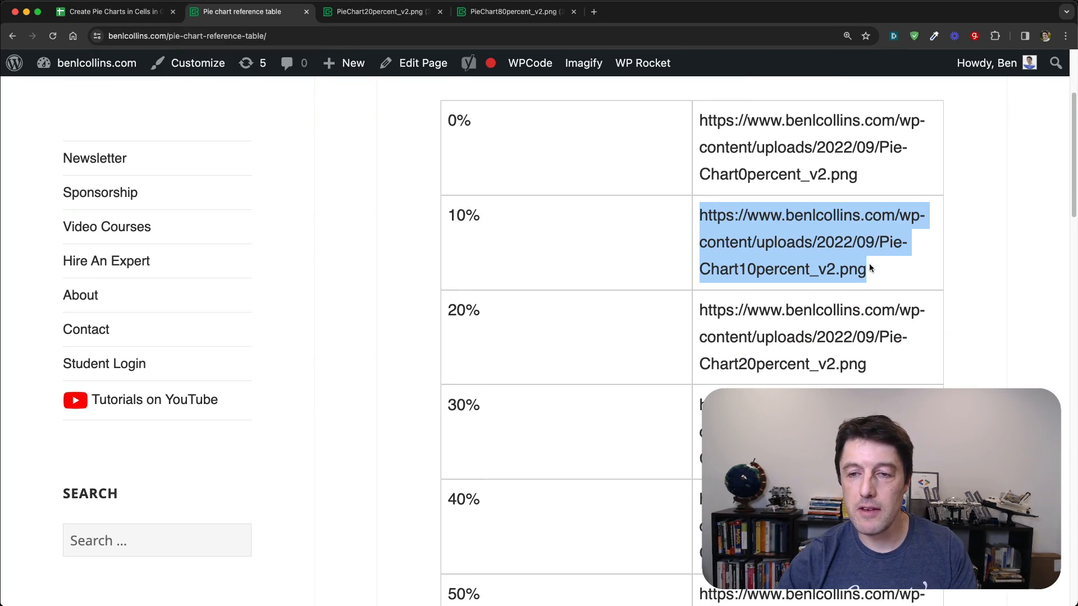
{"action": "left_click", "coordinate": [378, 12]}
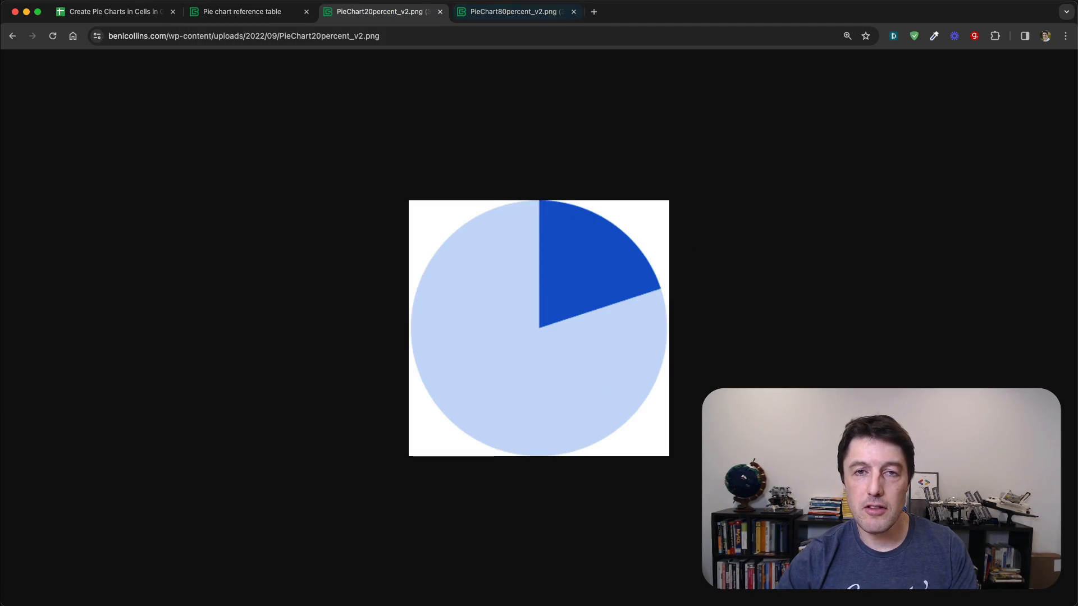
{"action": "mouse_move", "coordinate": [647, 249]}
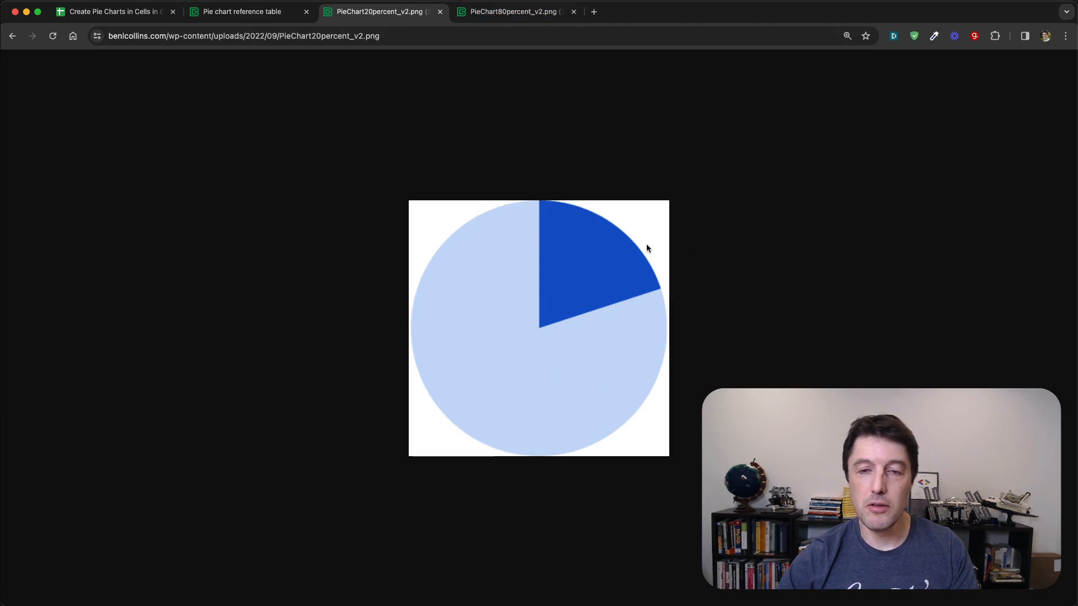
View the PieChart80percent_v2.png image, a mostly dark-filled circle
{"action": "left_click", "coordinate": [512, 12]}
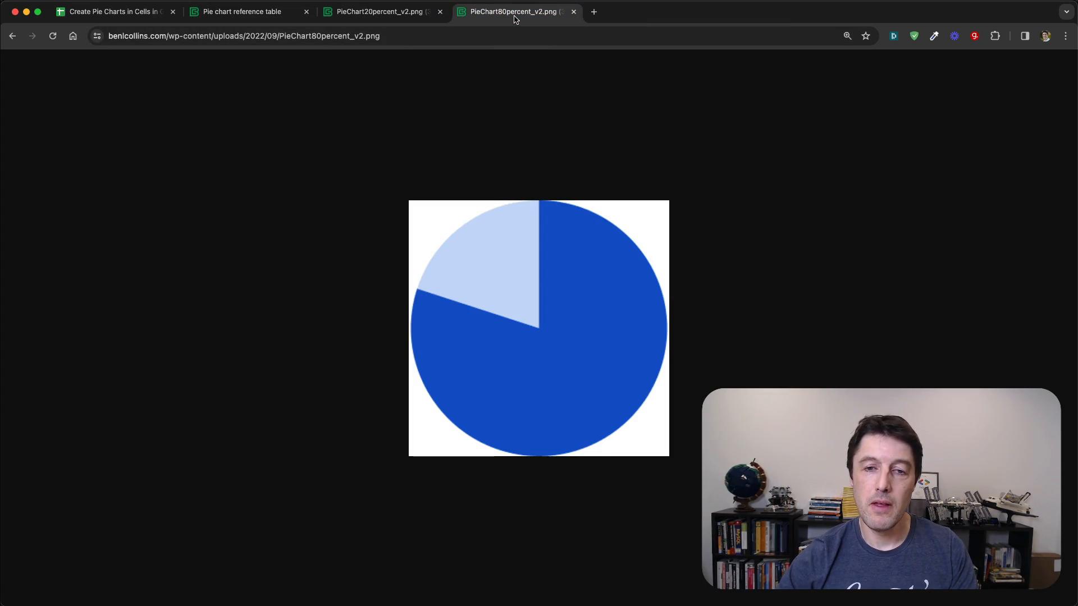
{"action": "mouse_move", "coordinate": [625, 316]}
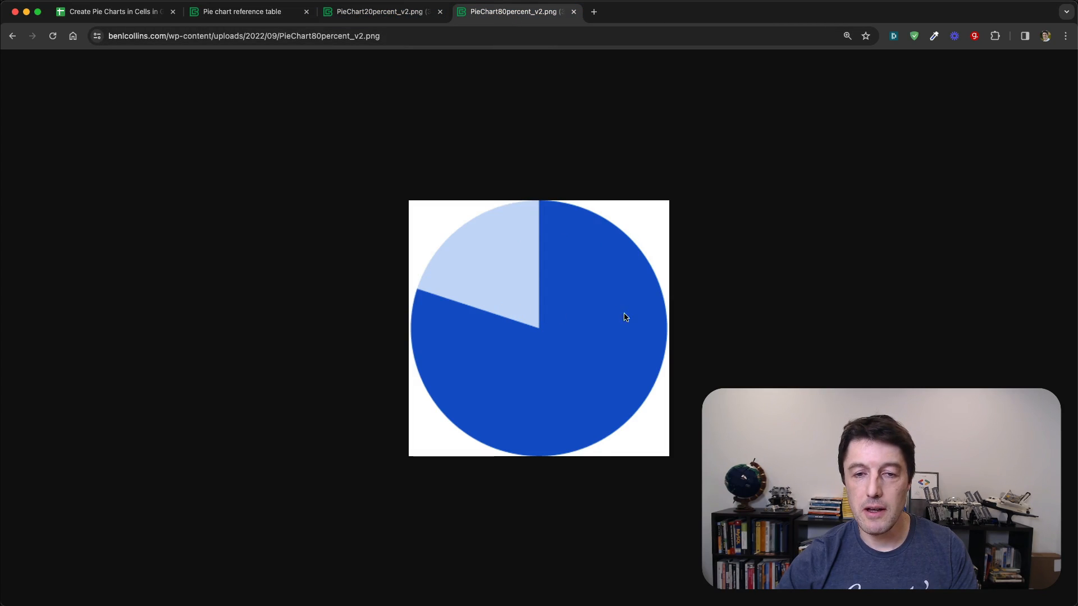
{"action": "mouse_move", "coordinate": [554, 177]}
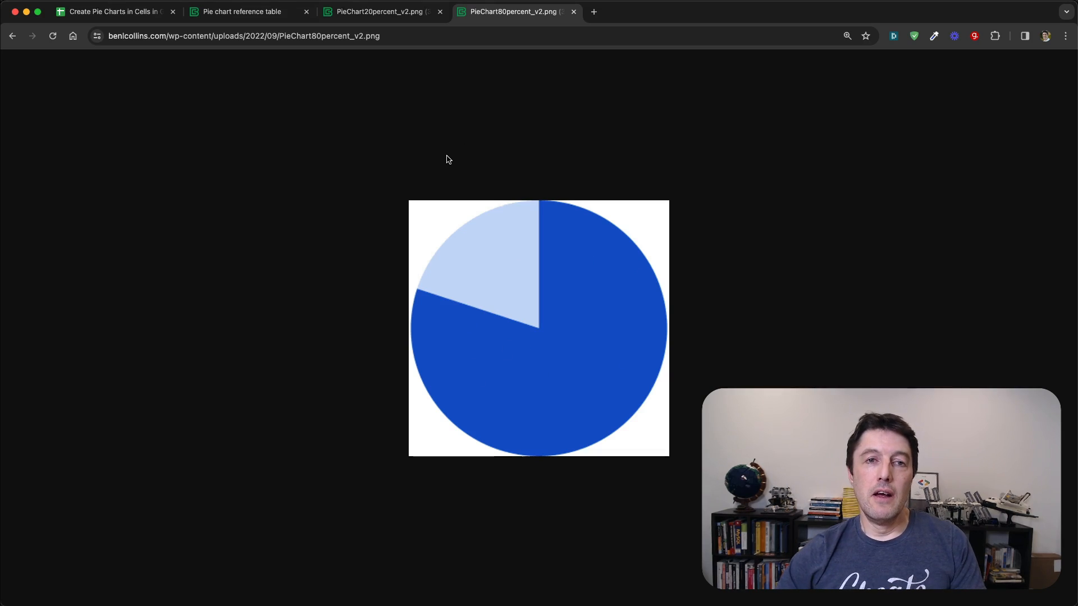
{"action": "mouse_move", "coordinate": [469, 199]}
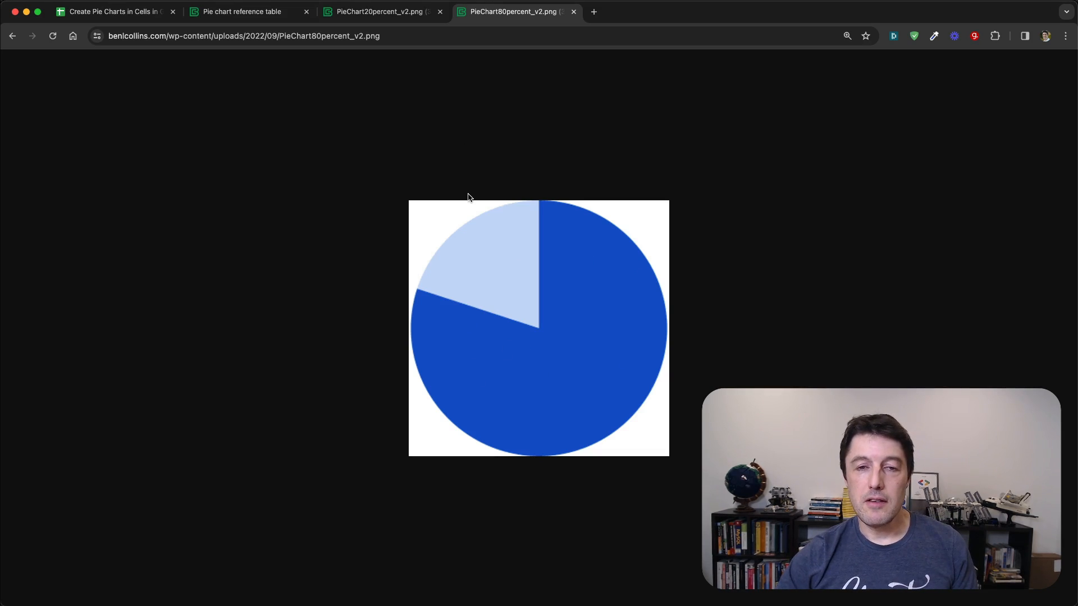
{"action": "mouse_move", "coordinate": [447, 183]}
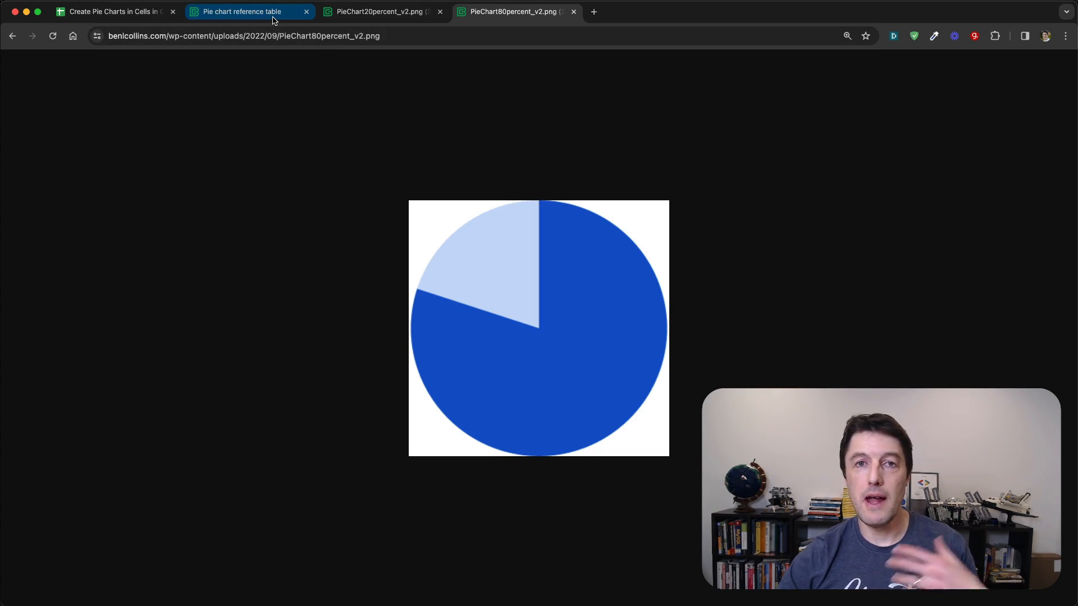
{"action": "mouse_move", "coordinate": [249, 11]}
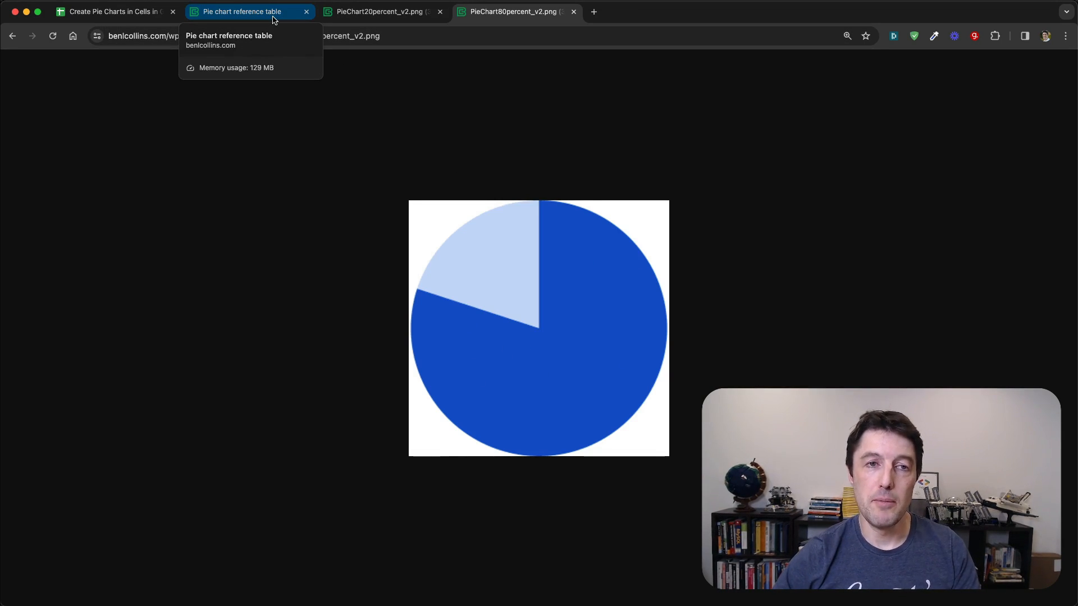
Go back to the pie chart reference table listing image addresses from 0% upward
{"action": "left_click", "coordinate": [241, 12]}
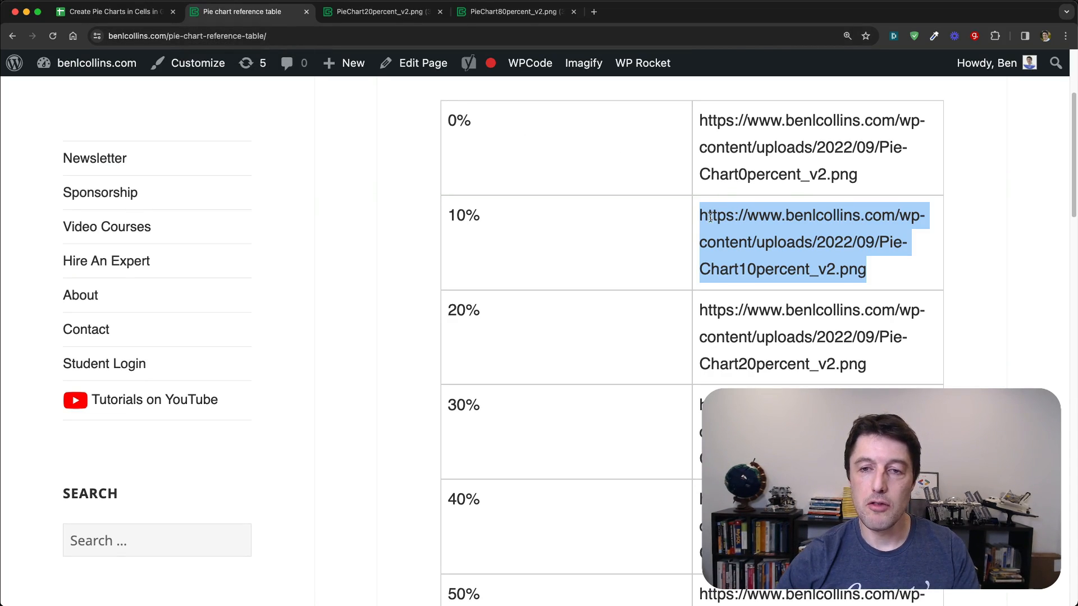
{"action": "mouse_move", "coordinate": [878, 277]}
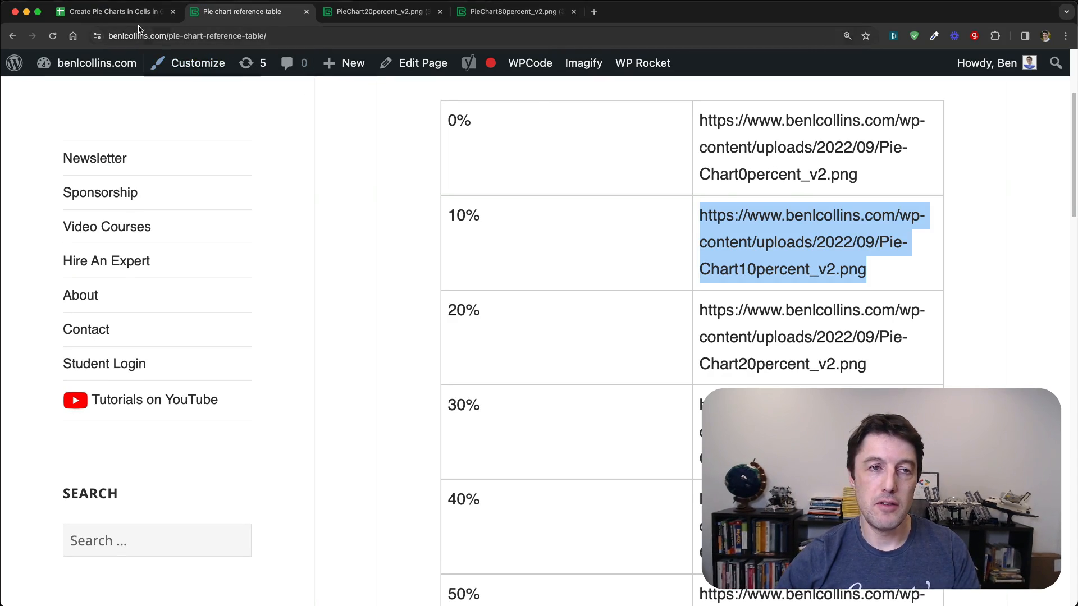
{"action": "left_click", "coordinate": [107, 12]}
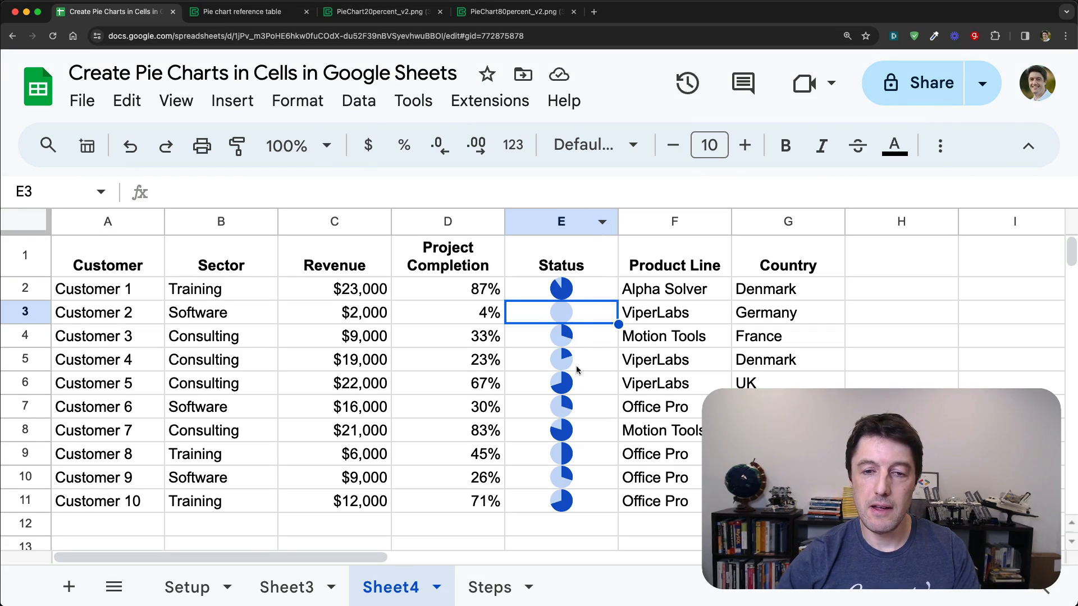
{"action": "mouse_move", "coordinate": [588, 313]}
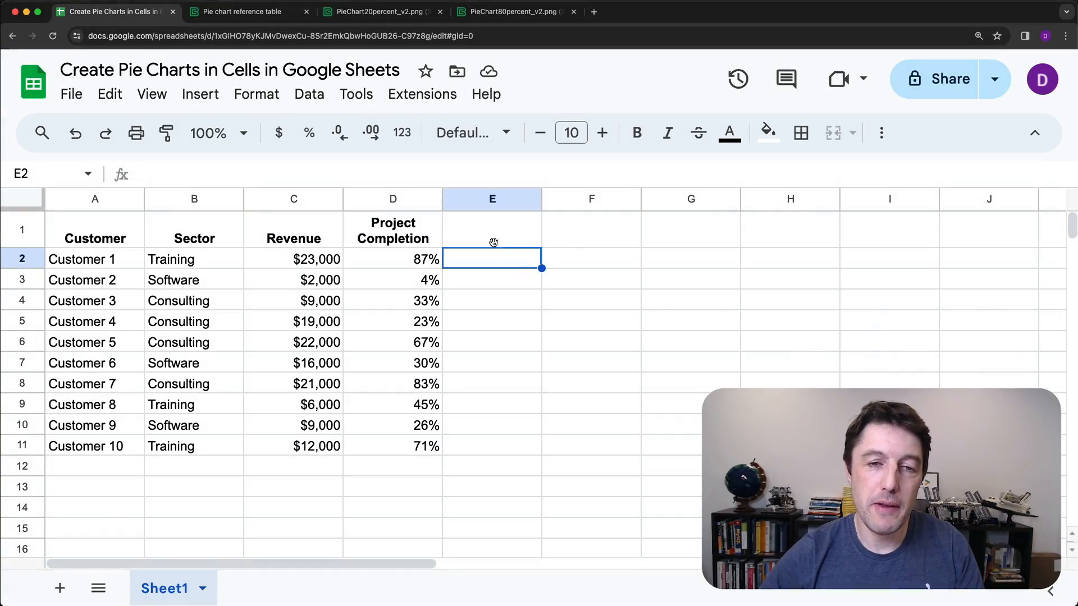
{"action": "mouse_move", "coordinate": [508, 261]}
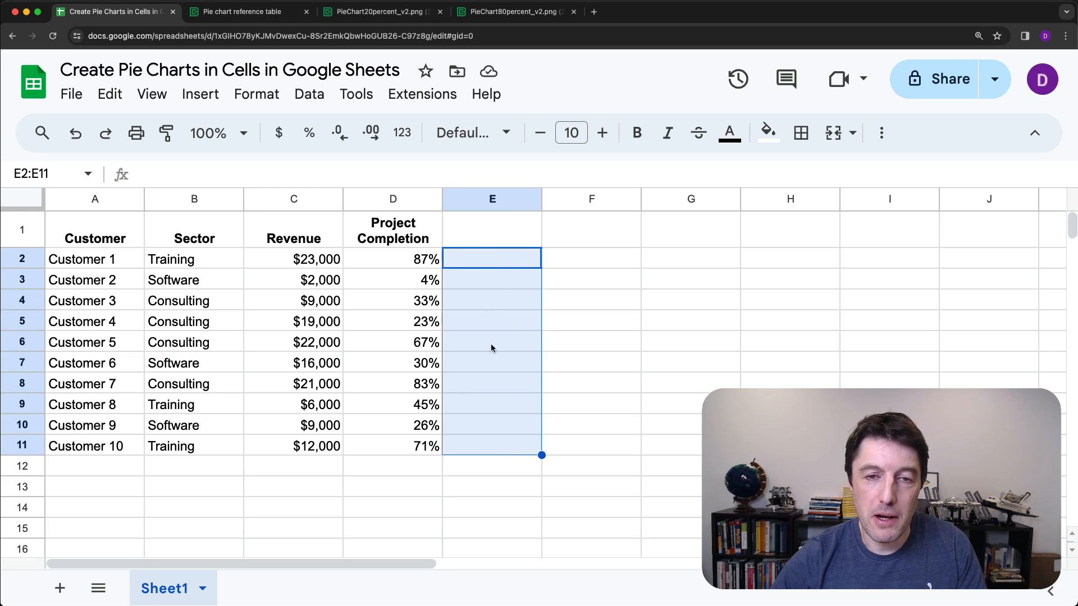
{"action": "left_click", "coordinate": [490, 260]}
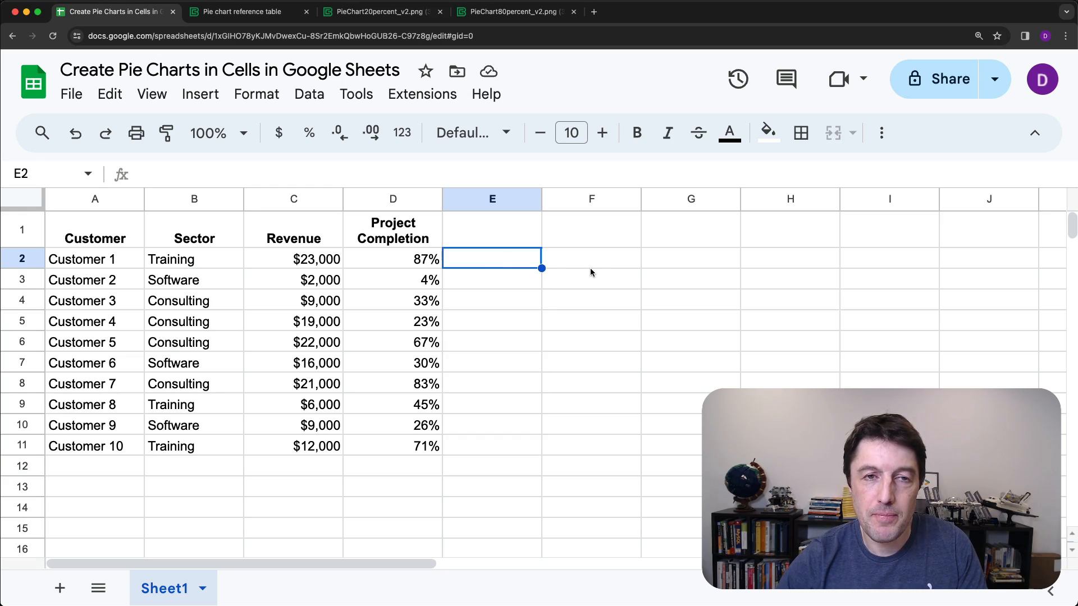
{"action": "left_click", "coordinate": [380, 12]}
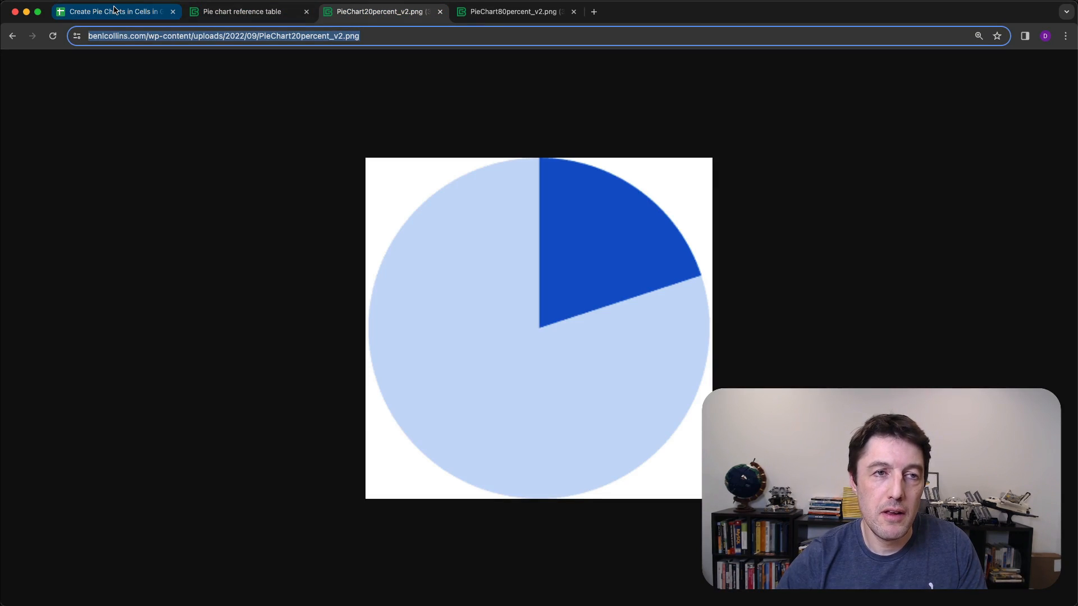
{"action": "left_click", "coordinate": [114, 12]}
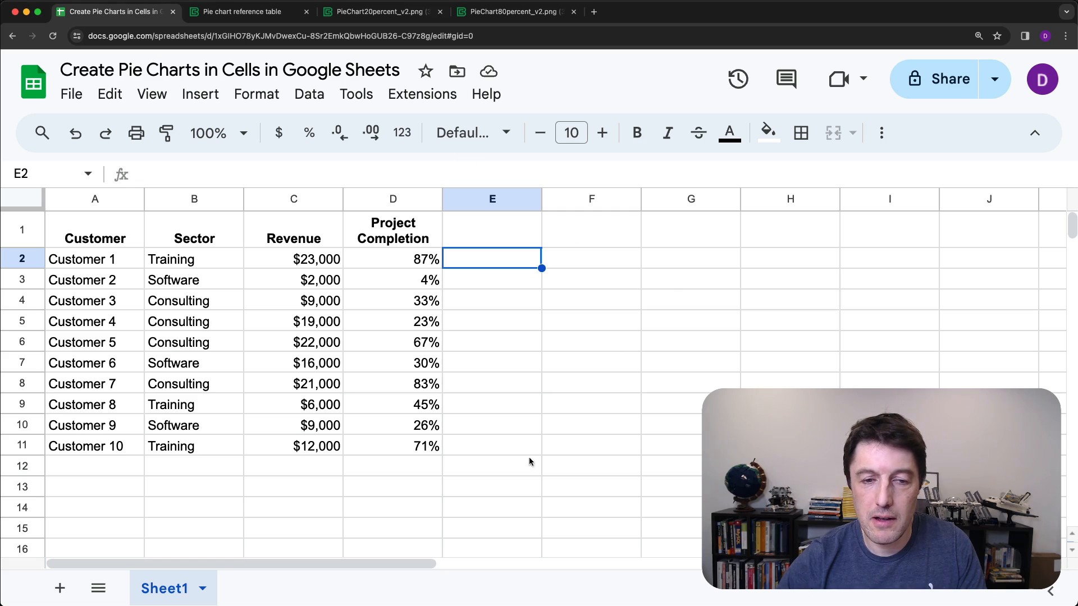
Add Sheet3 and paste the 20% and 80% pie image URLs into A1 and A2
{"action": "left_click", "coordinate": [60, 588]}
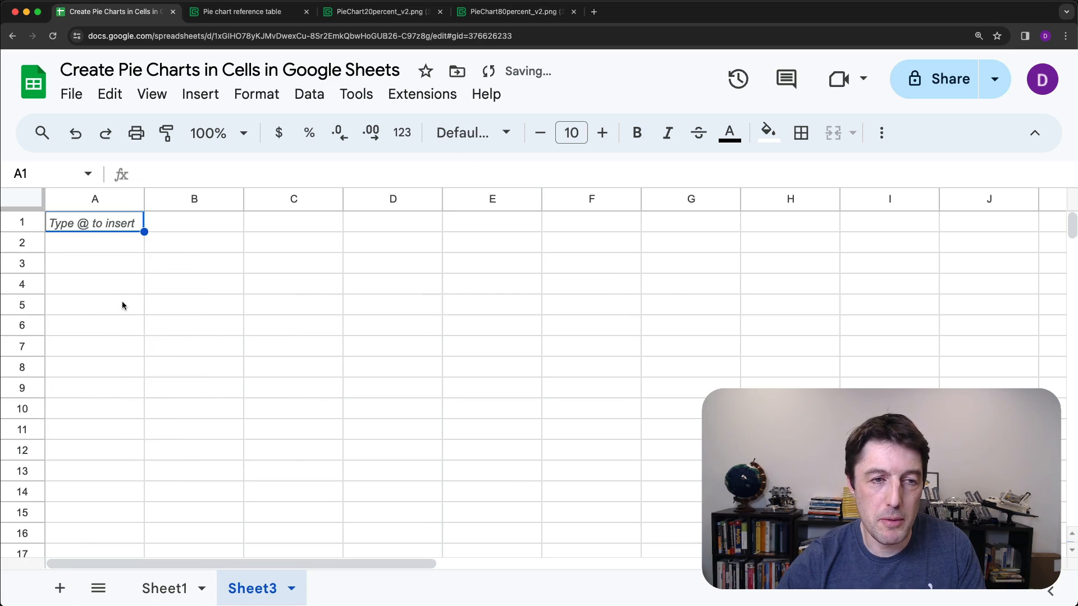
{"action": "left_click", "coordinate": [512, 12]}
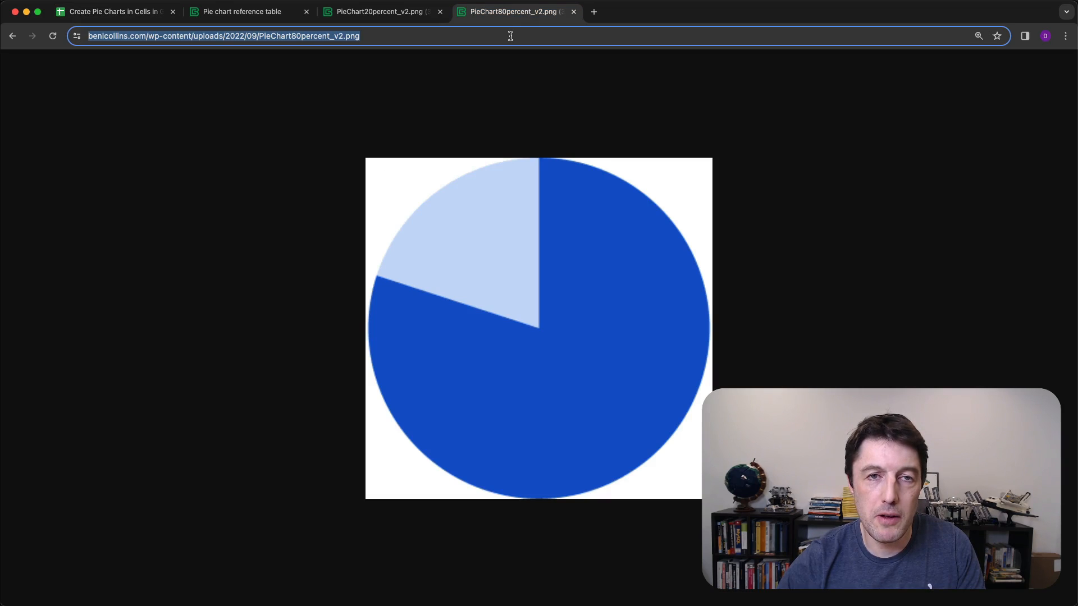
{"action": "left_click", "coordinate": [113, 12]}
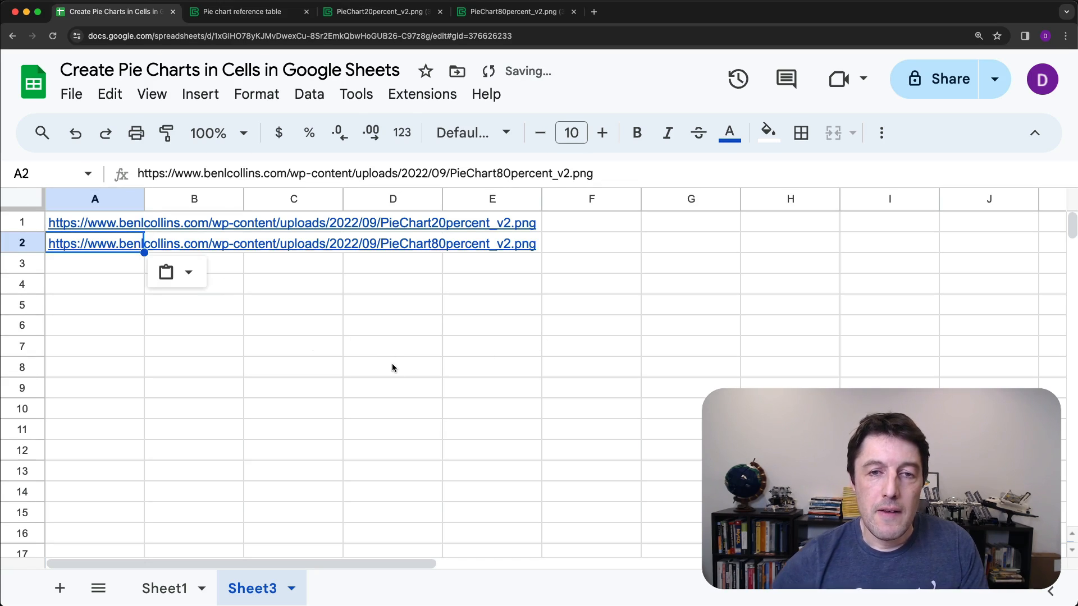
{"action": "mouse_move", "coordinate": [347, 255]}
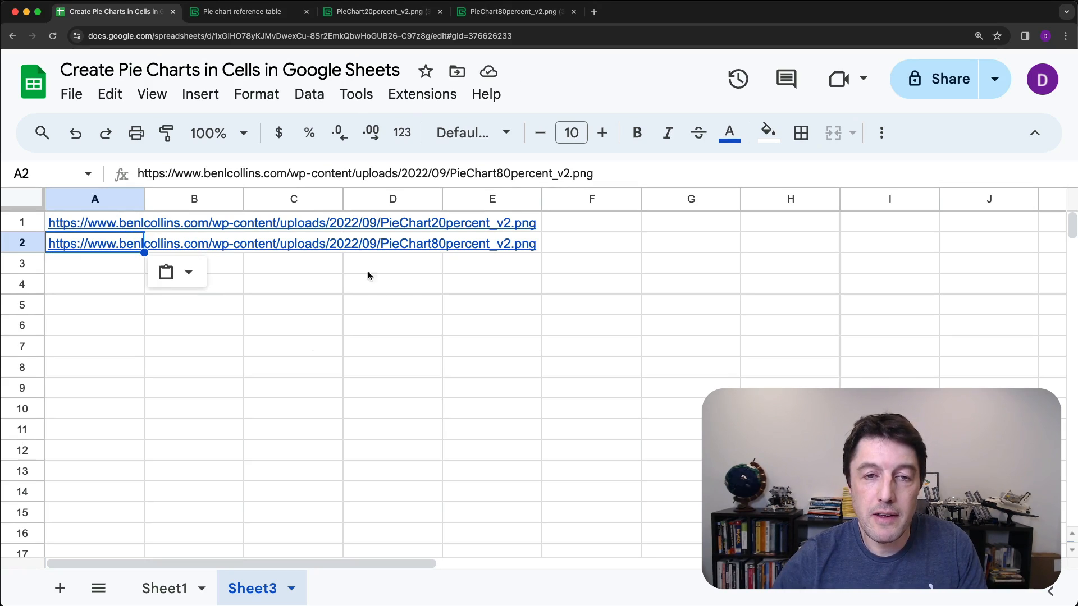
{"action": "mouse_move", "coordinate": [437, 227]}
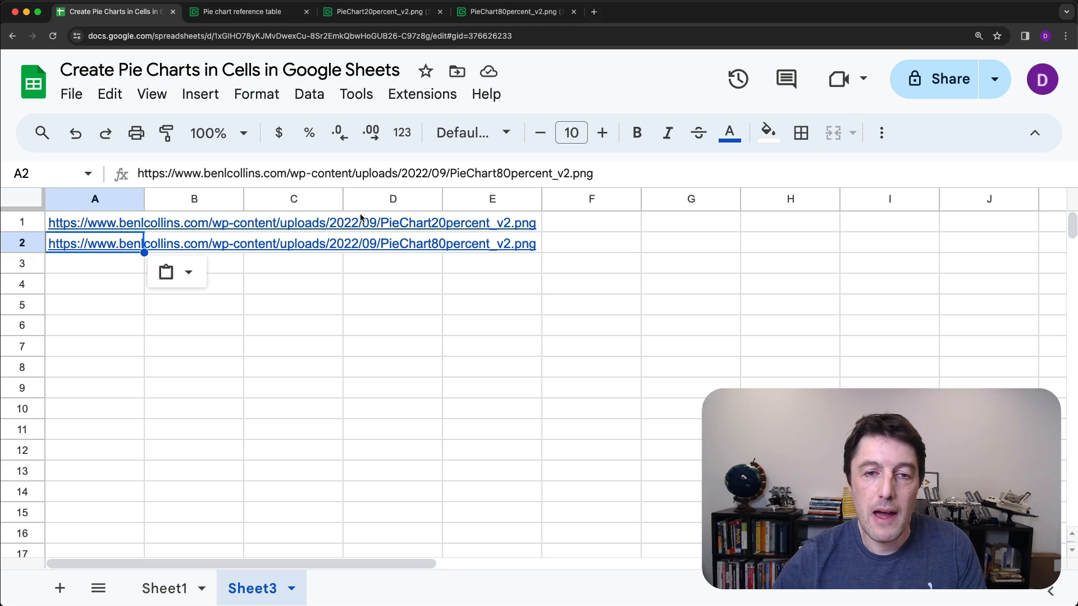
Zoom the reference page, scroll to Table 2 and highlight the URL up to PieChart
{"action": "left_click", "coordinate": [241, 12]}
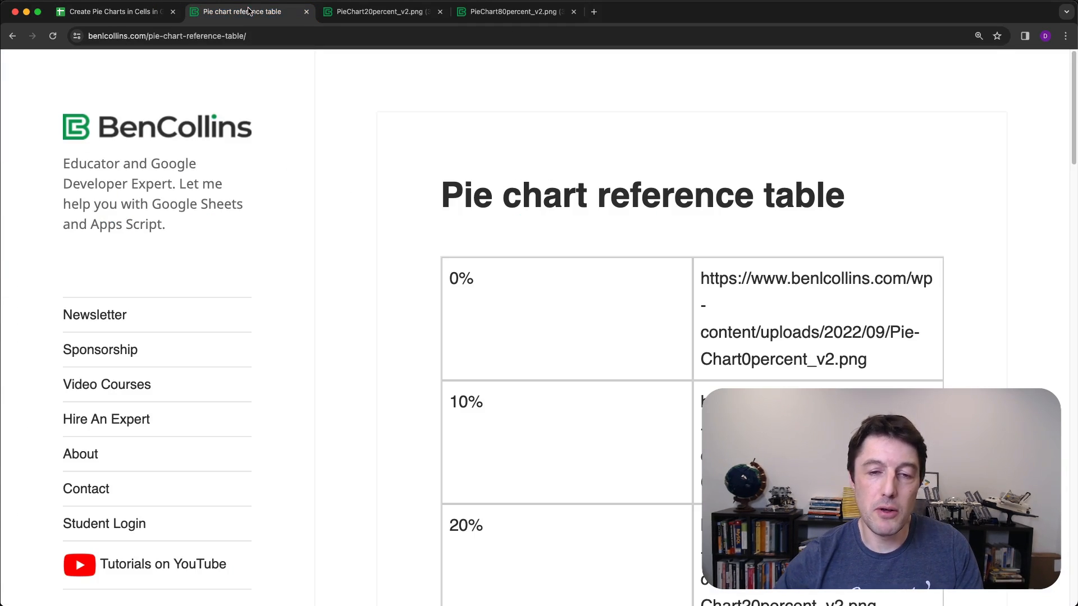
{"action": "key", "text": "ctrl+minus"}
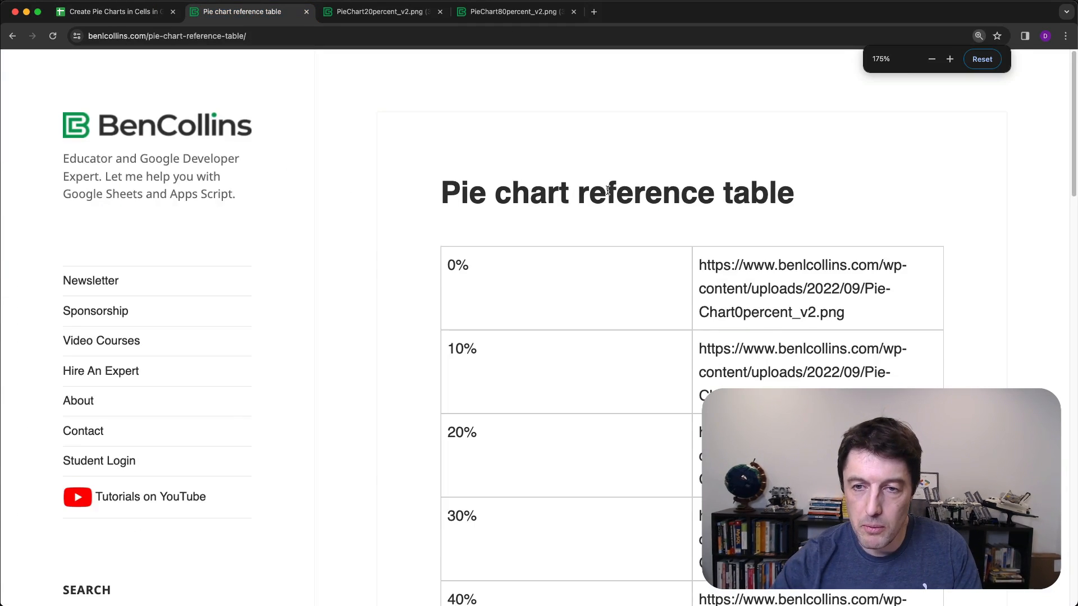
{"action": "scroll", "scroll_direction": "down", "scroll_amount": 3}
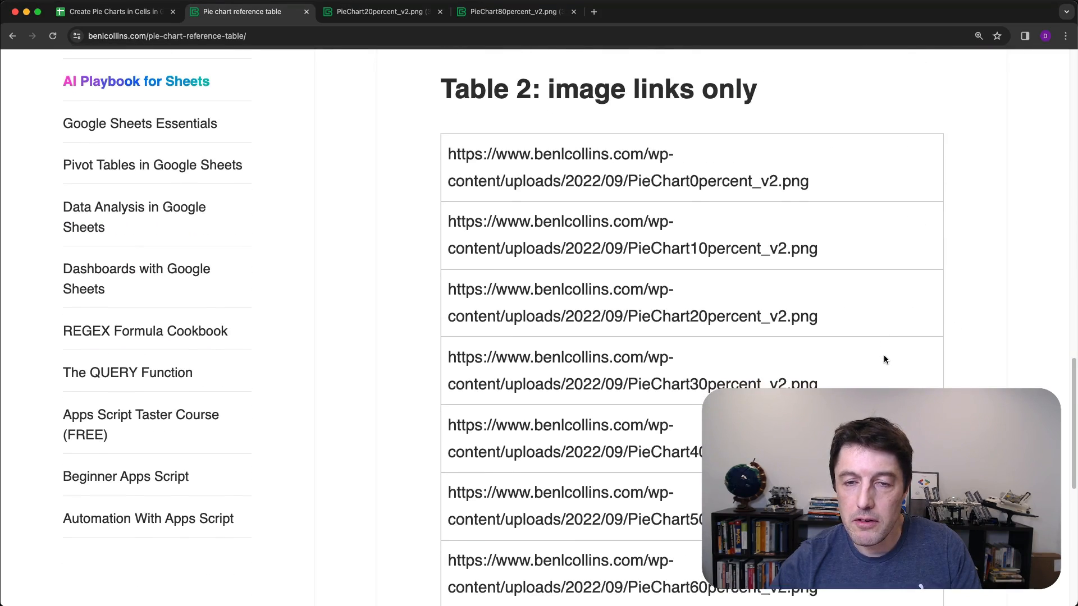
{"action": "scroll", "scroll_direction": "up", "scroll_amount": 3}
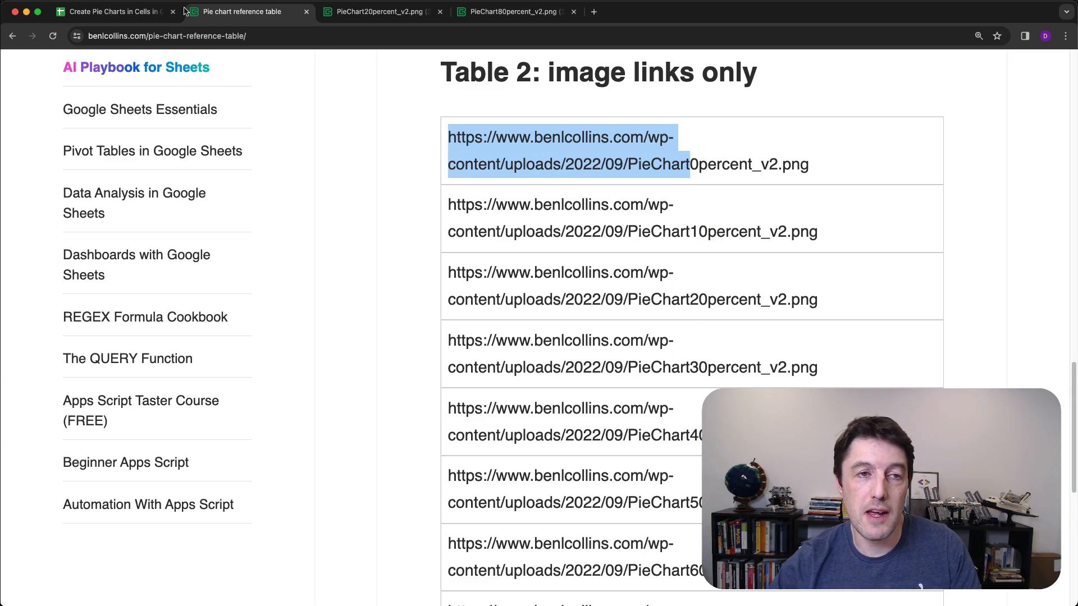
Enter =IMAGE(A1) in F1 and =IMAGE(A2) in F2, comparing with the 20% image
{"action": "left_click", "coordinate": [113, 12]}
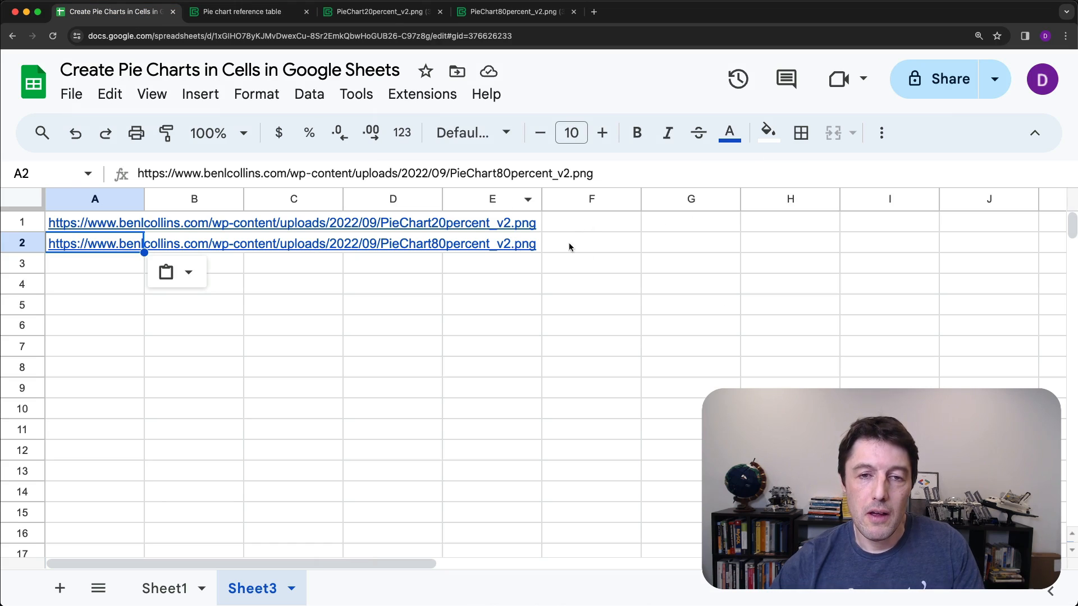
{"action": "mouse_move", "coordinate": [620, 223]}
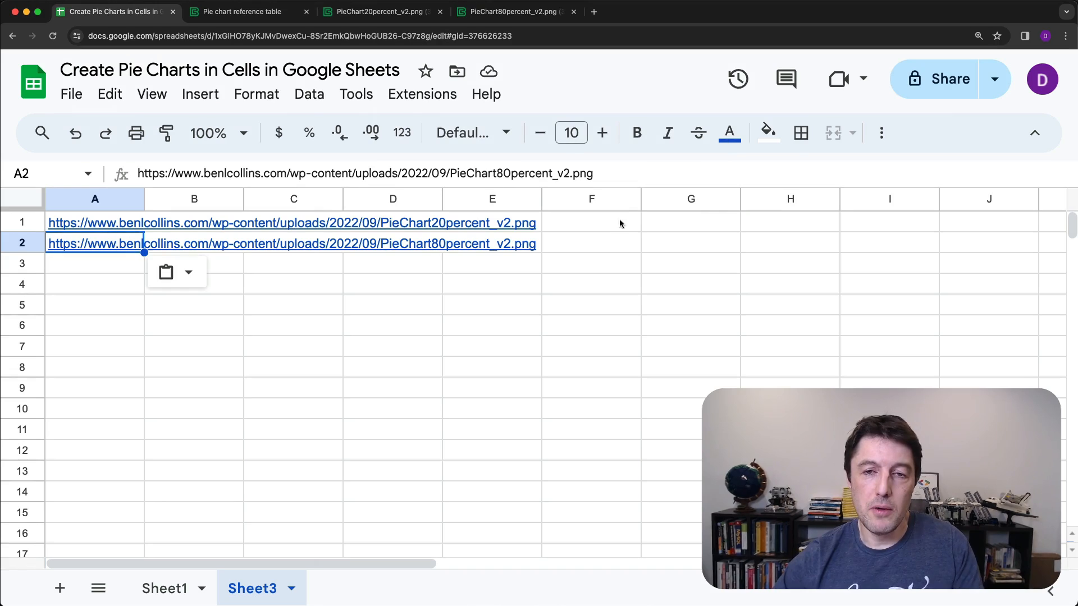
{"action": "type", "text": "=image"}
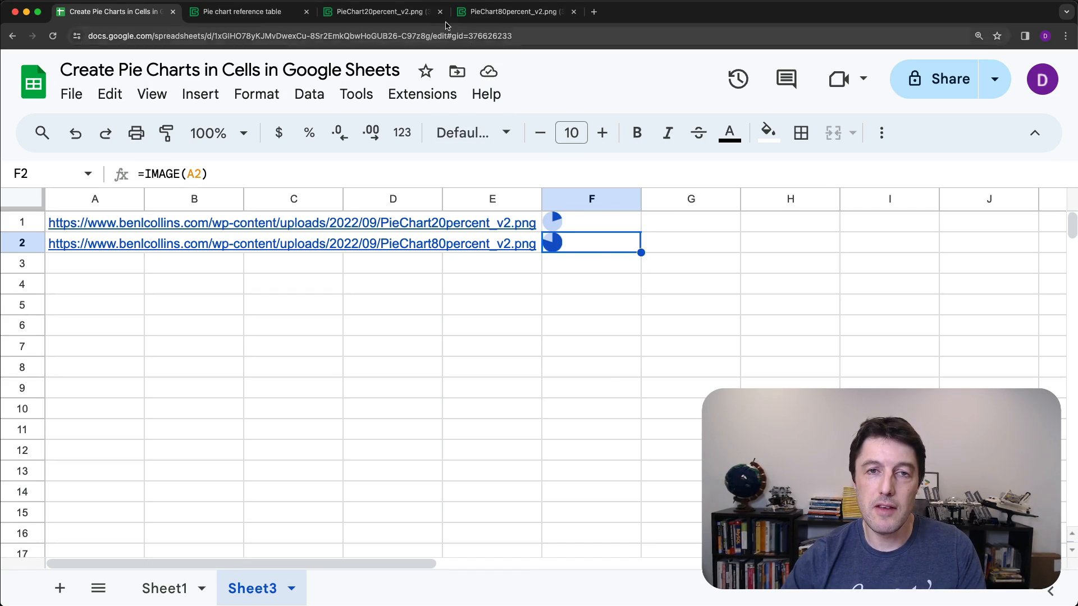
{"action": "left_click", "coordinate": [374, 12]}
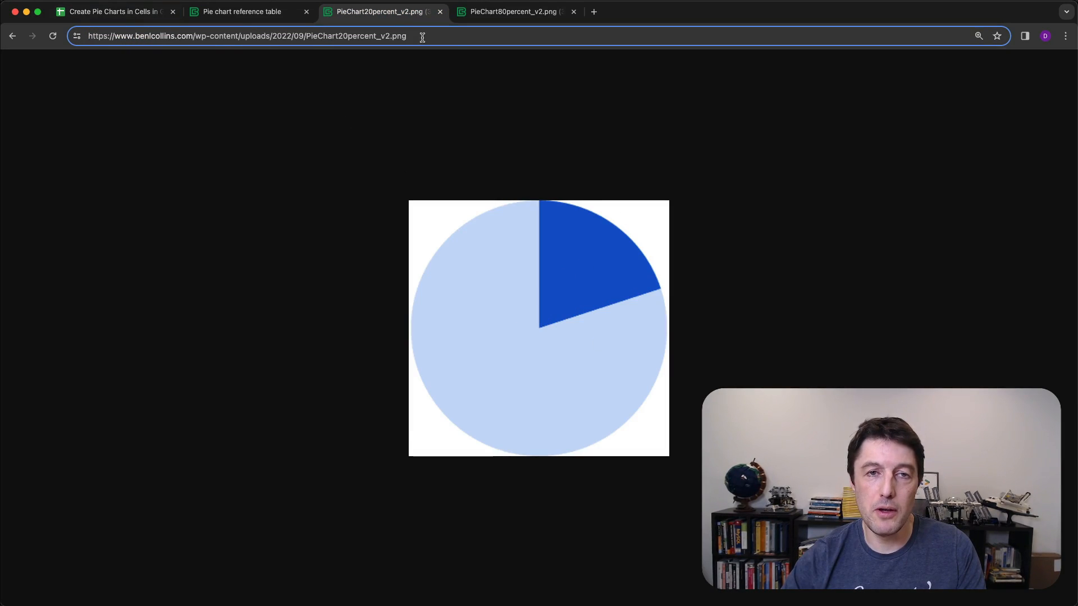
{"action": "left_click", "coordinate": [114, 12]}
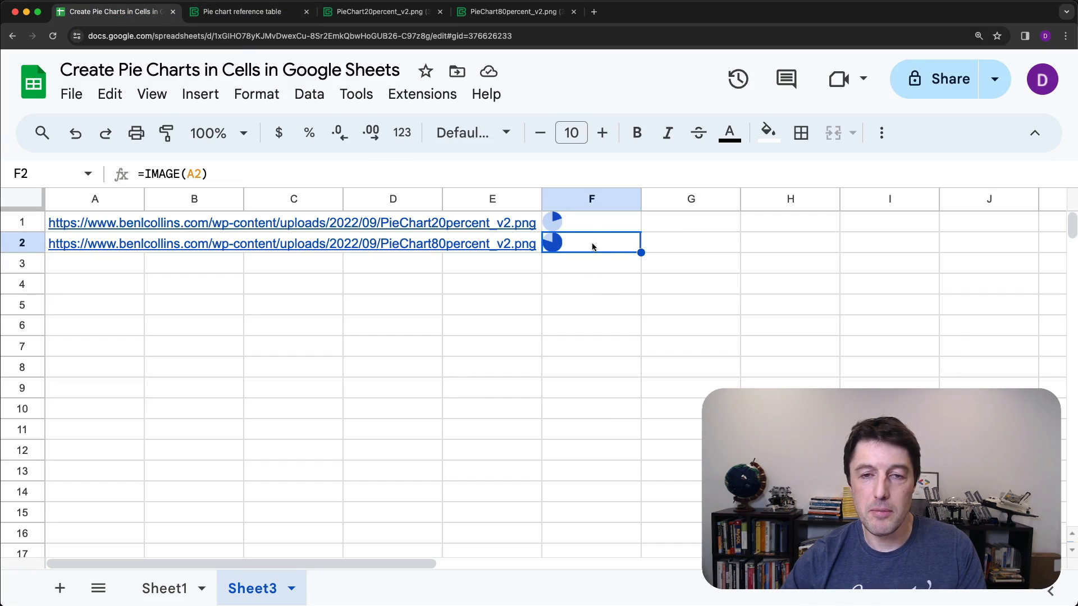
{"action": "mouse_move", "coordinate": [117, 275]}
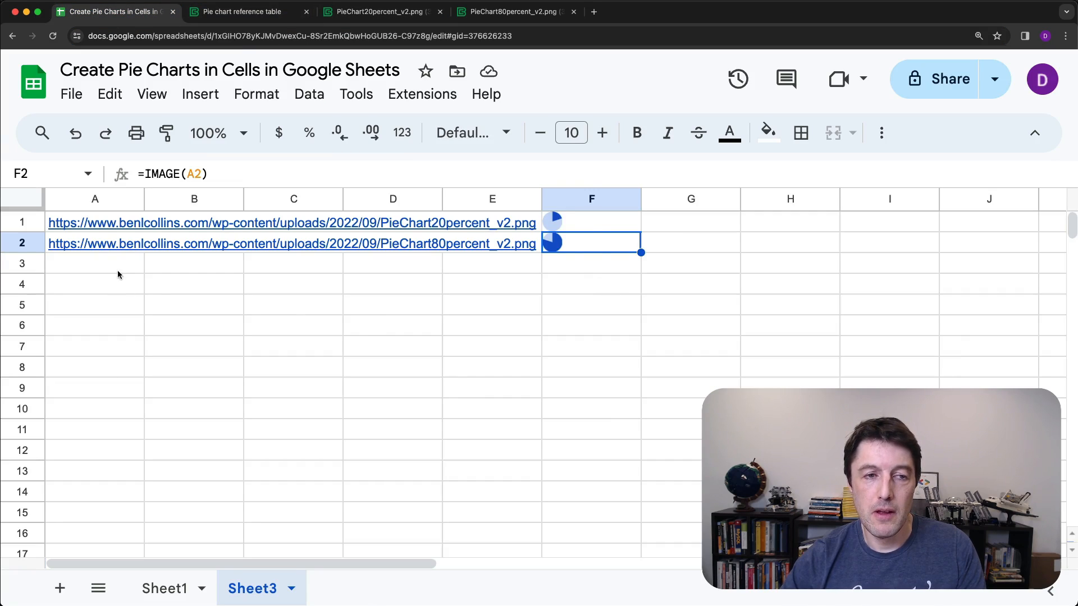
Paste the copied URL at A4, putting the PieChart prefix in A4 and percent_v2.png in A5
{"action": "left_click", "coordinate": [95, 223]}
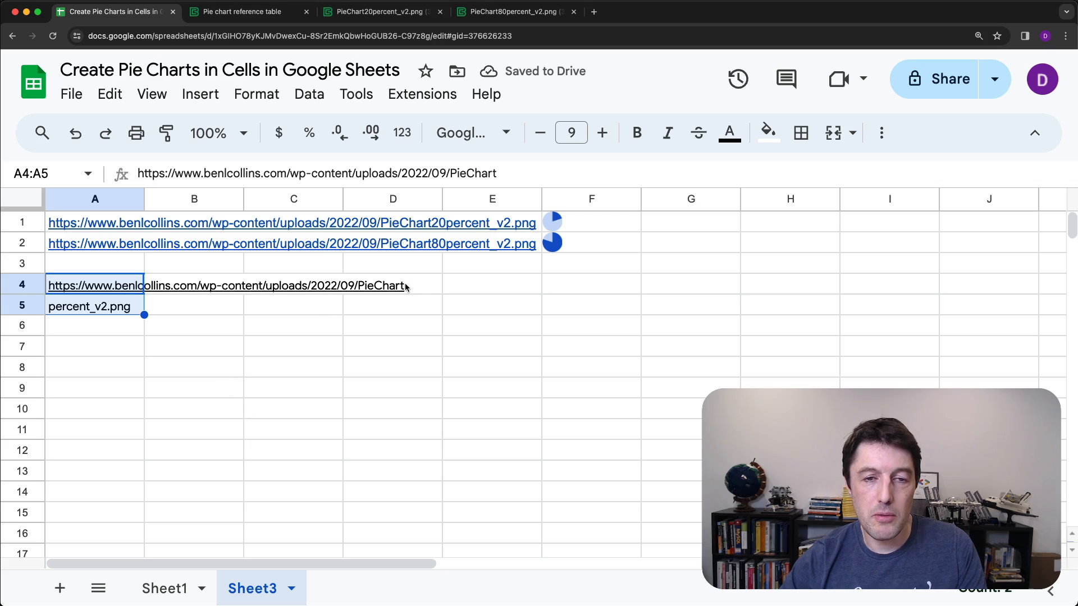
{"action": "mouse_move", "coordinate": [439, 294]}
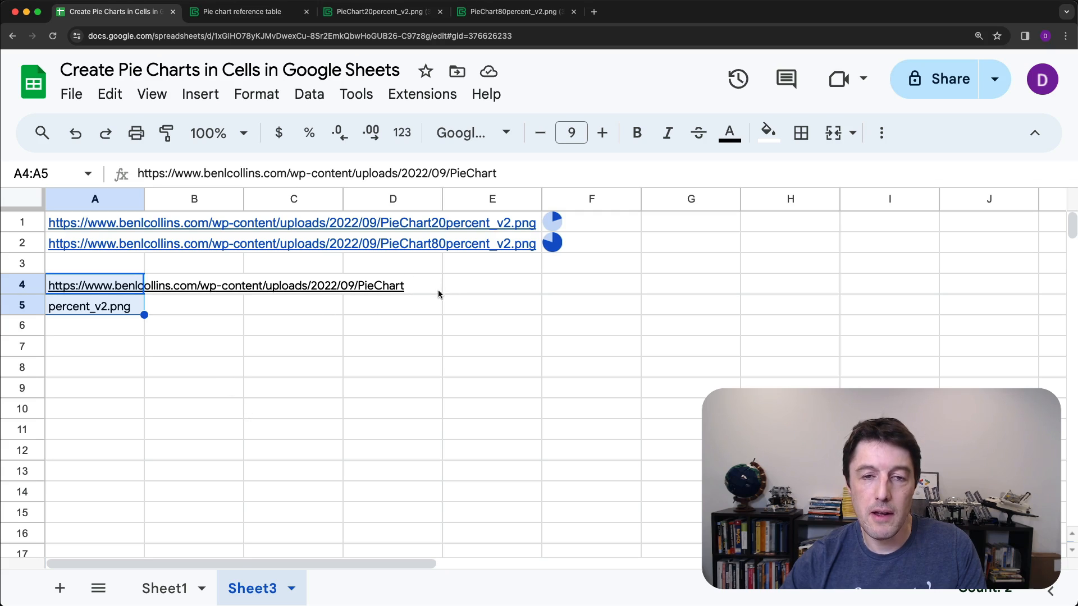
{"action": "left_click", "coordinate": [491, 285]}
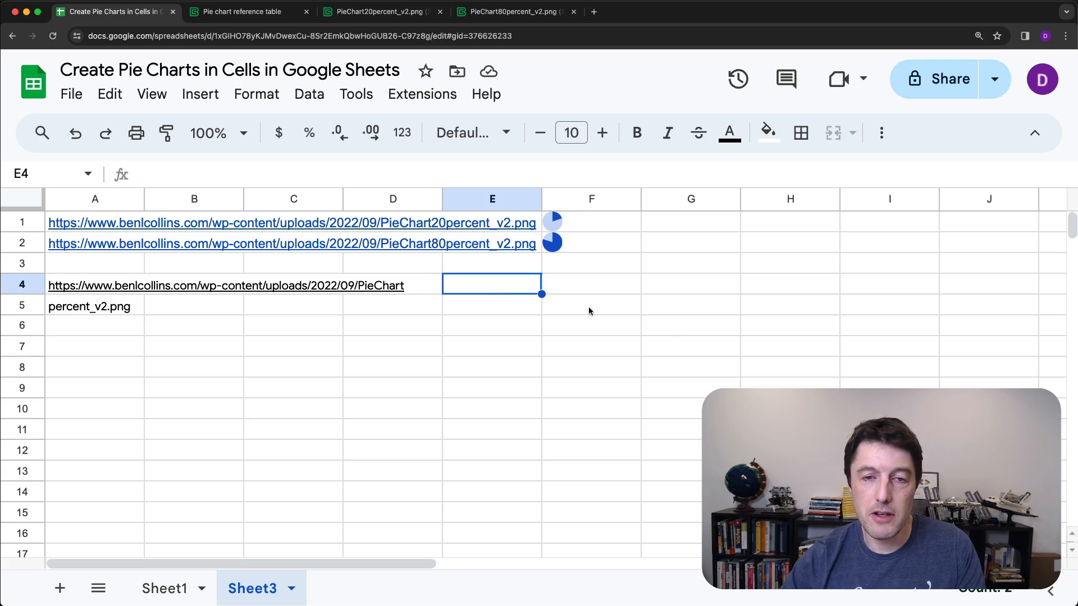
Enter a formula in A8 joining the PieChart address, 50 and "percent_v2.png"
{"action": "type", "text": "="}
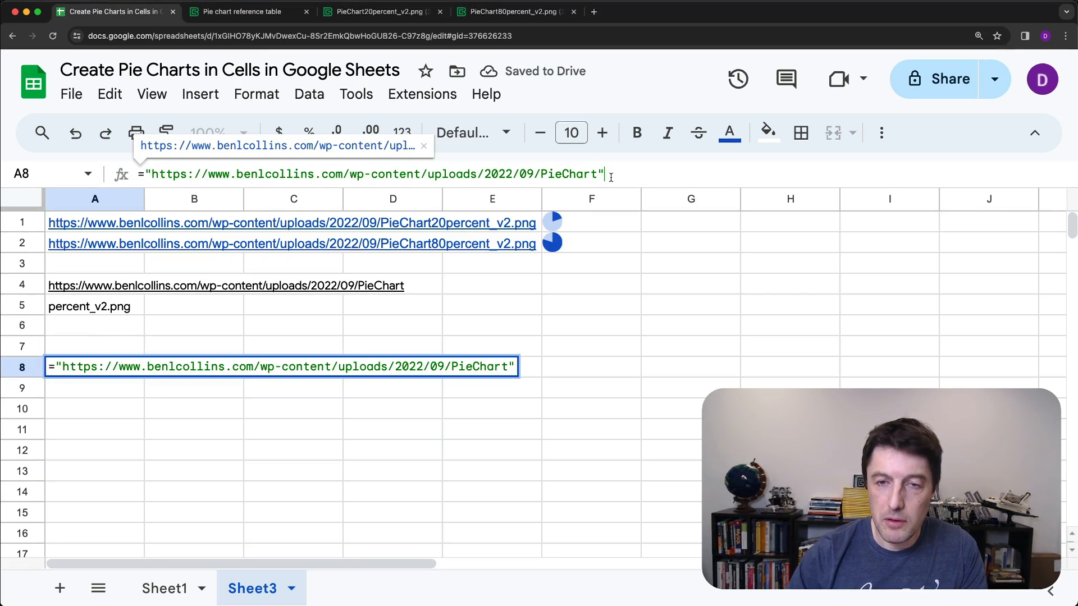
{"action": "type", "text": "&"}
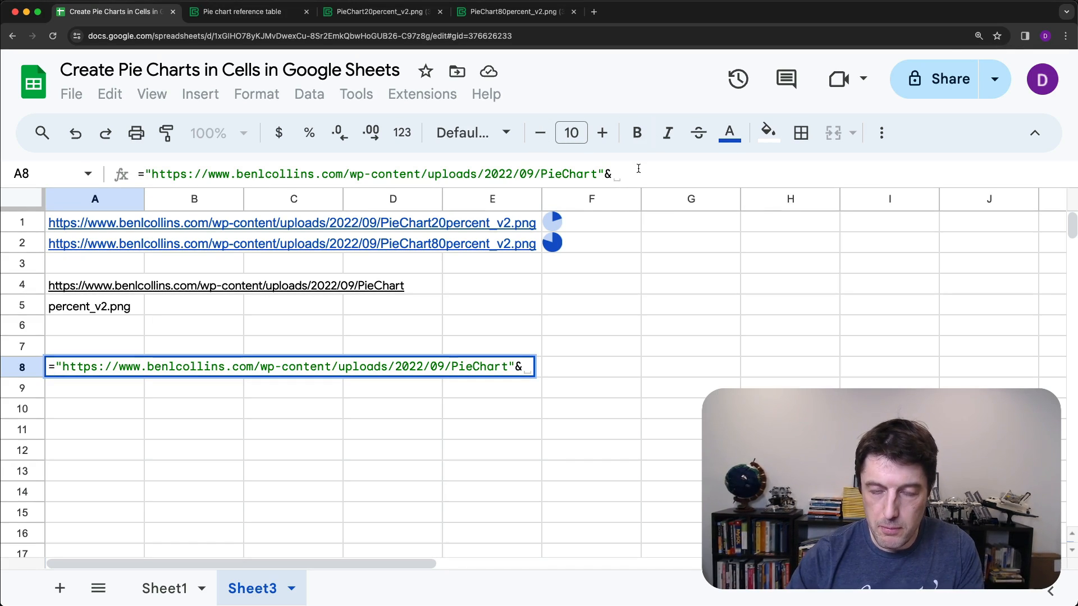
{"action": "type", "text": "50"}
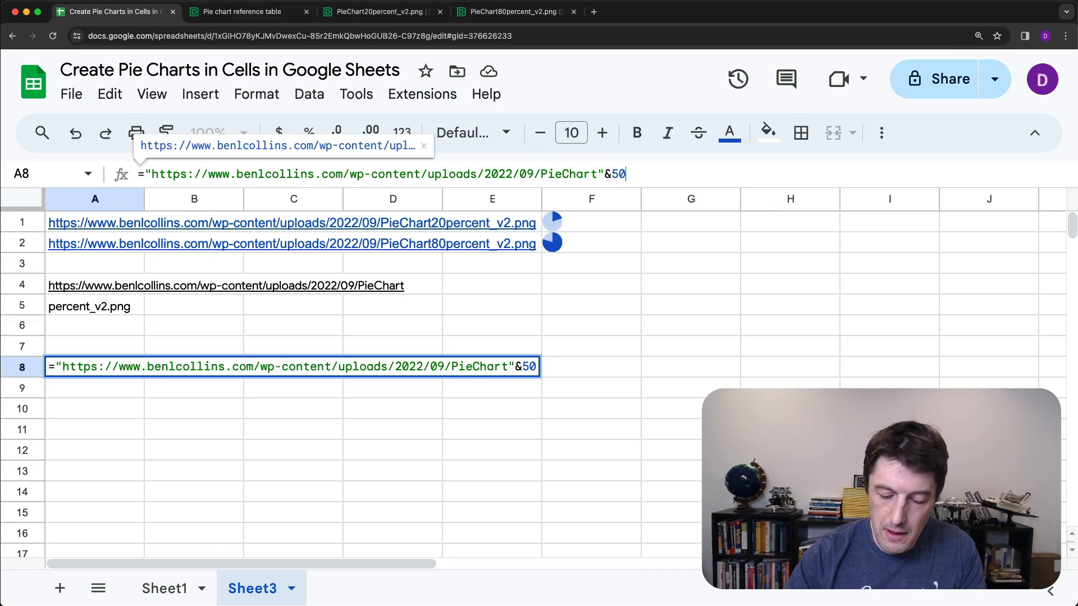
{"action": "type", "text": "&\"perce"}
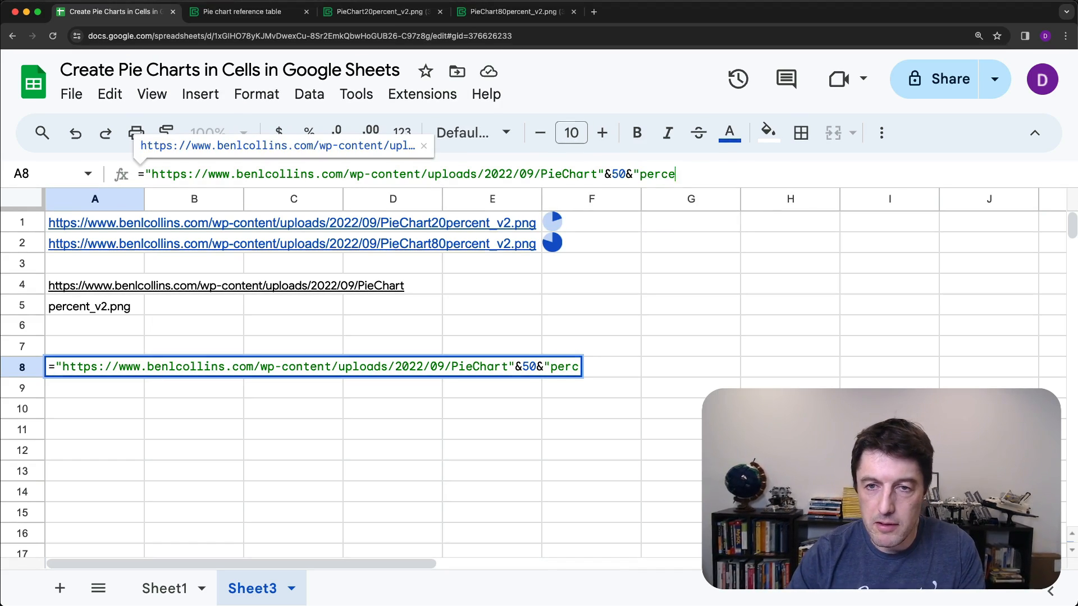
{"action": "type", "text": "nt_v2.p"}
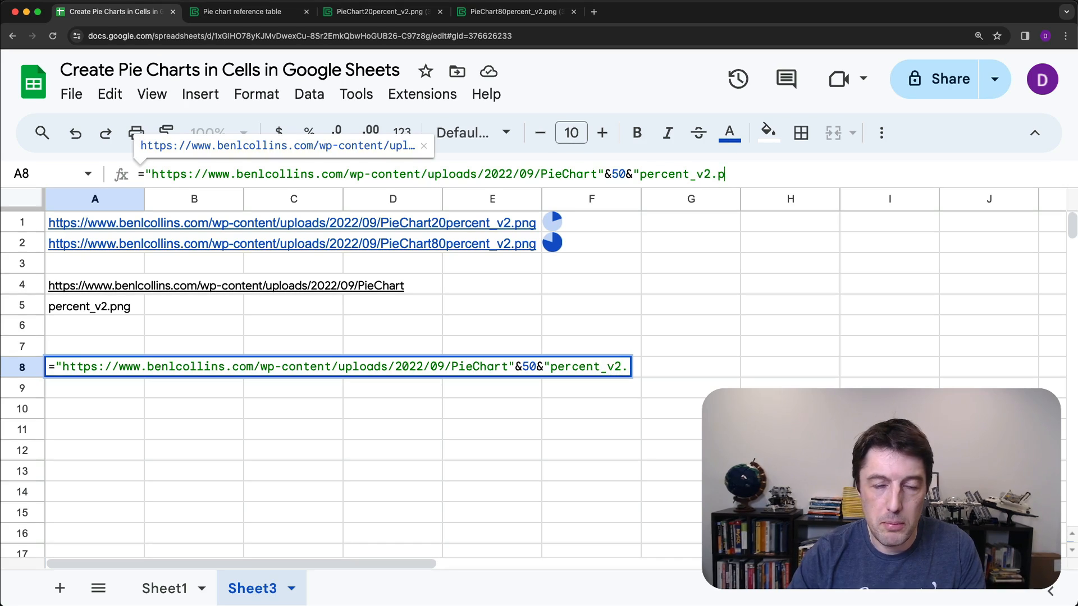
{"action": "key", "text": "Return"}
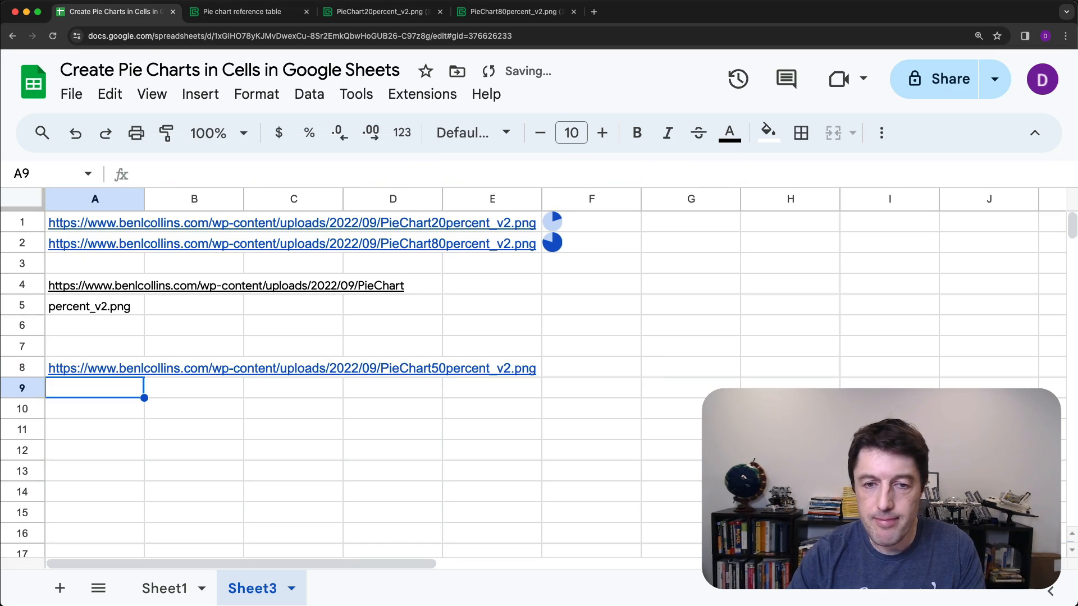
Check A8's joined link formula against the 50% pie chart image
{"action": "left_click", "coordinate": [95, 368]}
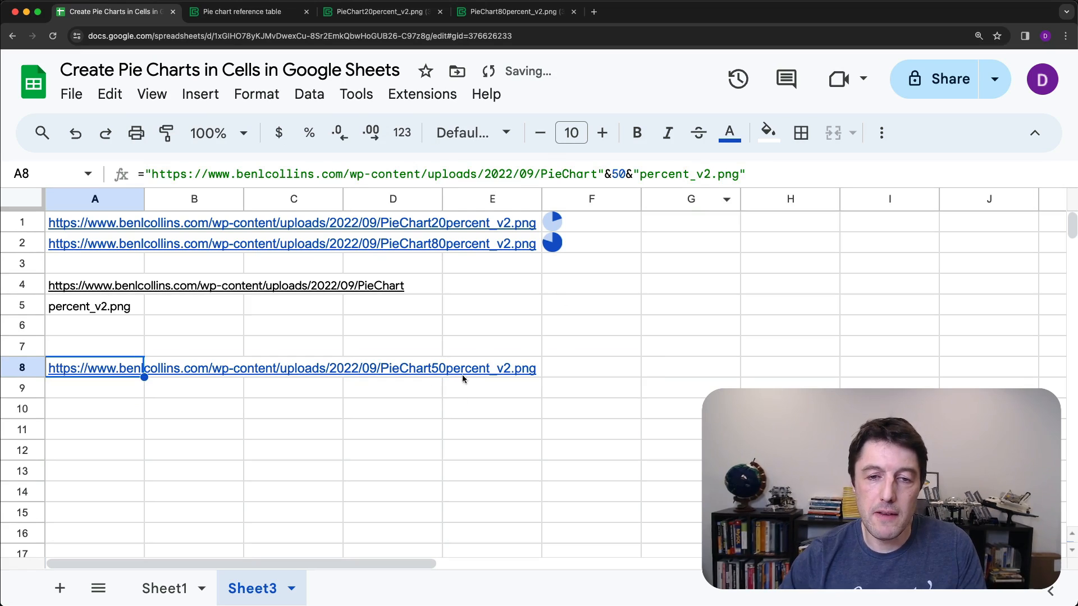
{"action": "mouse_move", "coordinate": [318, 360]}
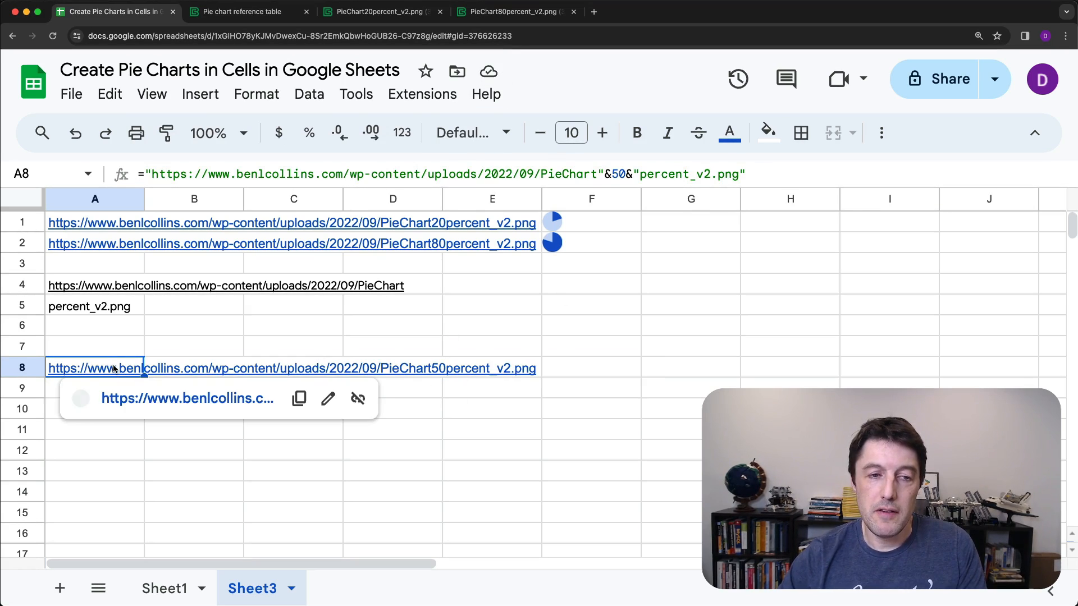
{"action": "left_click", "coordinate": [188, 398]}
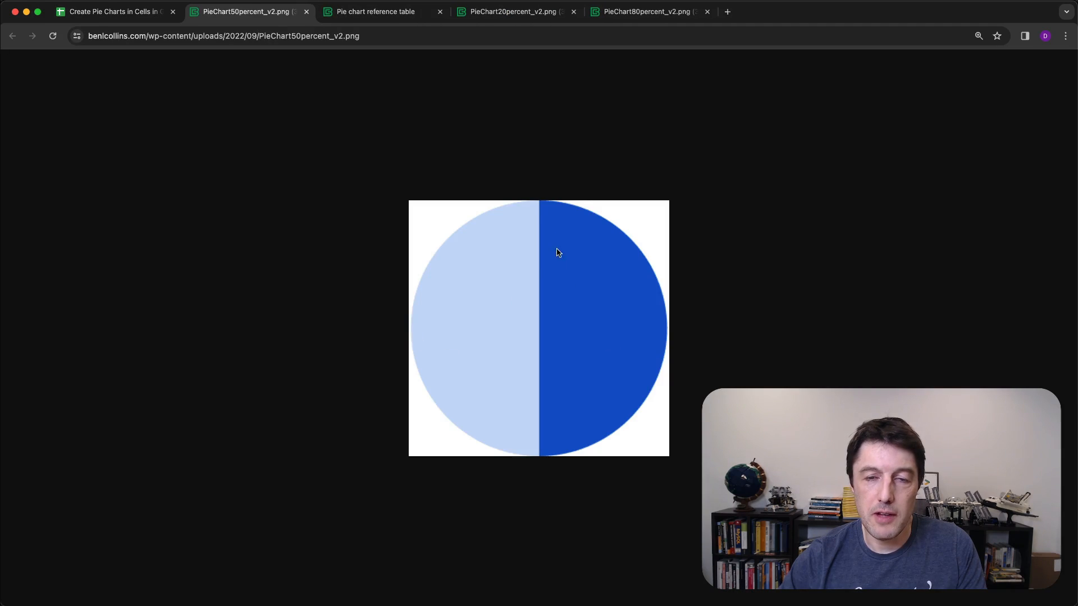
{"action": "left_click", "coordinate": [113, 12]}
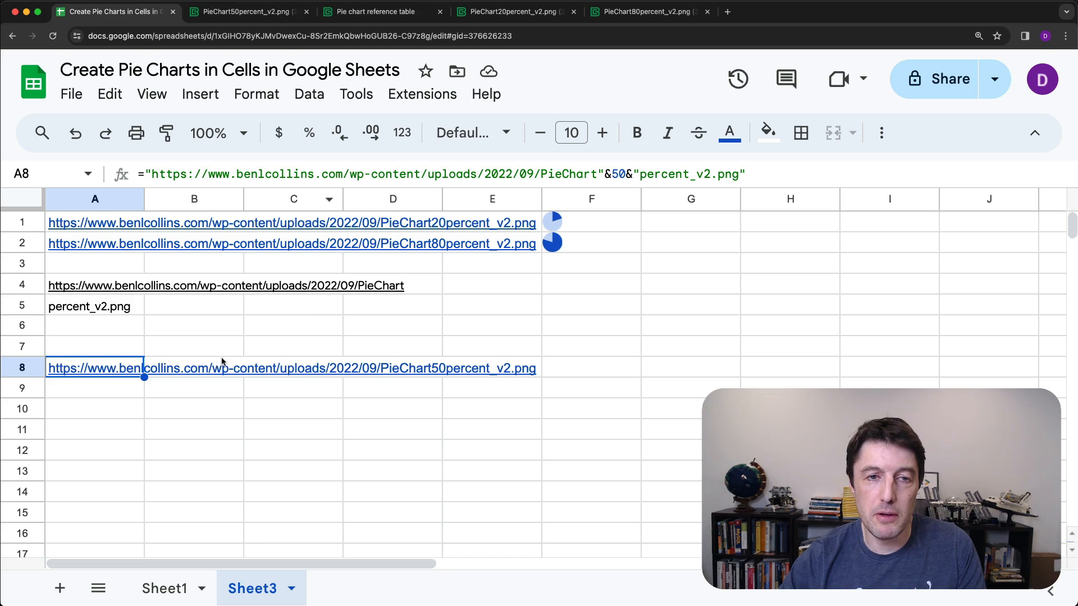
Replace 50 with A7 in A8's formula and enter 60 in A7
{"action": "double_click", "coordinate": [95, 367]}
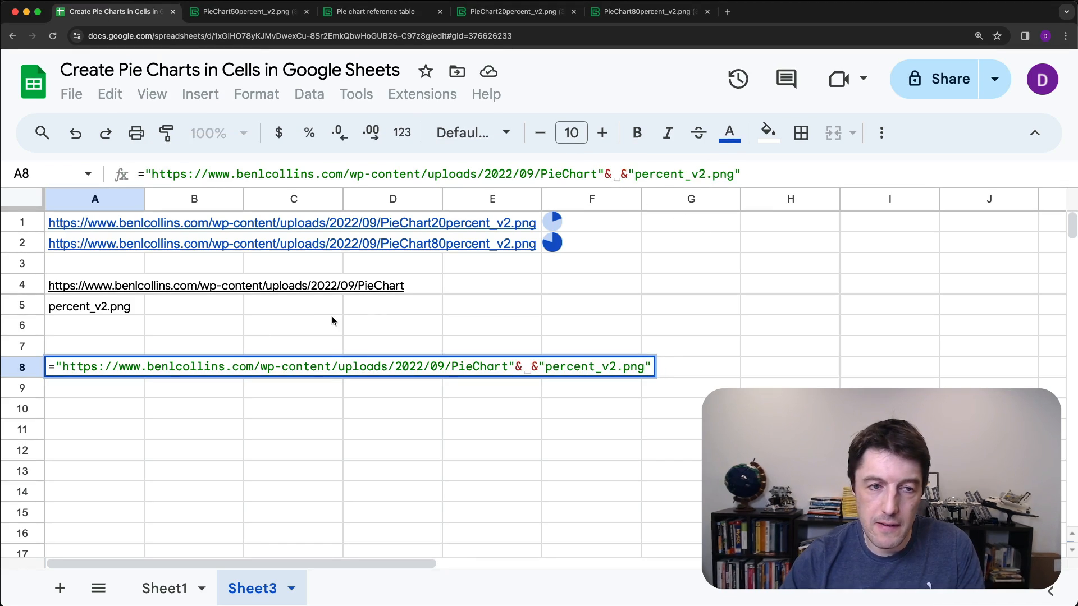
{"action": "key", "text": "Return"}
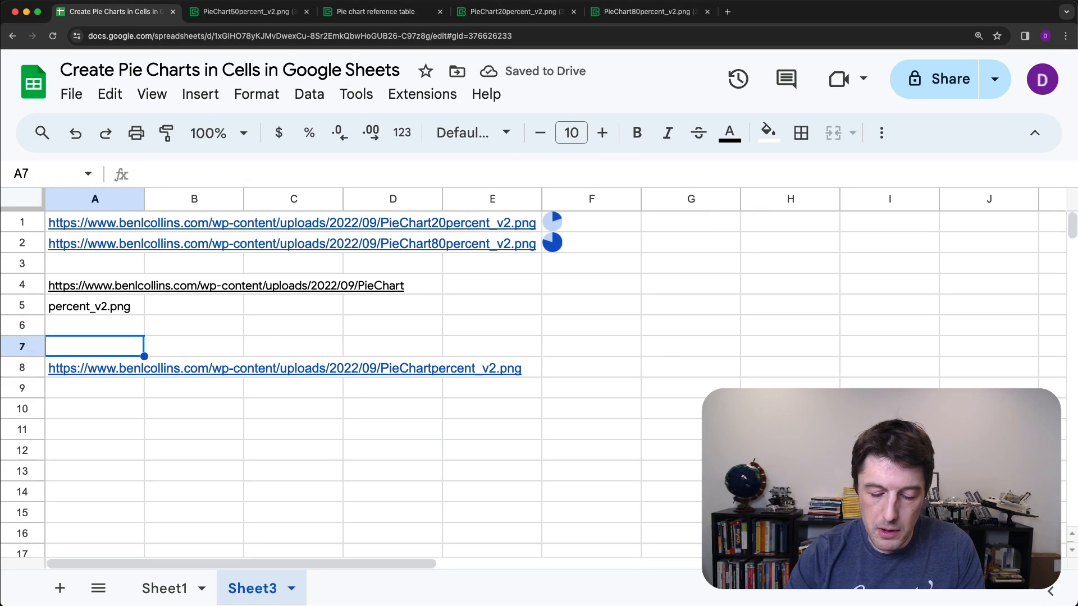
{"action": "type", "text": "60"}
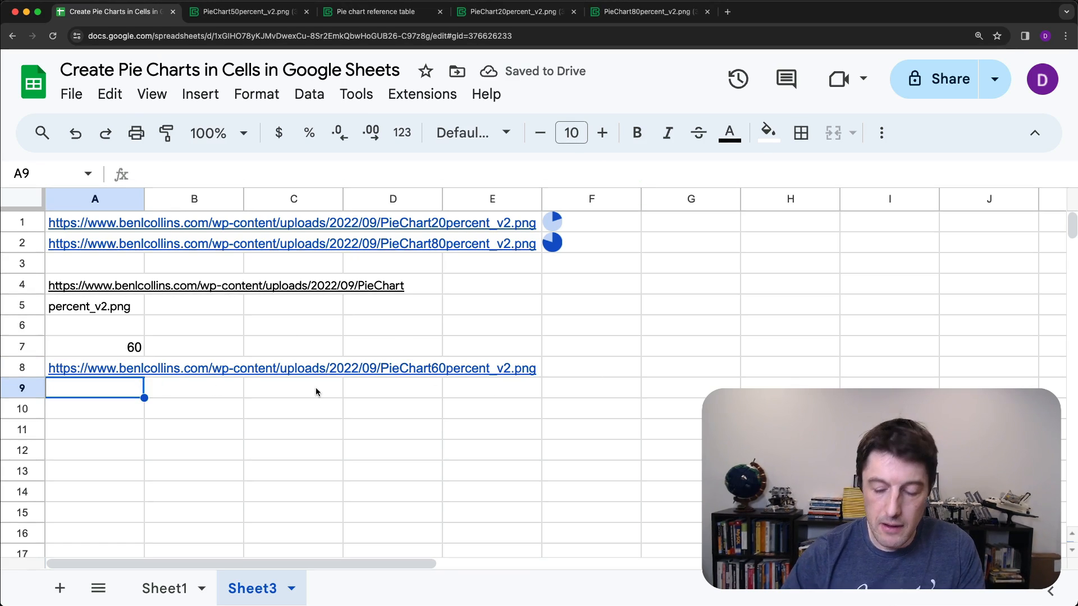
Enter =IMAGE(A8) in A9, then try 40, 20 and 35 in A7
{"action": "type", "text": "=IMAGE(A8"}
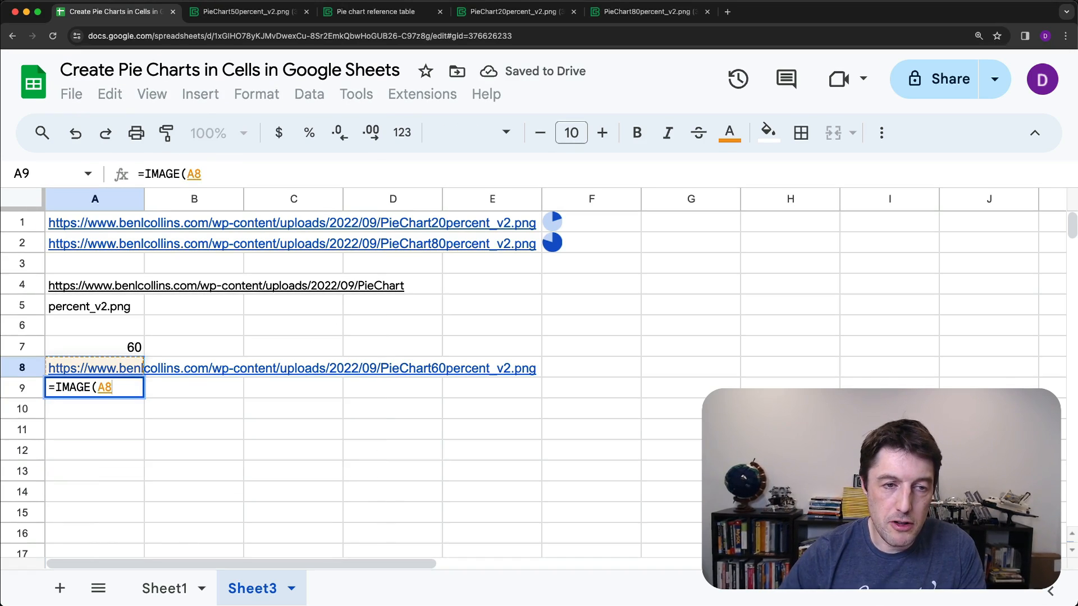
{"action": "key", "text": "Return"}
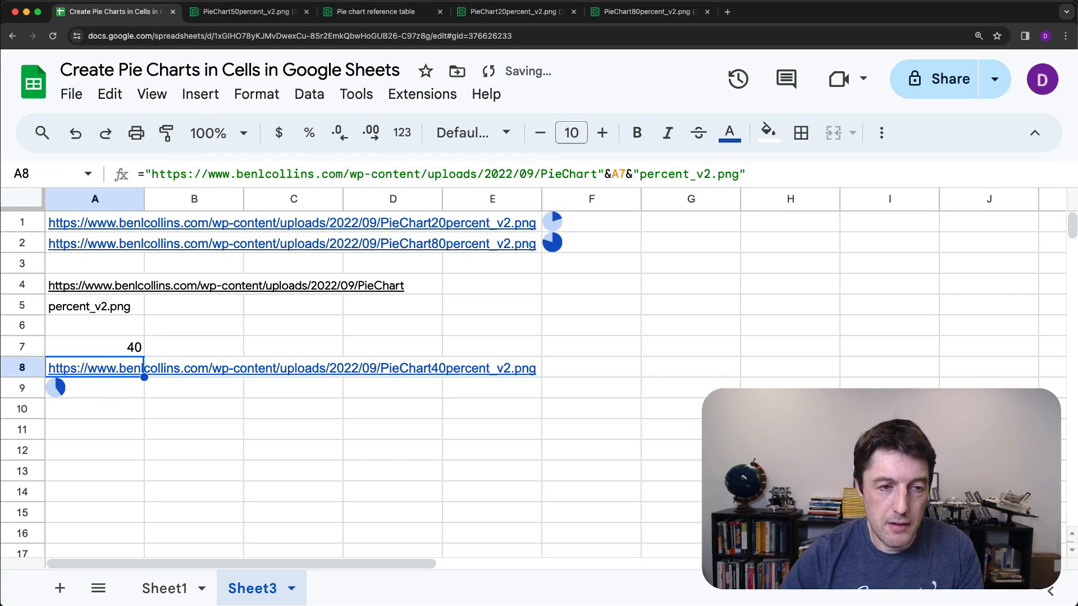
{"action": "left_click", "coordinate": [95, 347]}
{"action": "type", "text": "20"}
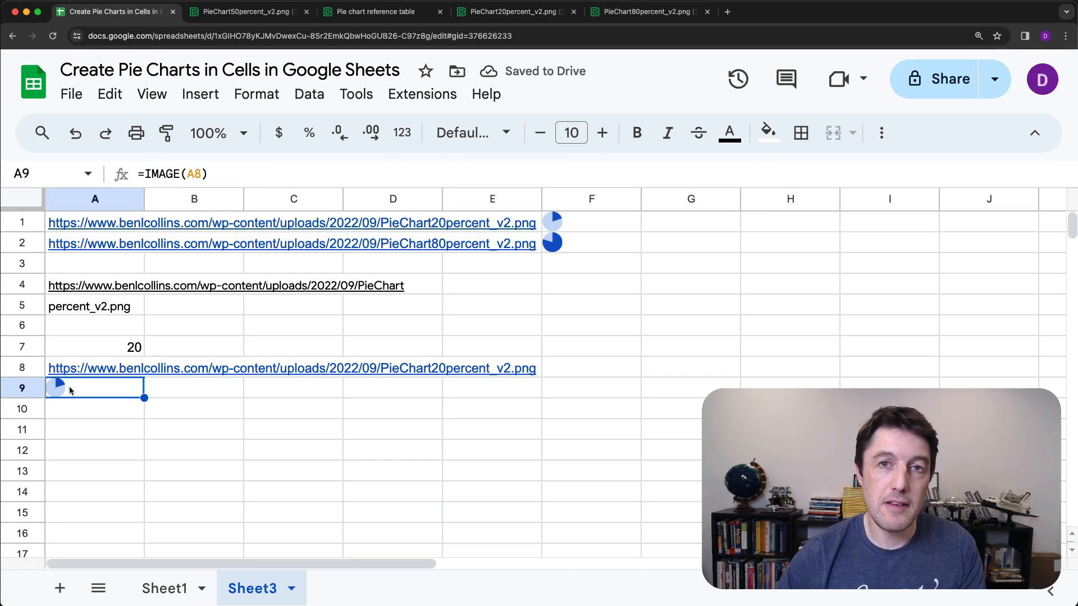
{"action": "left_click", "coordinate": [95, 347]}
{"action": "type", "text": "35"}
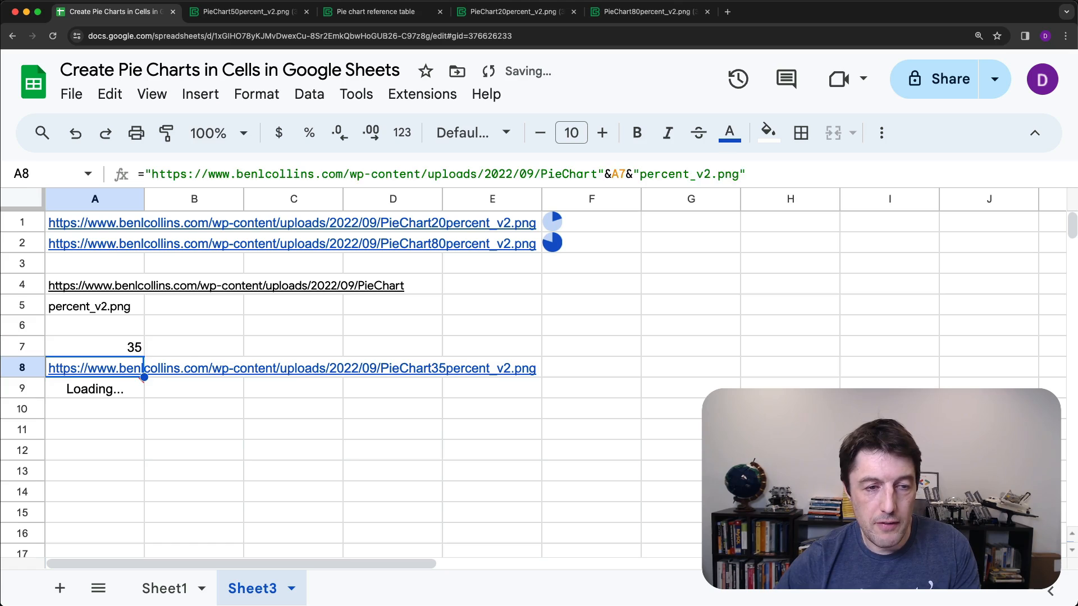
{"action": "left_click", "coordinate": [95, 347]}
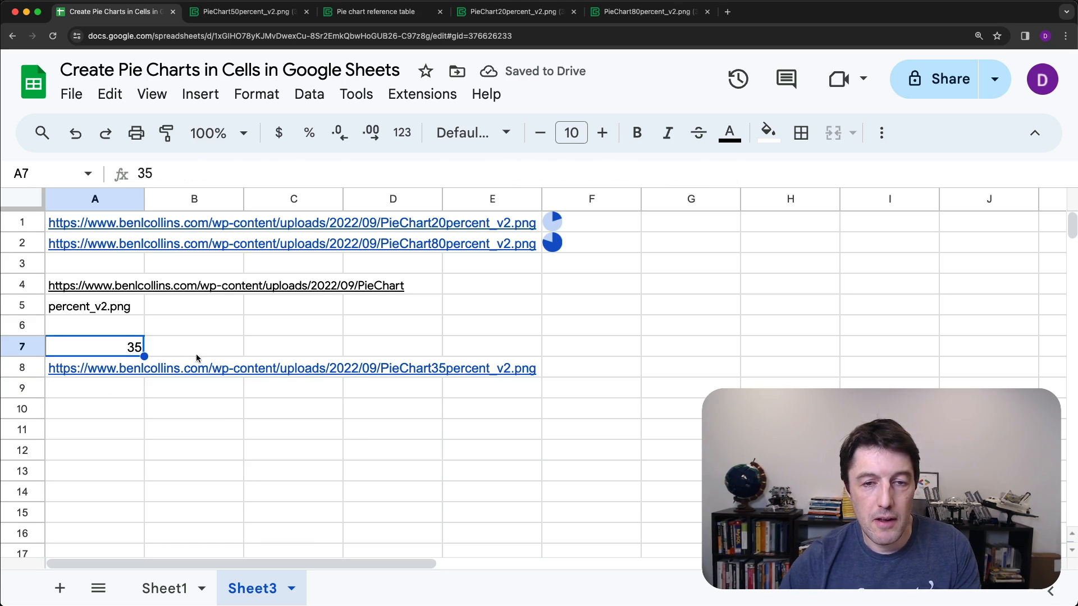
{"action": "mouse_move", "coordinate": [443, 371]}
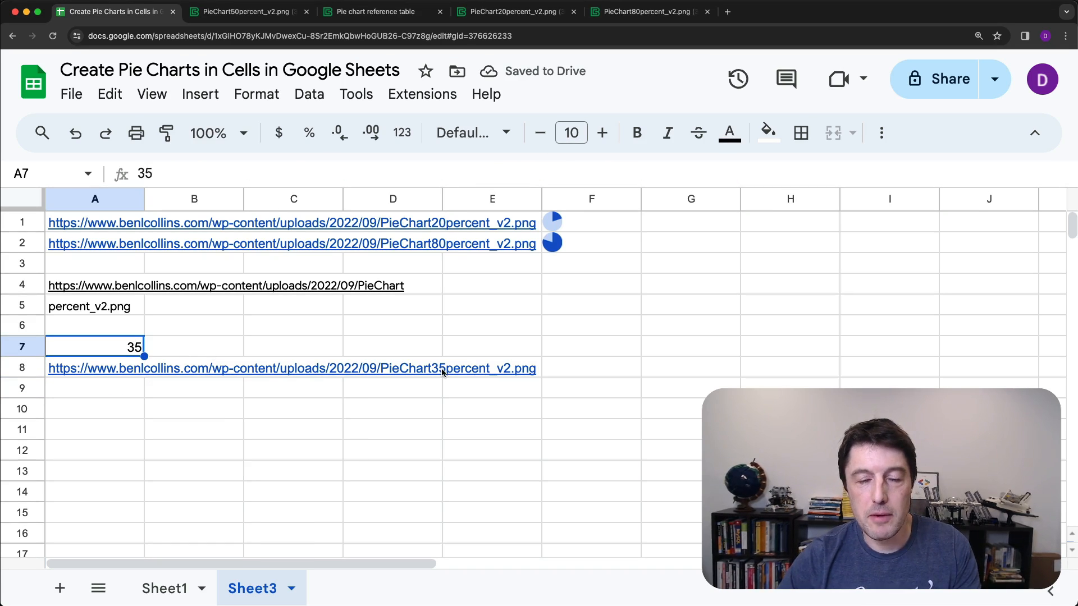
{"action": "mouse_move", "coordinate": [437, 291]}
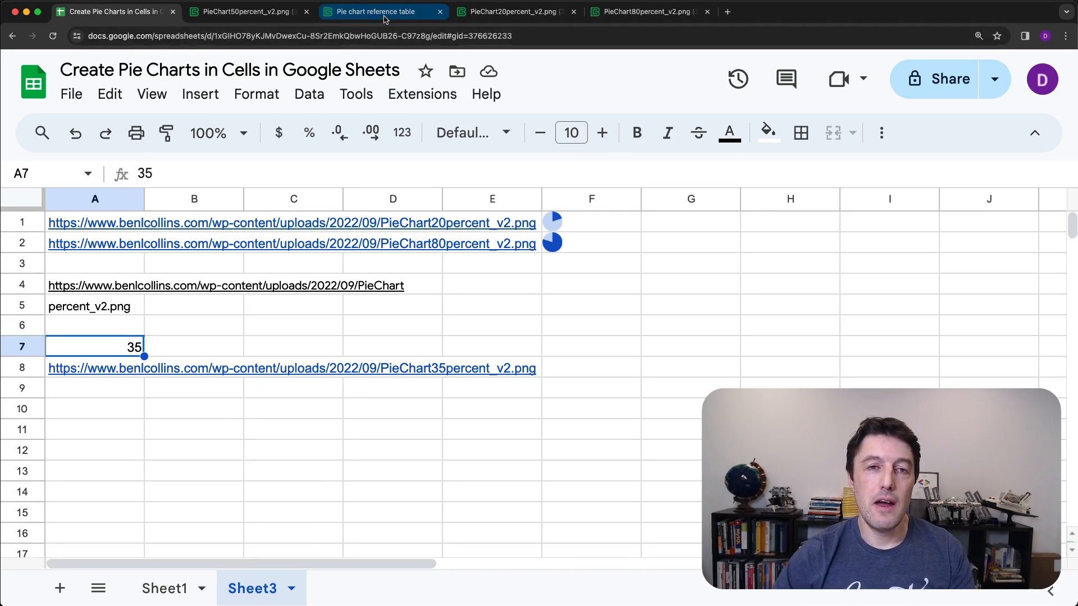
{"action": "mouse_move", "coordinate": [375, 11]}
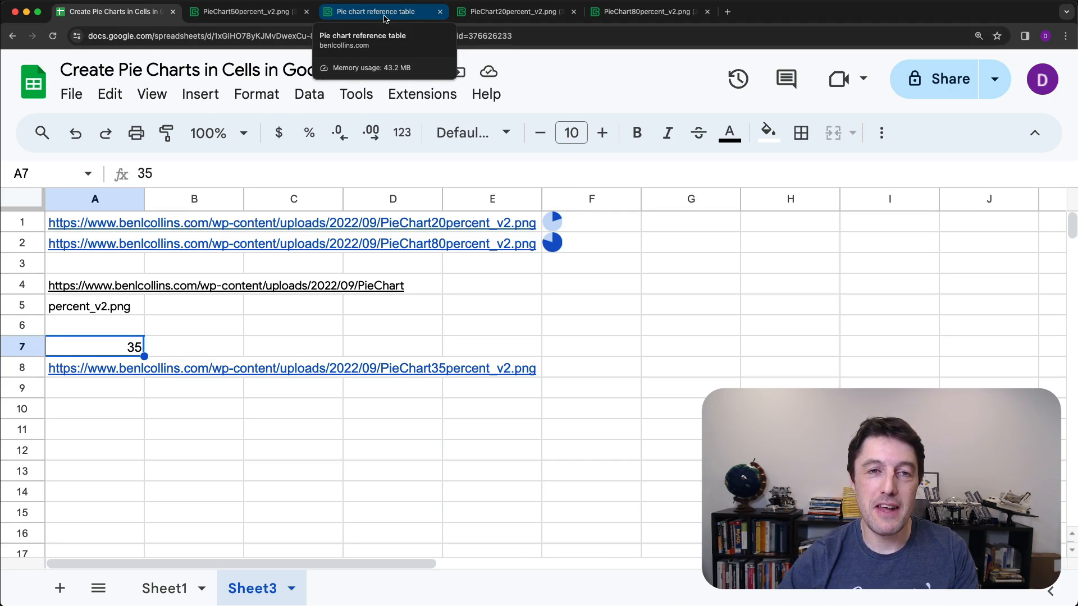
Check the reference table for available images, then set A7 to 30
{"action": "left_click", "coordinate": [374, 12]}
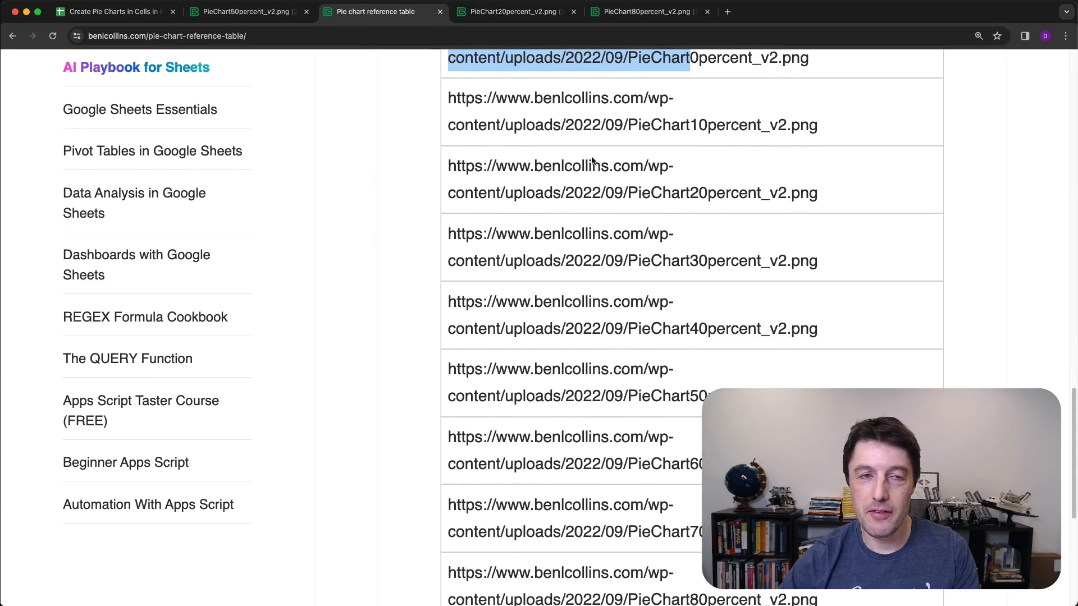
{"action": "left_click", "coordinate": [110, 12]}
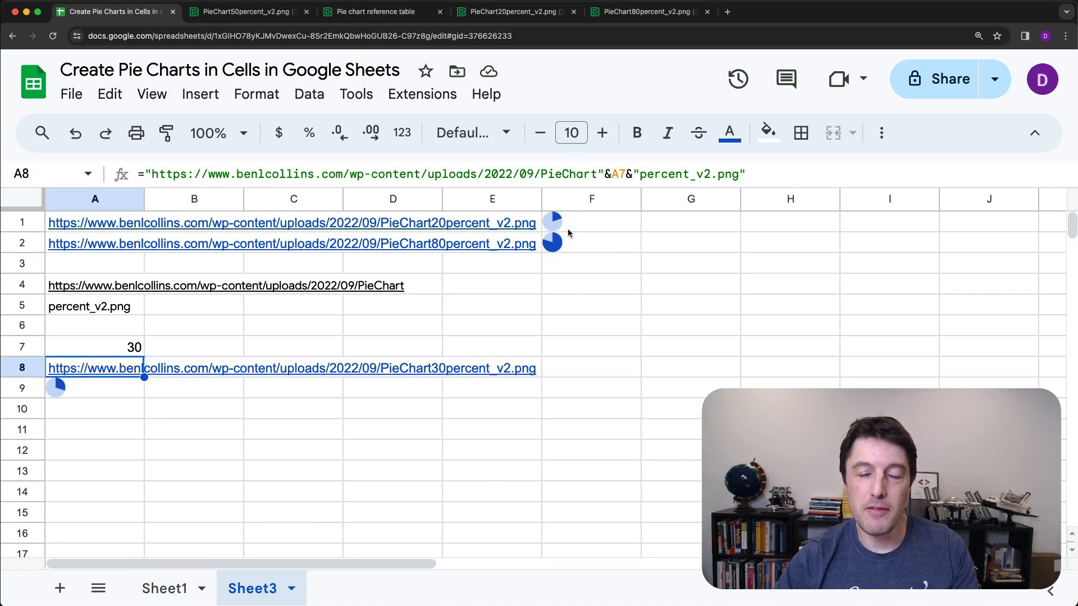
{"action": "mouse_move", "coordinate": [626, 242]}
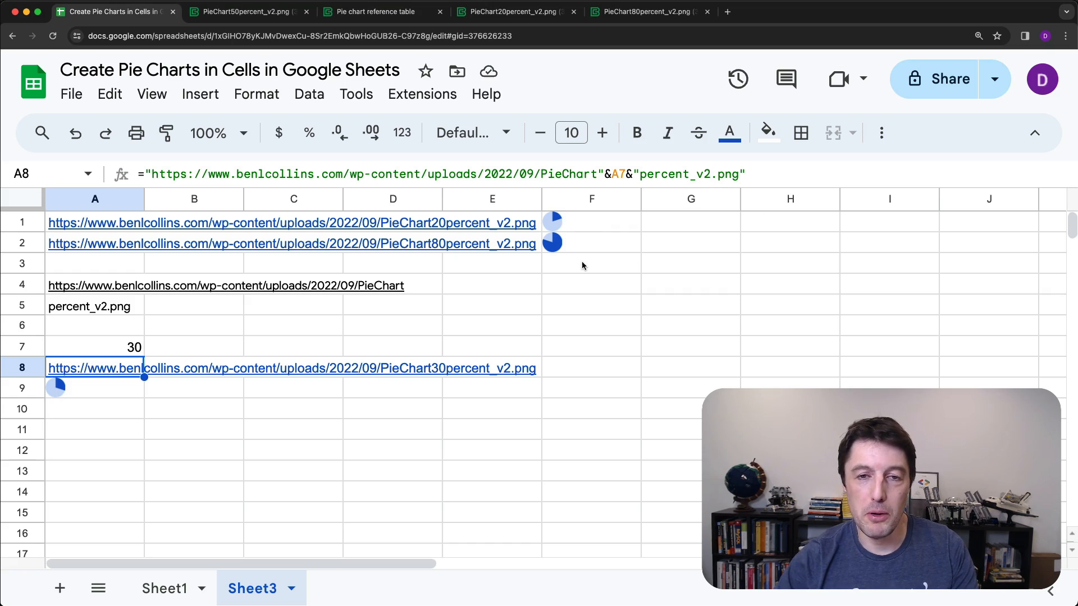
{"action": "mouse_move", "coordinate": [202, 355]}
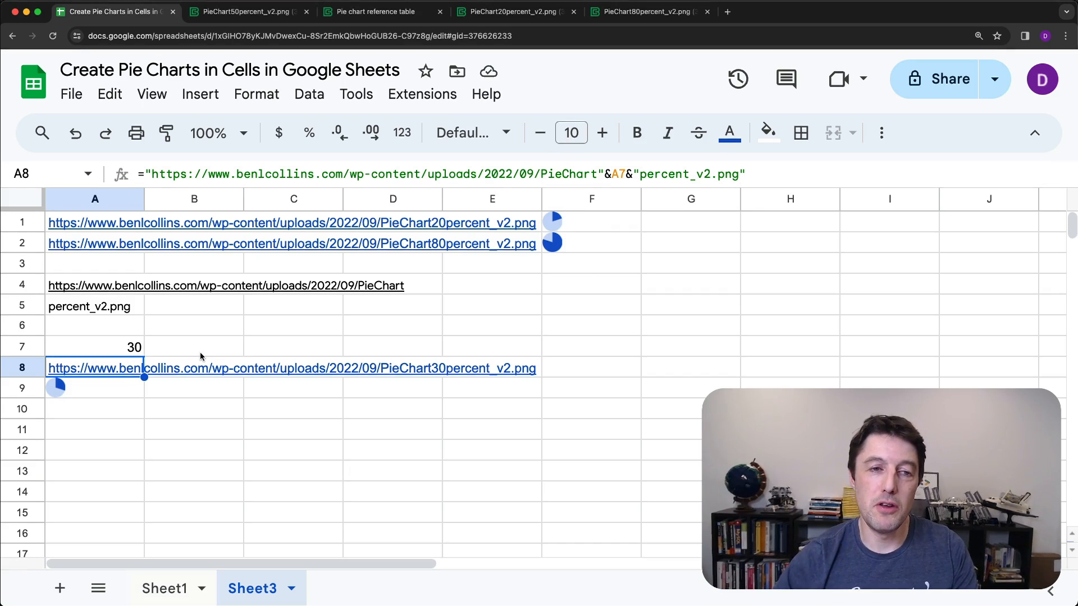
{"action": "mouse_move", "coordinate": [165, 491]}
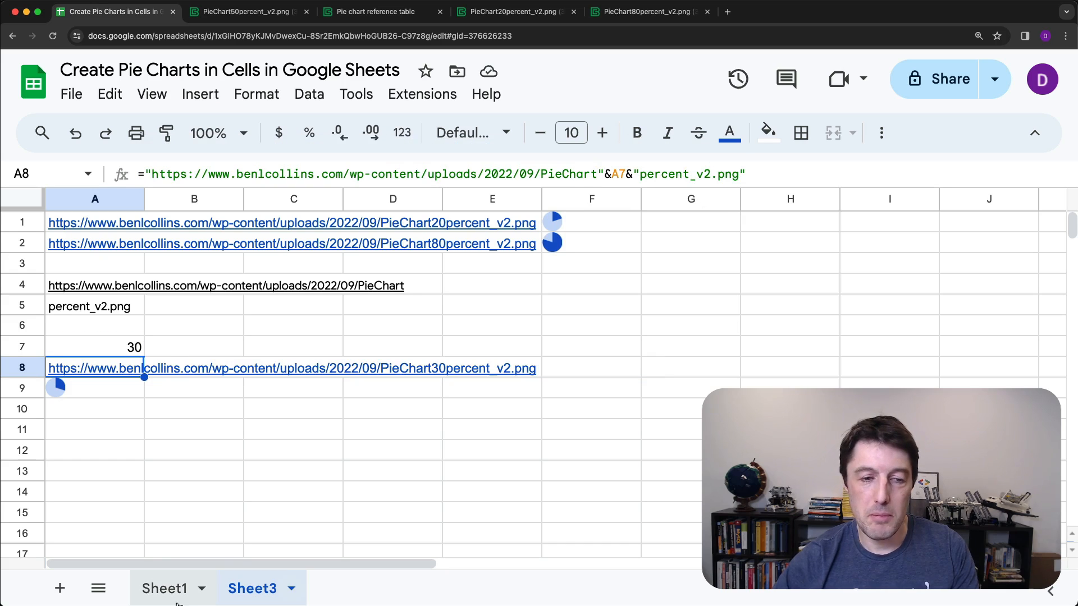
On Sheet1, enter =ROUND(D2,1) in E2 to round completion to the nearest ten percent
{"action": "left_click", "coordinate": [164, 589]}
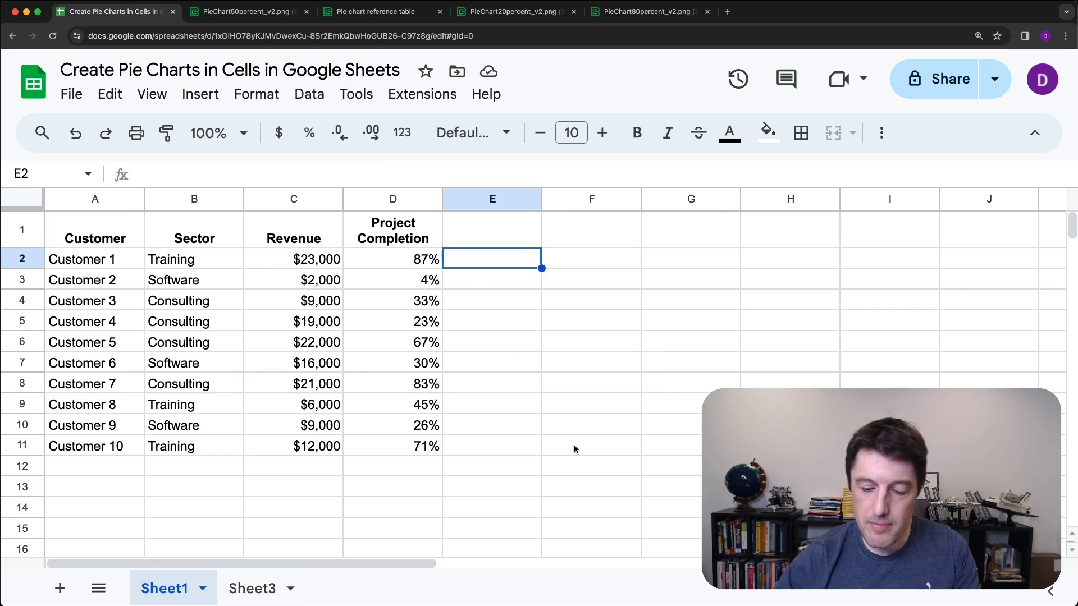
{"action": "type", "text": "="}
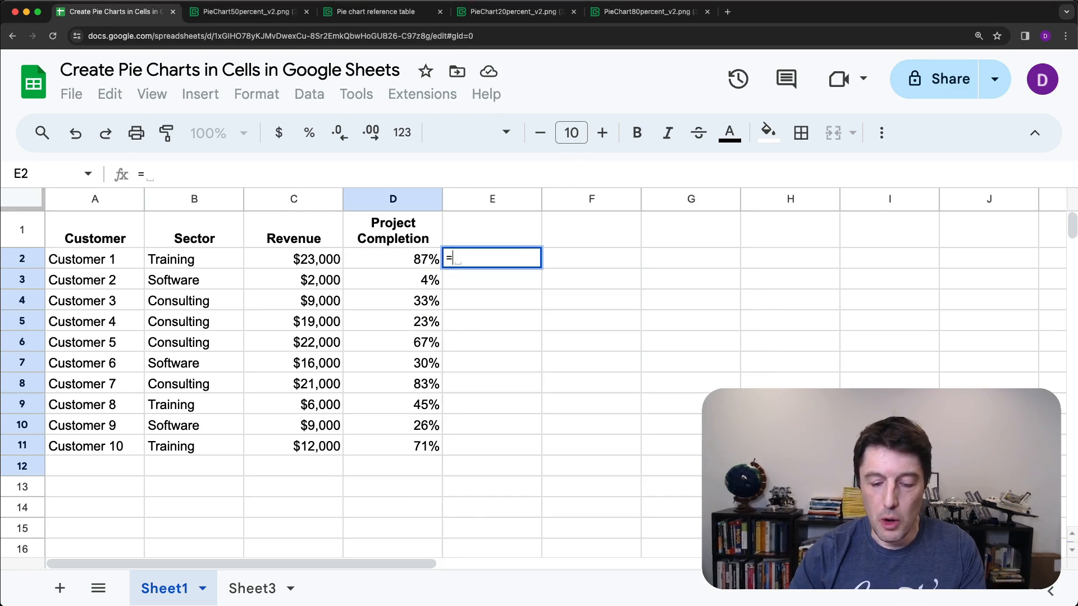
{"action": "type", "text": "ROUND("}
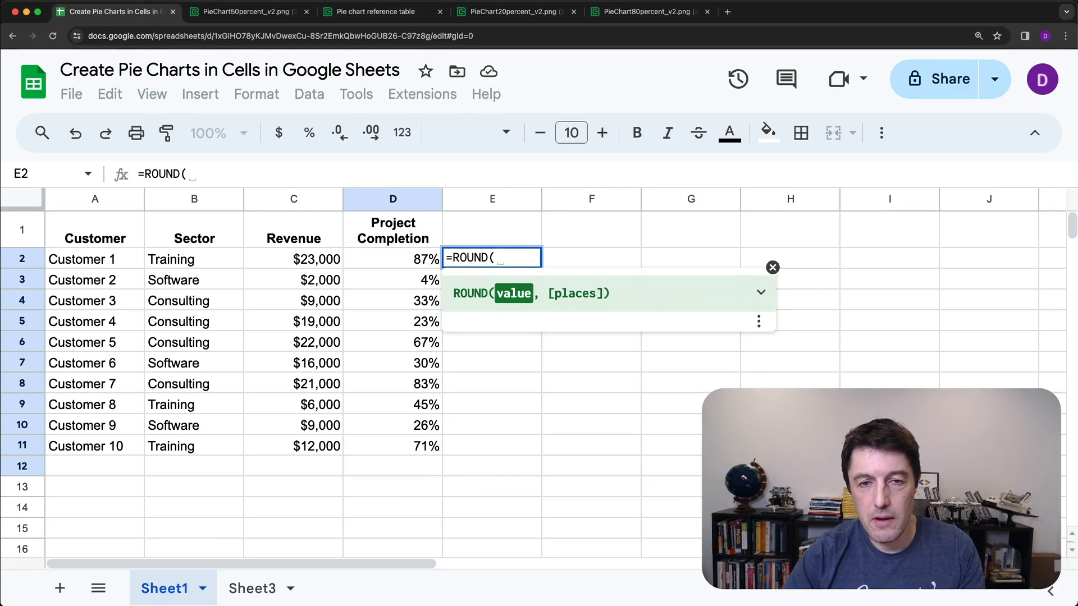
{"action": "type", "text": "D2,"}
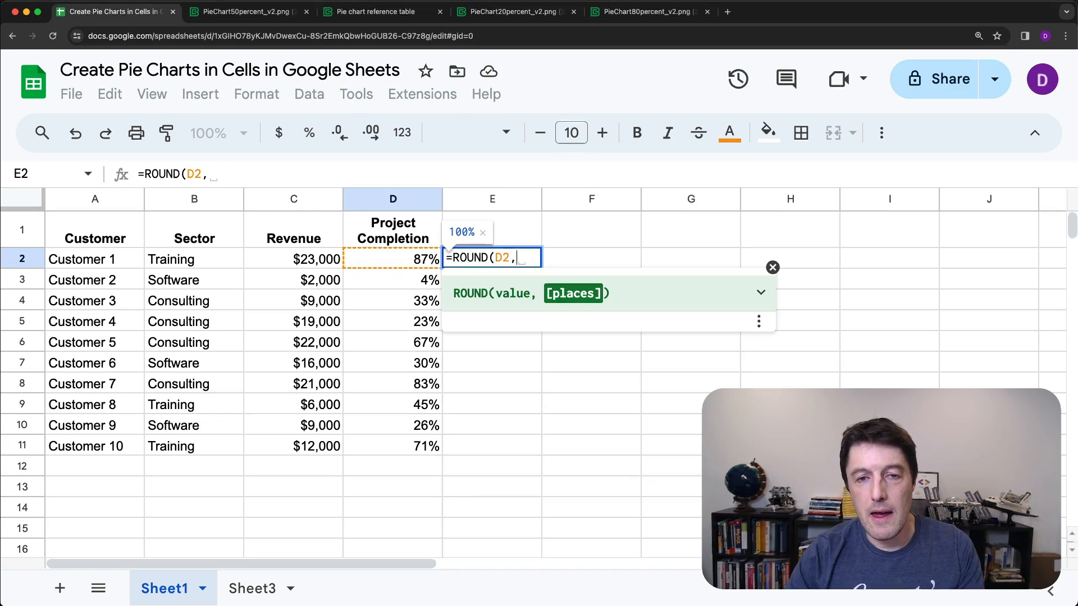
{"action": "type", "text": "1"}
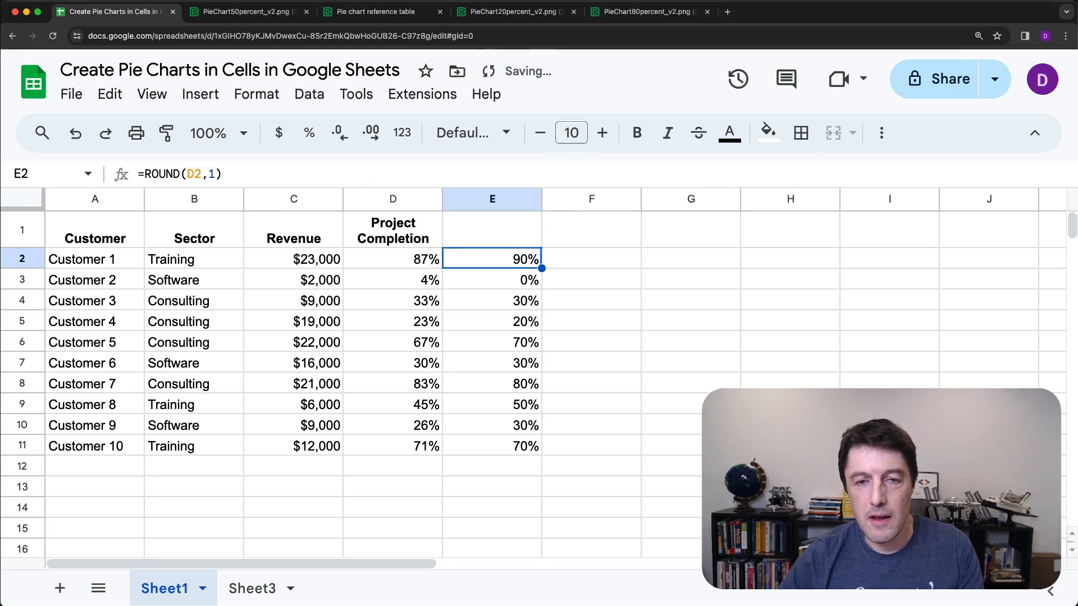
Put Sheet3's A8 address formula in Sheet1 F2, referencing E2 instead of A7
{"action": "left_click", "coordinate": [591, 259]}
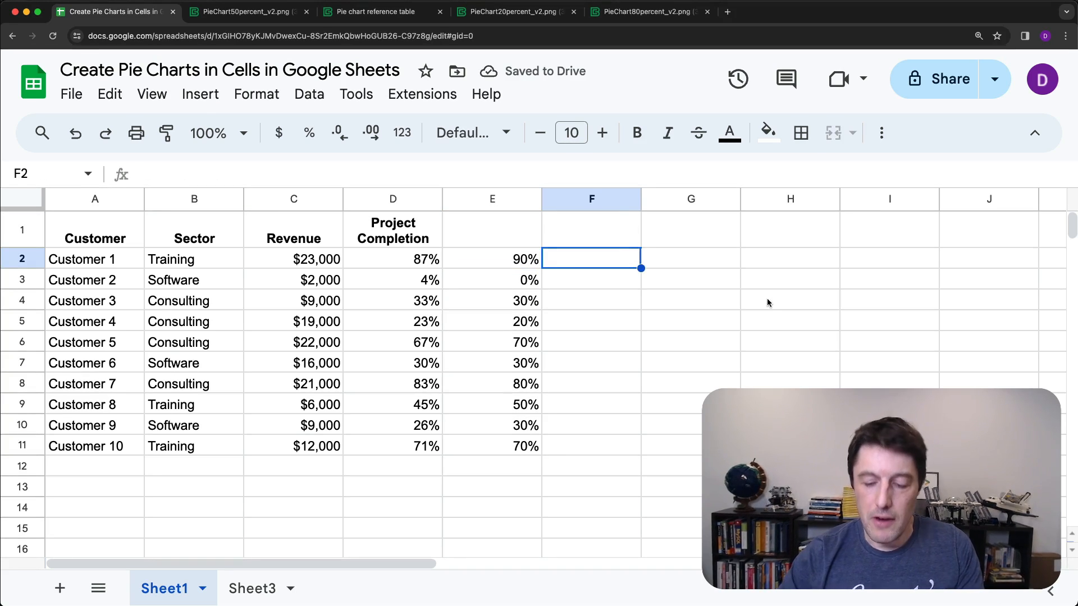
{"action": "mouse_move", "coordinate": [344, 515]}
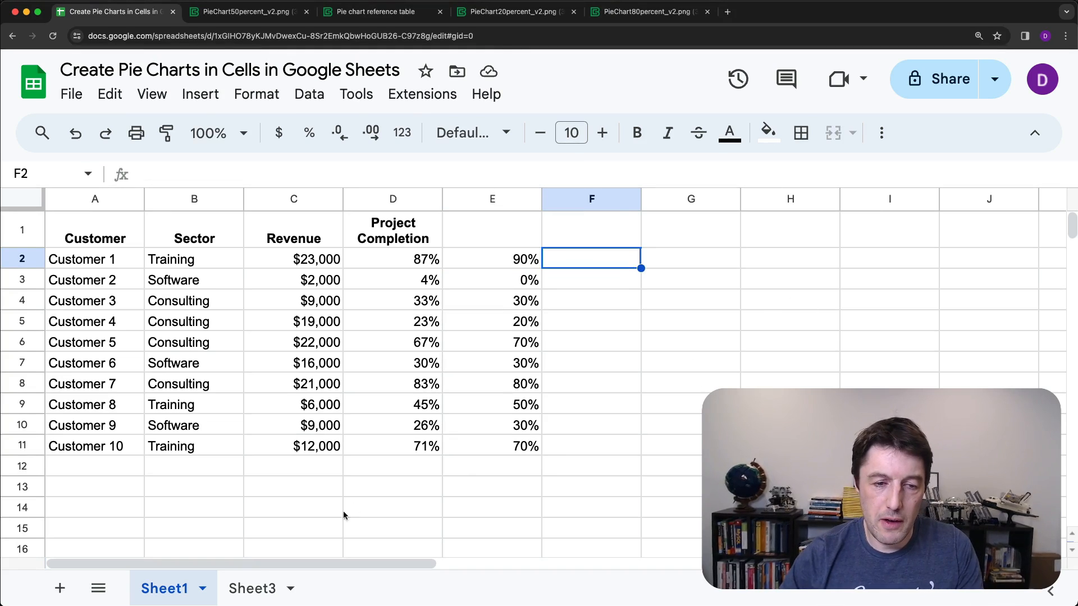
{"action": "left_click", "coordinate": [252, 588]}
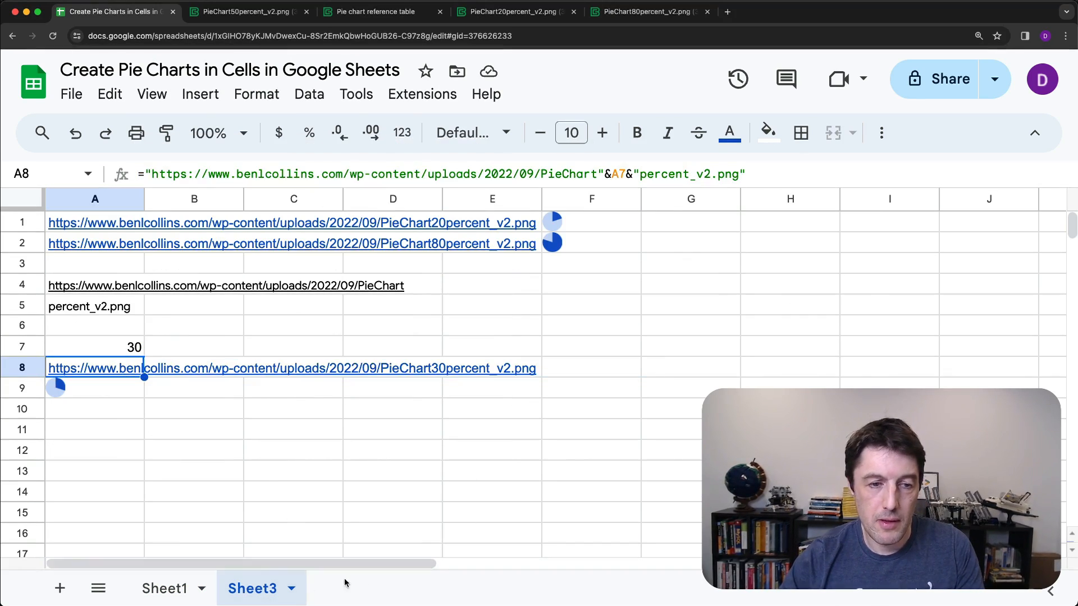
{"action": "left_click", "coordinate": [164, 588]}
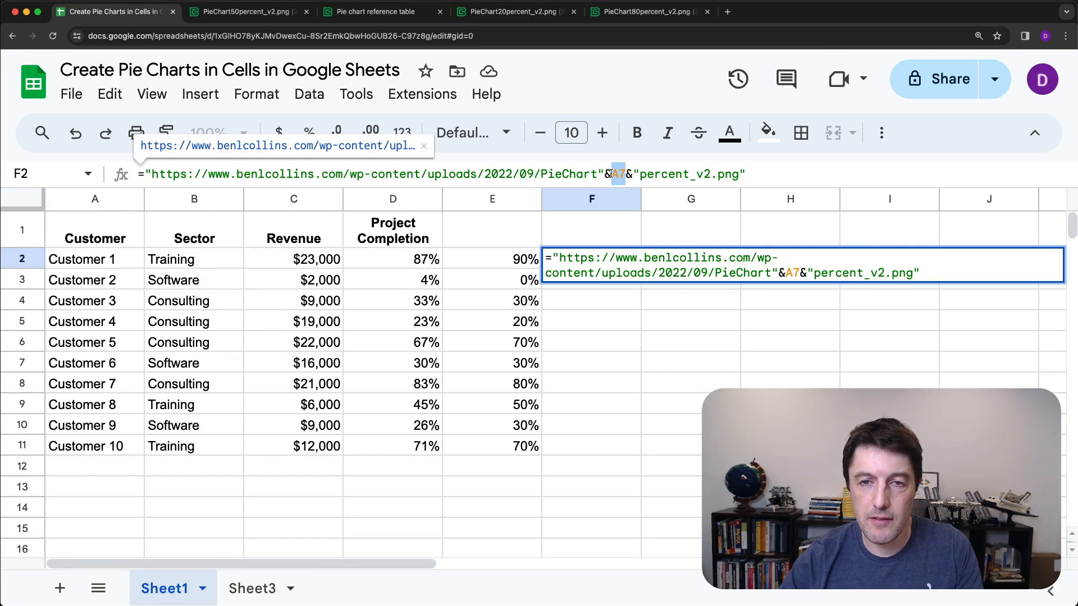
{"action": "left_click", "coordinate": [491, 259]}
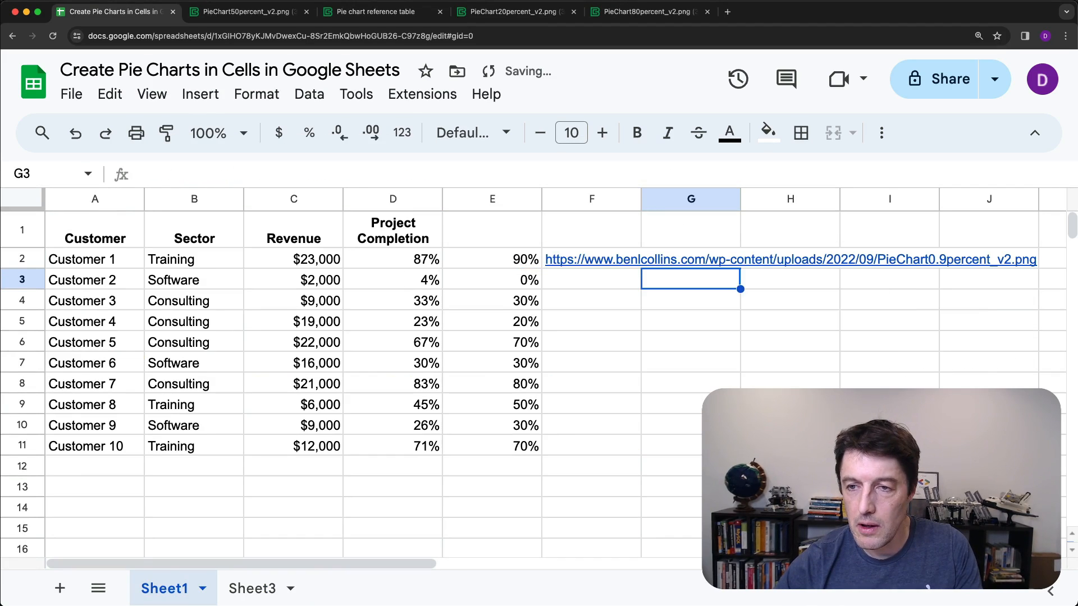
{"action": "left_click", "coordinate": [591, 259]}
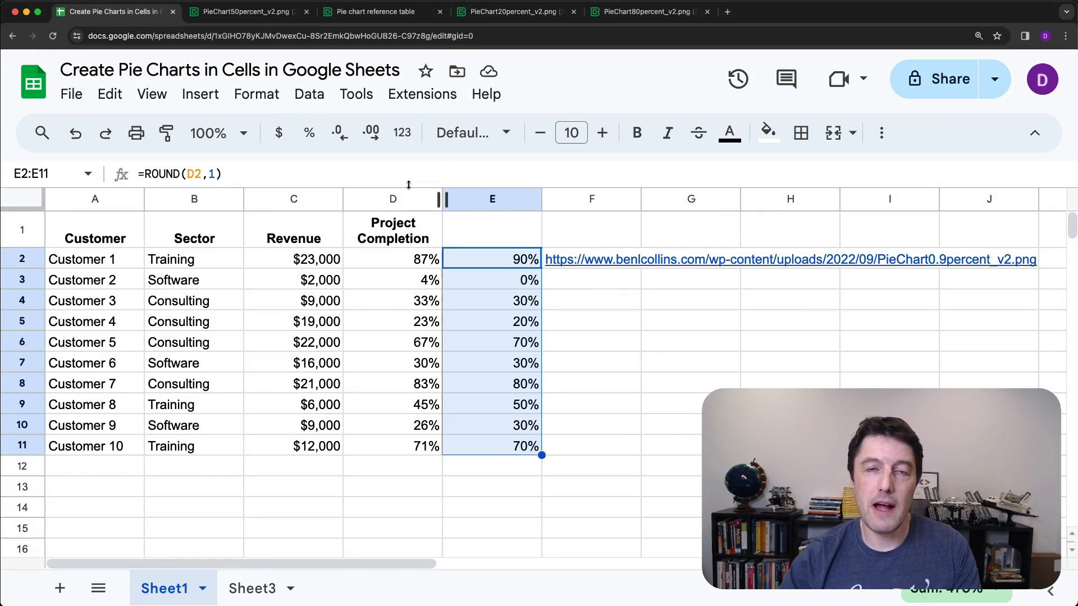
{"action": "mouse_move", "coordinate": [402, 133]}
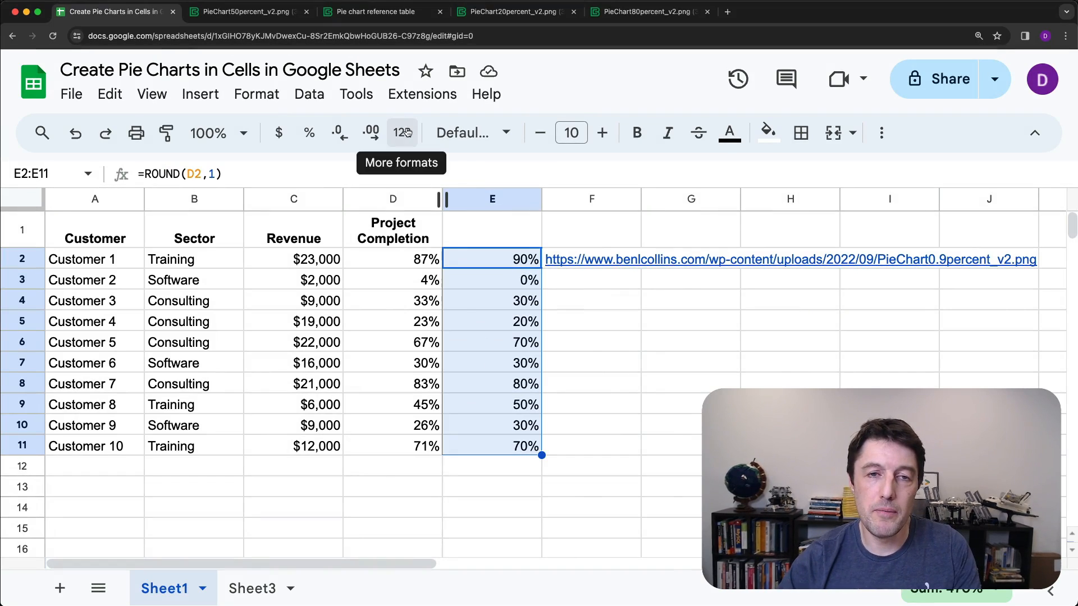
{"action": "left_click", "coordinate": [401, 133]}
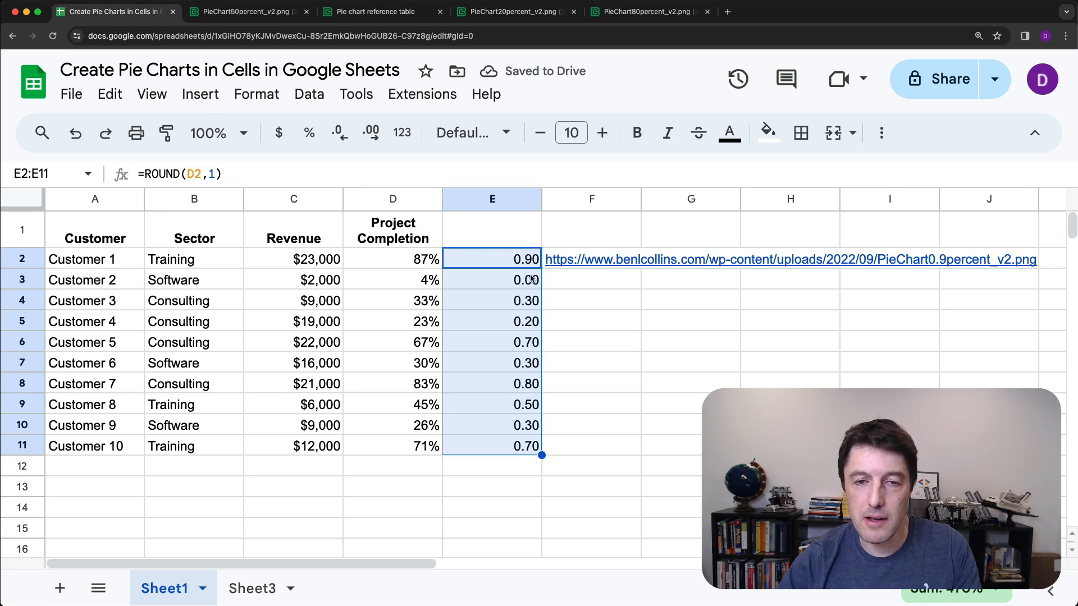
{"action": "mouse_move", "coordinate": [532, 327]}
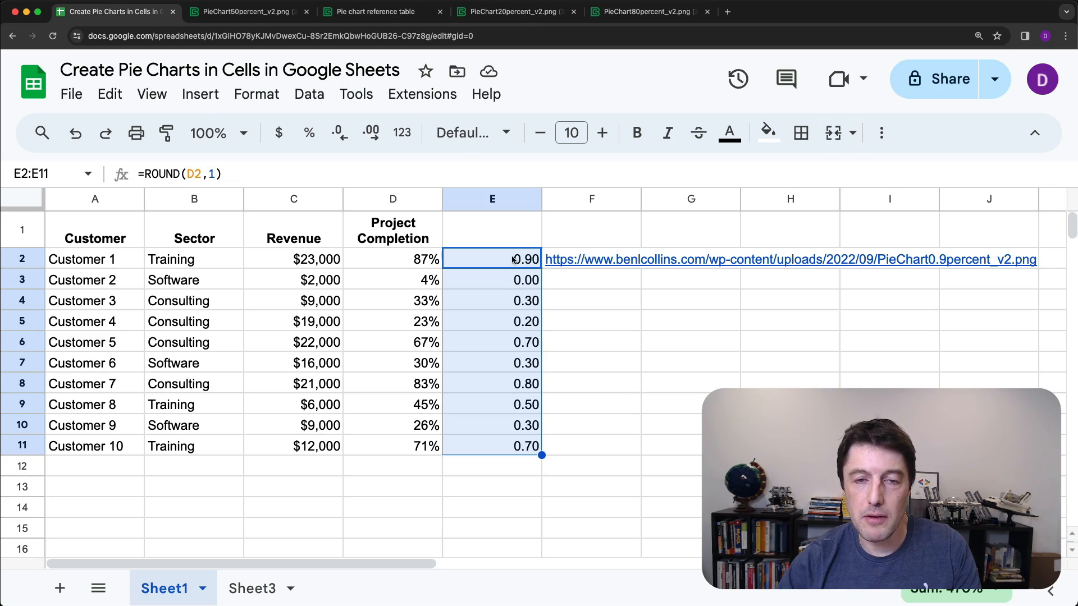
Append *100 to the E2 rounding formula so completion shows as whole tens like 90
{"action": "left_click", "coordinate": [491, 259]}
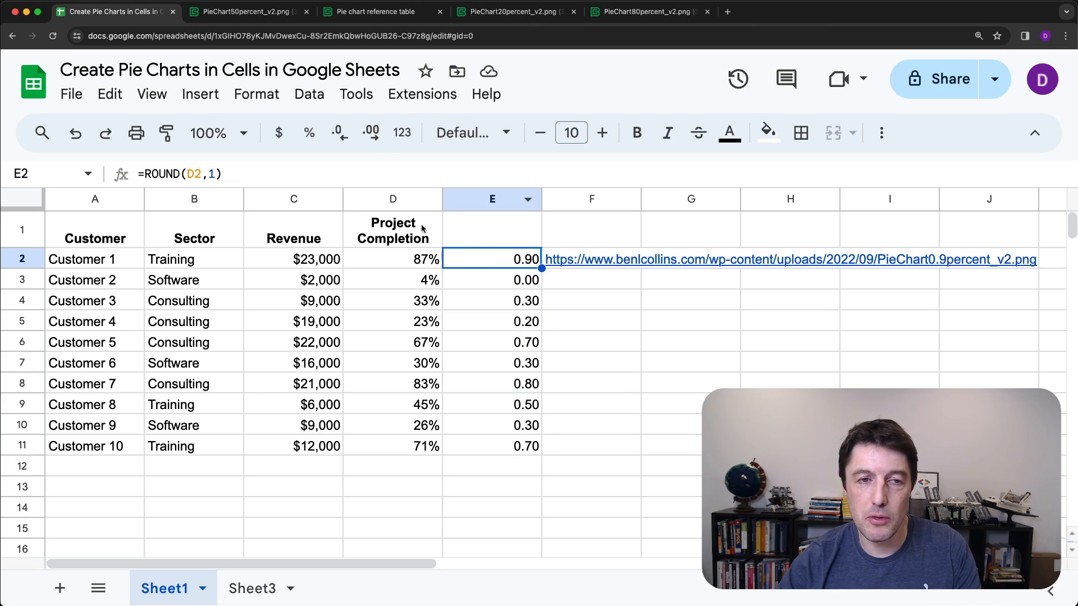
{"action": "type", "text": "*100"}
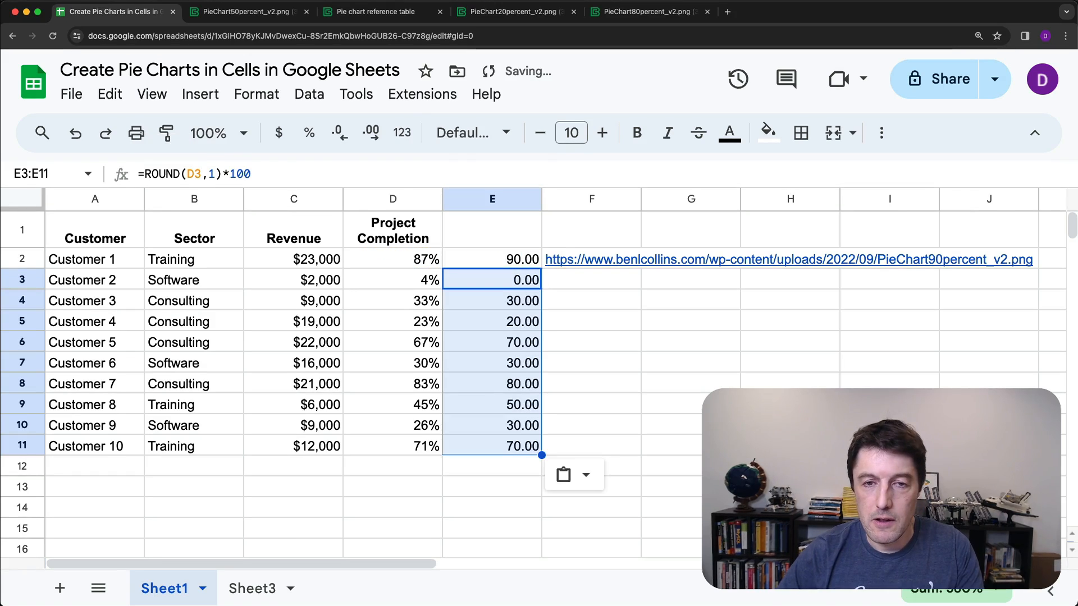
{"action": "left_click", "coordinate": [491, 259]}
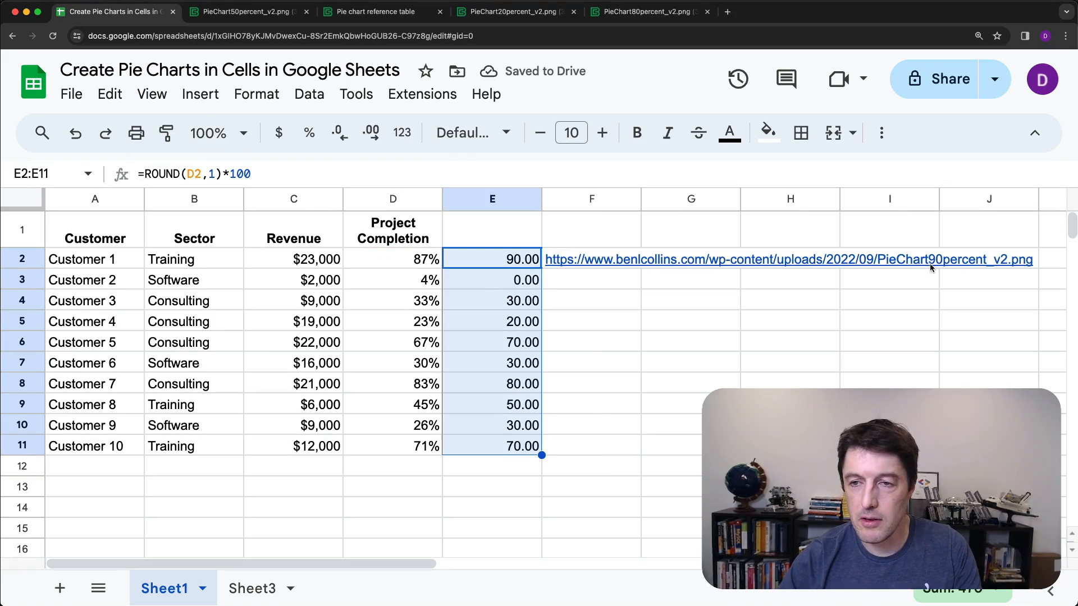
{"action": "mouse_move", "coordinate": [339, 133]}
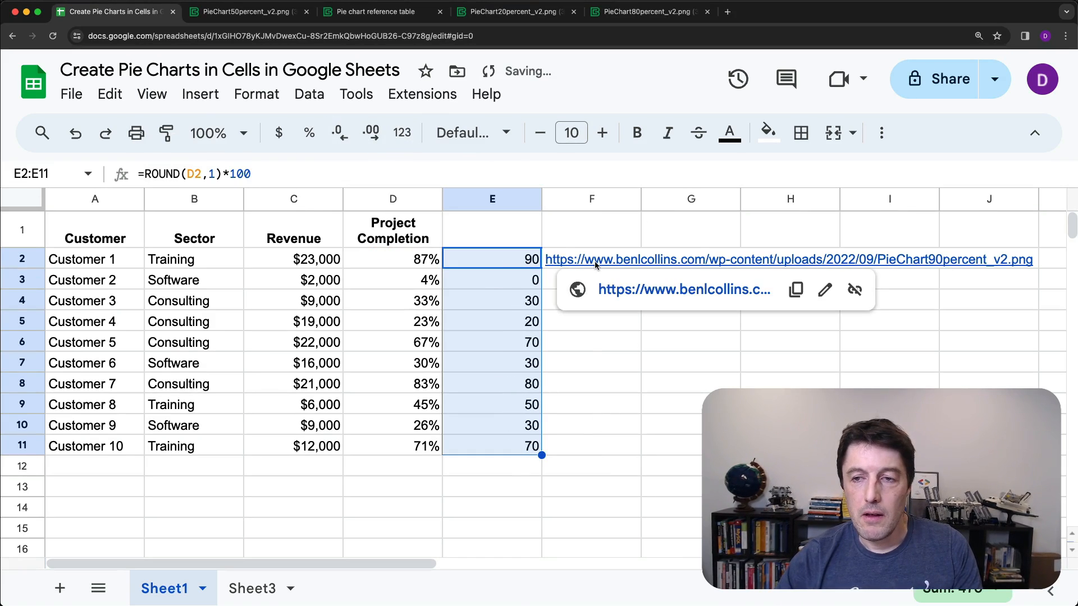
Enter =IMAGE(F2) in G2 to display each row's pie chart image
{"action": "left_click", "coordinate": [591, 259]}
{"action": "type", "text": "=IMAGE(F2)"}
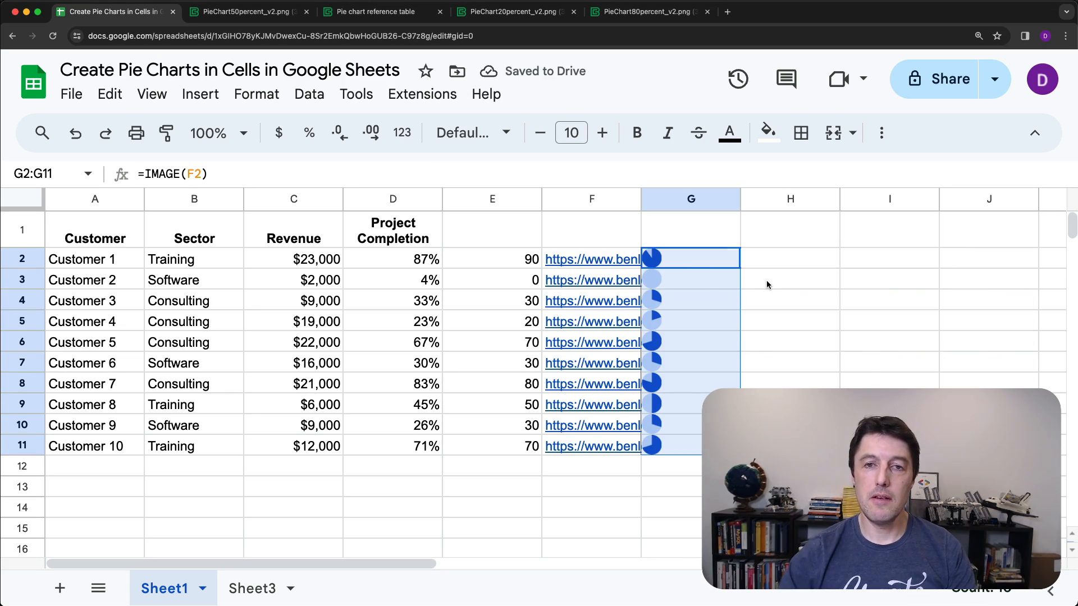
{"action": "mouse_move", "coordinate": [714, 263]}
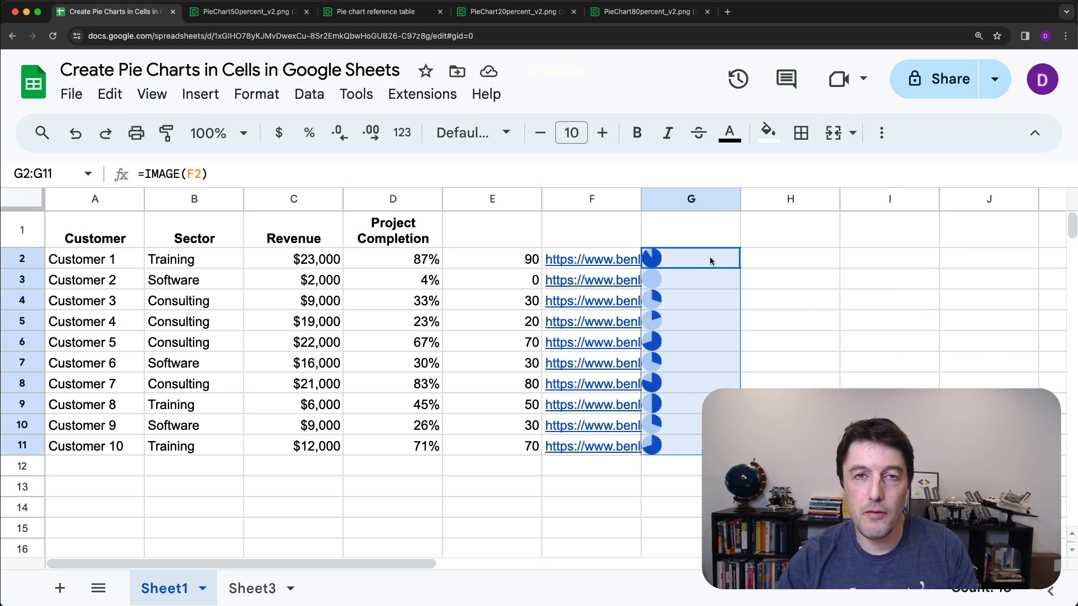
{"action": "left_click", "coordinate": [789, 258]}
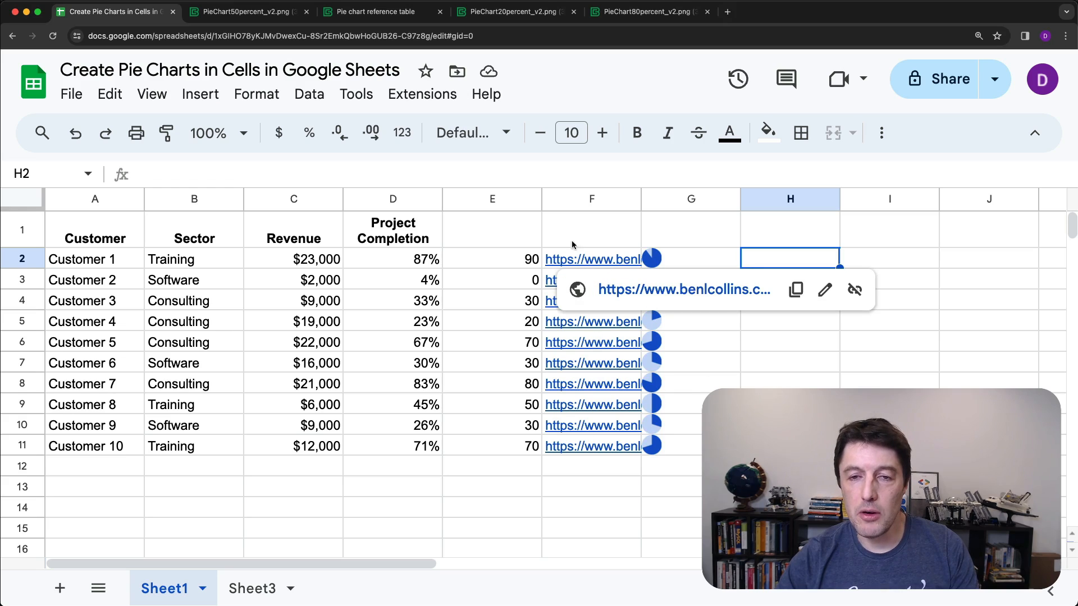
Start a =BYROW(D2:D11, LAMBDA(v, …)) formula in H2
{"action": "left_click", "coordinate": [789, 268]}
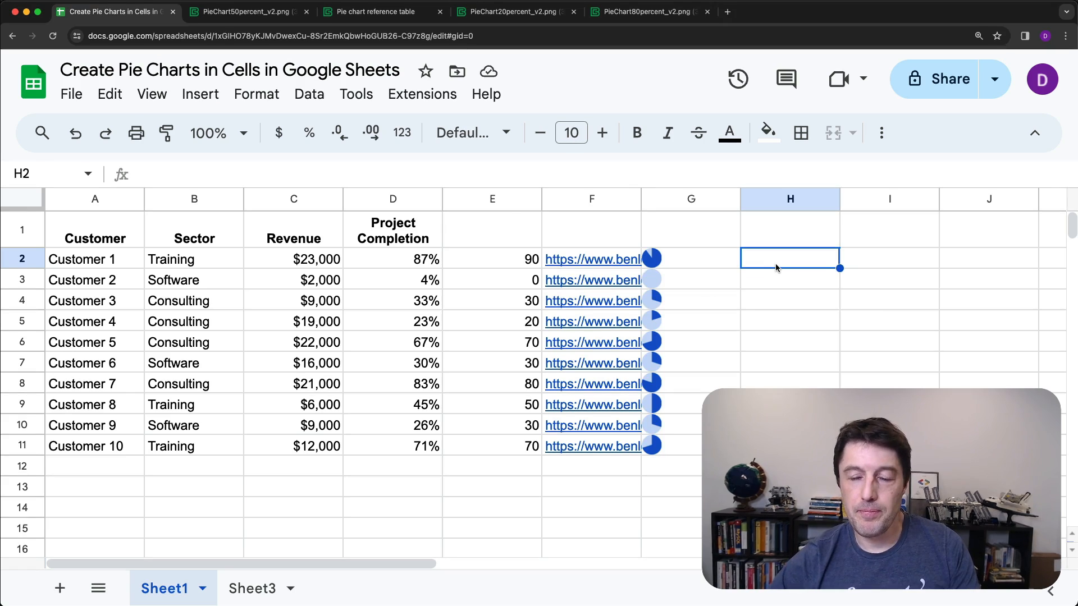
{"action": "type", "text": "=by"}
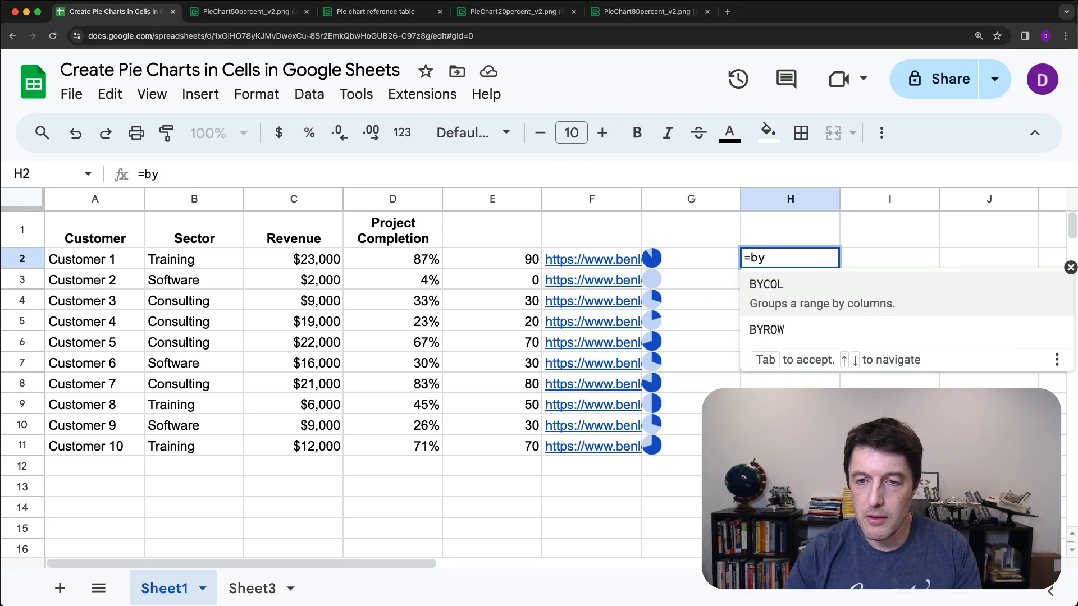
{"action": "type", "text": "row"}
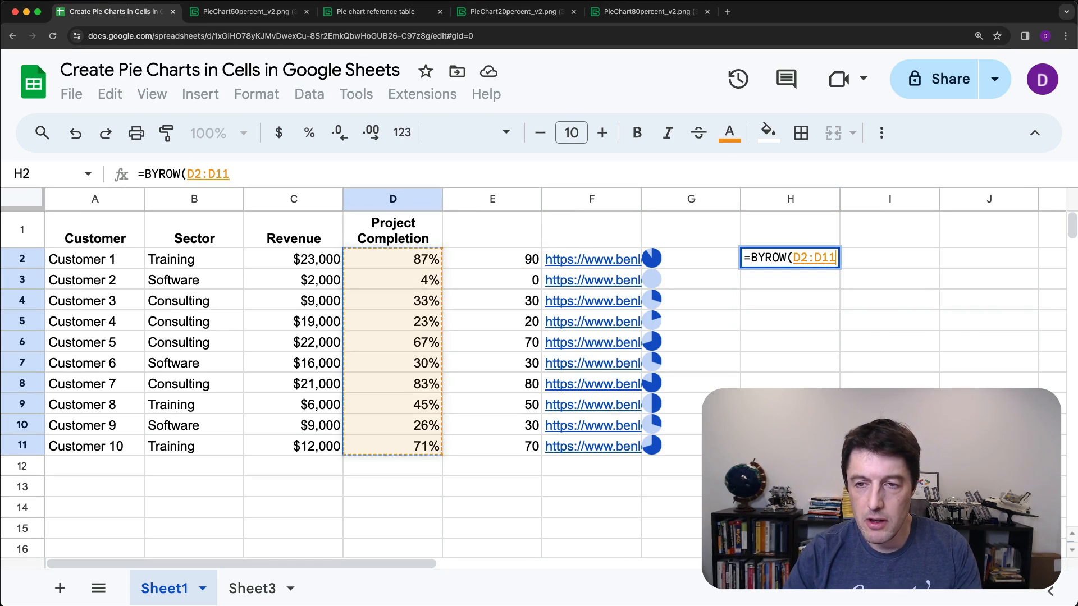
{"action": "type", "text": ",LAMBDA("}
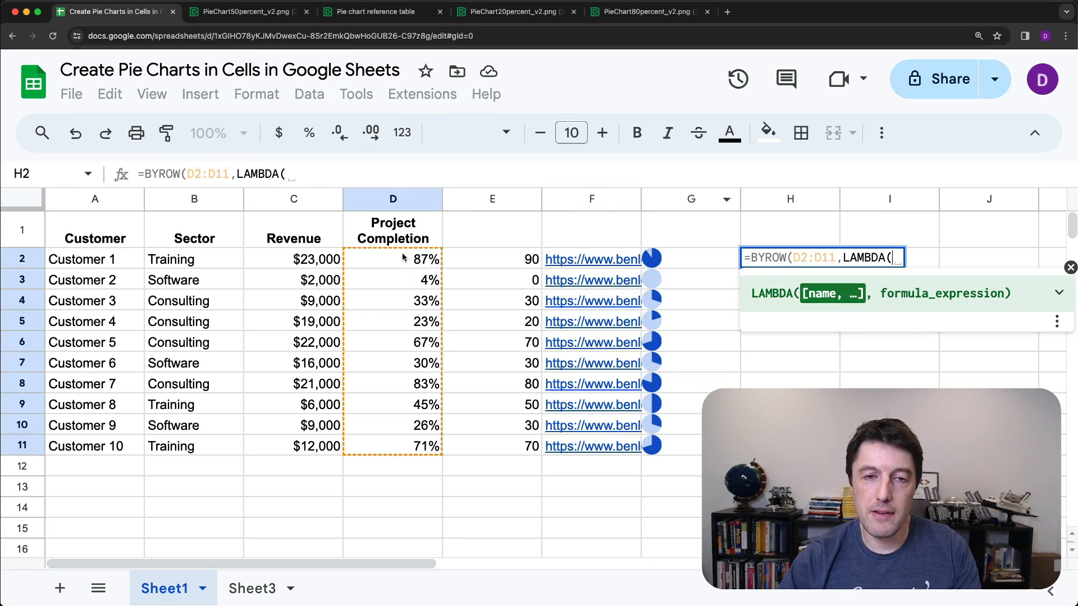
{"action": "mouse_move", "coordinate": [587, 350]}
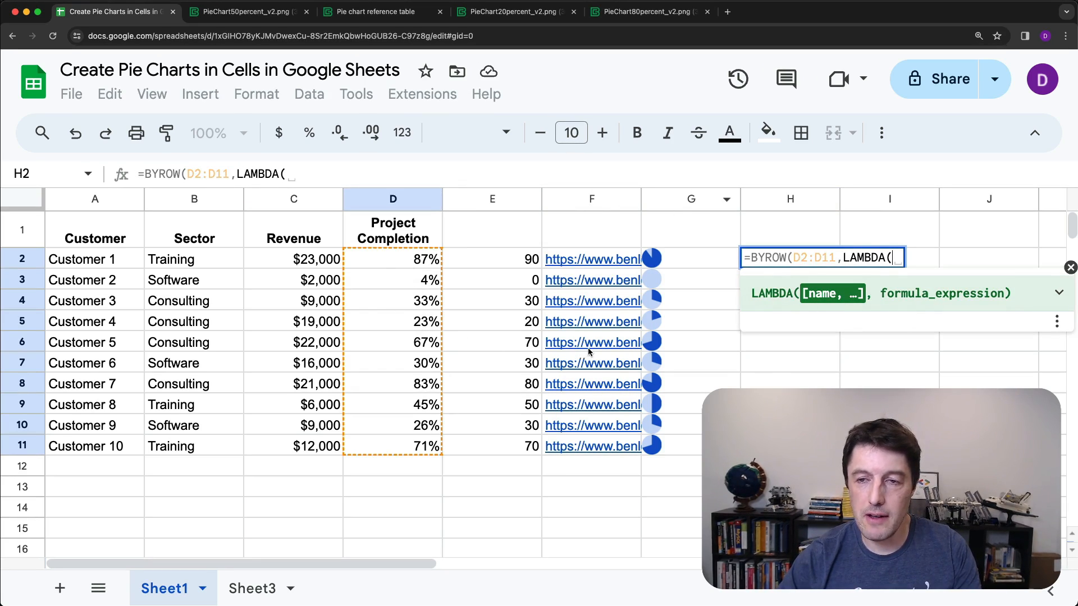
{"action": "type", "text": "v,"}
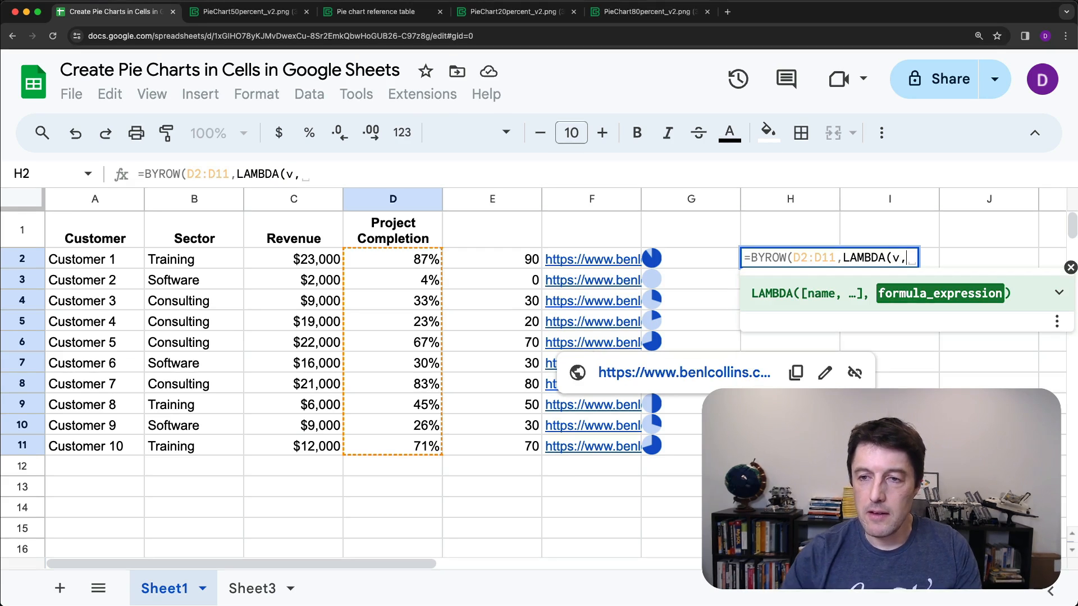
{"action": "mouse_move", "coordinate": [639, 336]}
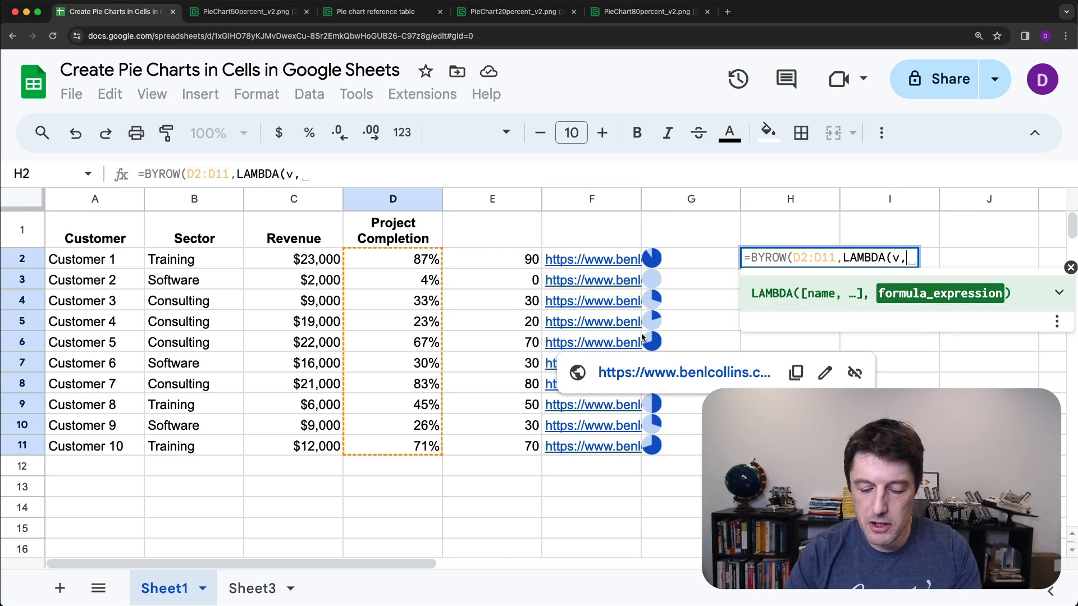
{"action": "type", "text": "v))"}
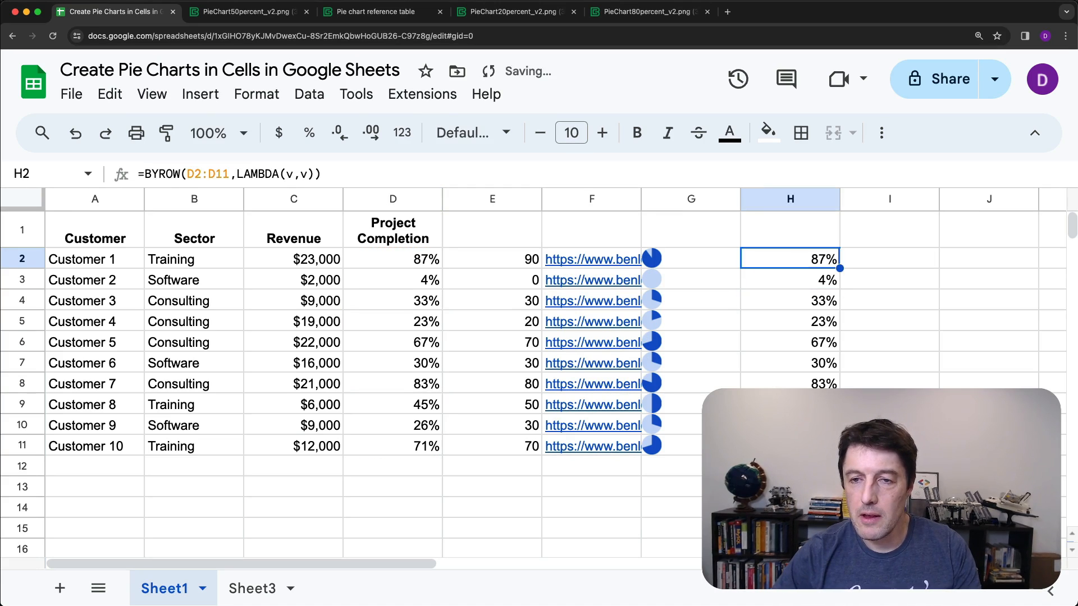
Reuse E2's rounding as ROUND(v,1)*100 inside the LAMBDA and commit H2
{"action": "left_click", "coordinate": [491, 259]}
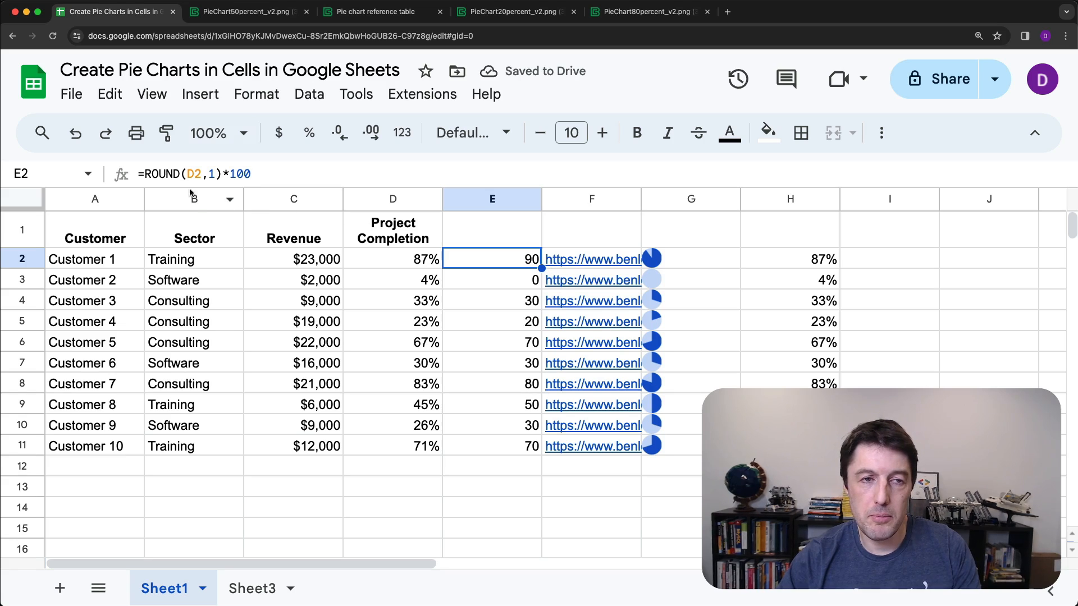
{"action": "double_click", "coordinate": [491, 260]}
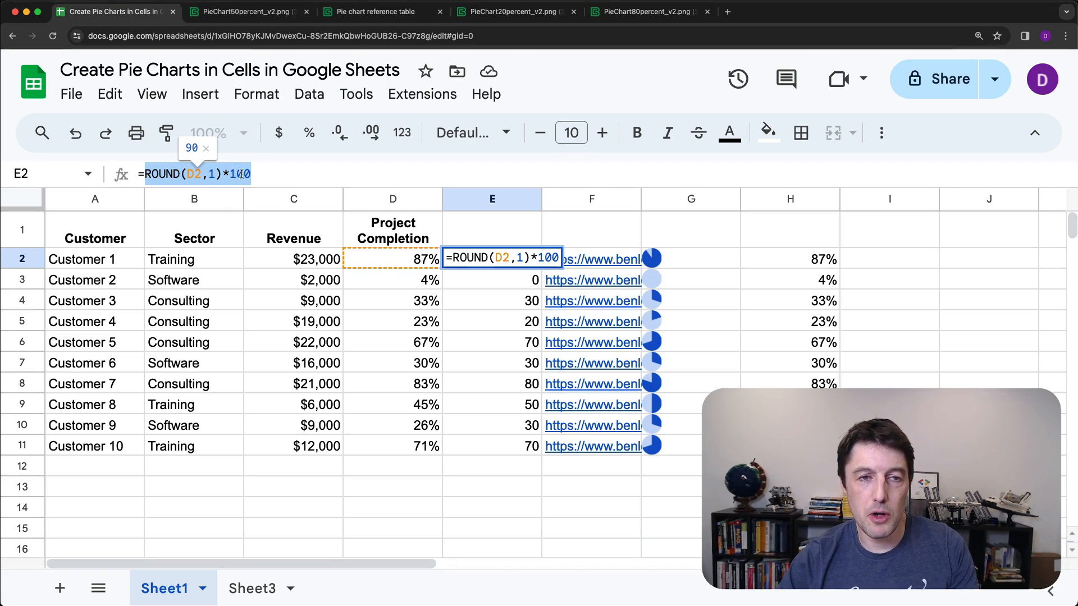
{"action": "key", "text": "Return"}
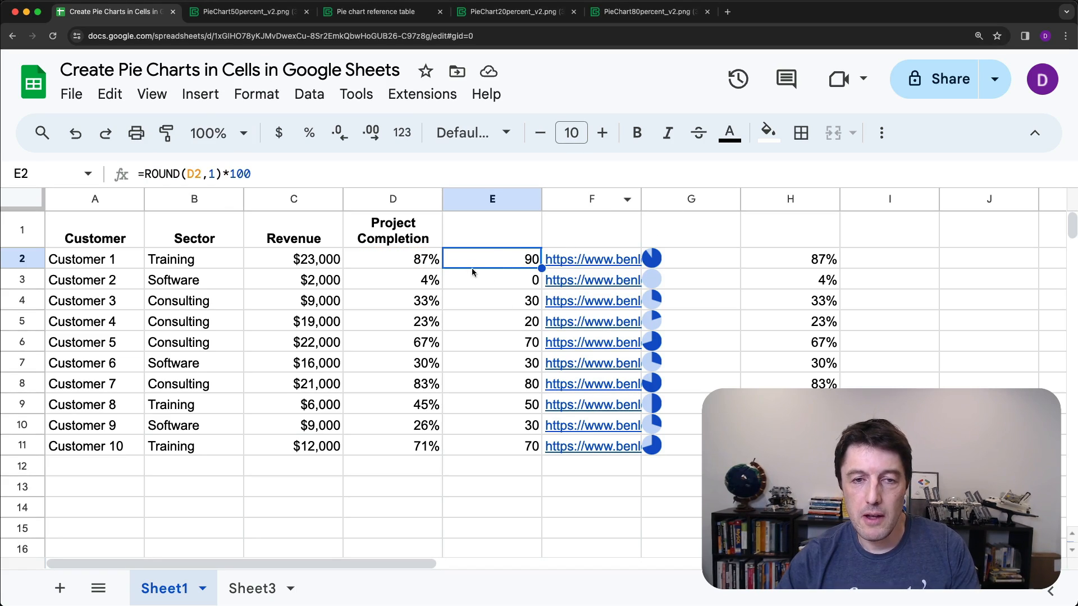
{"action": "mouse_move", "coordinate": [487, 259]}
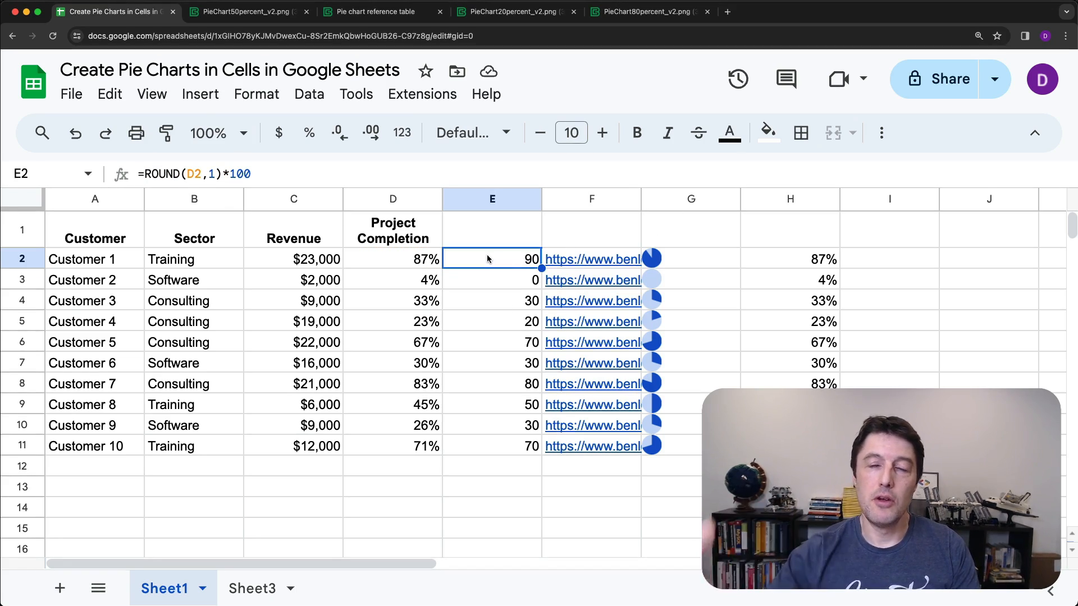
{"action": "left_click", "coordinate": [789, 258]}
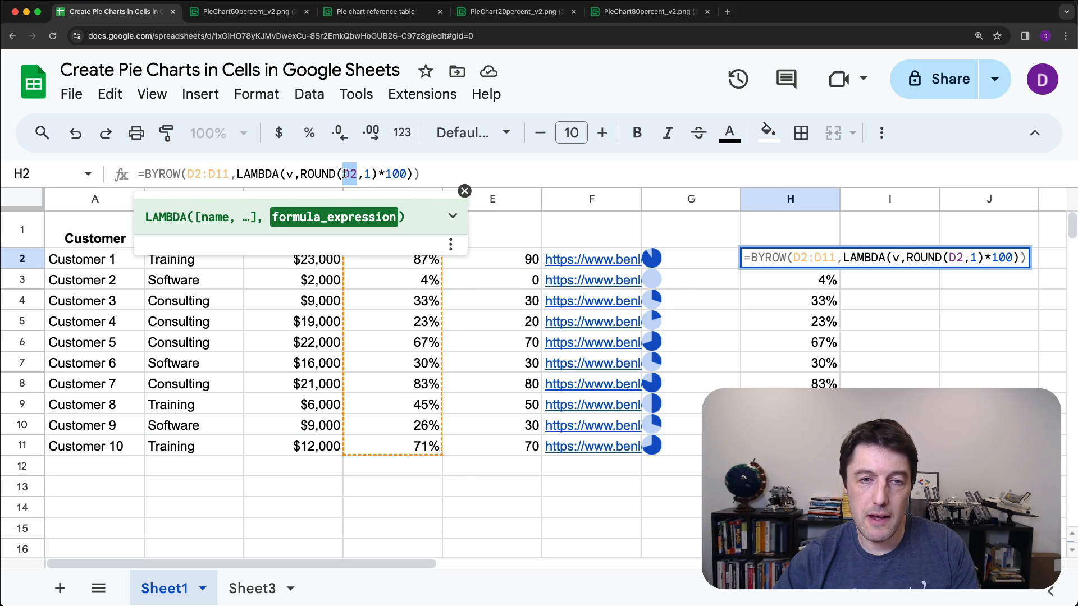
{"action": "type", "text": "v"}
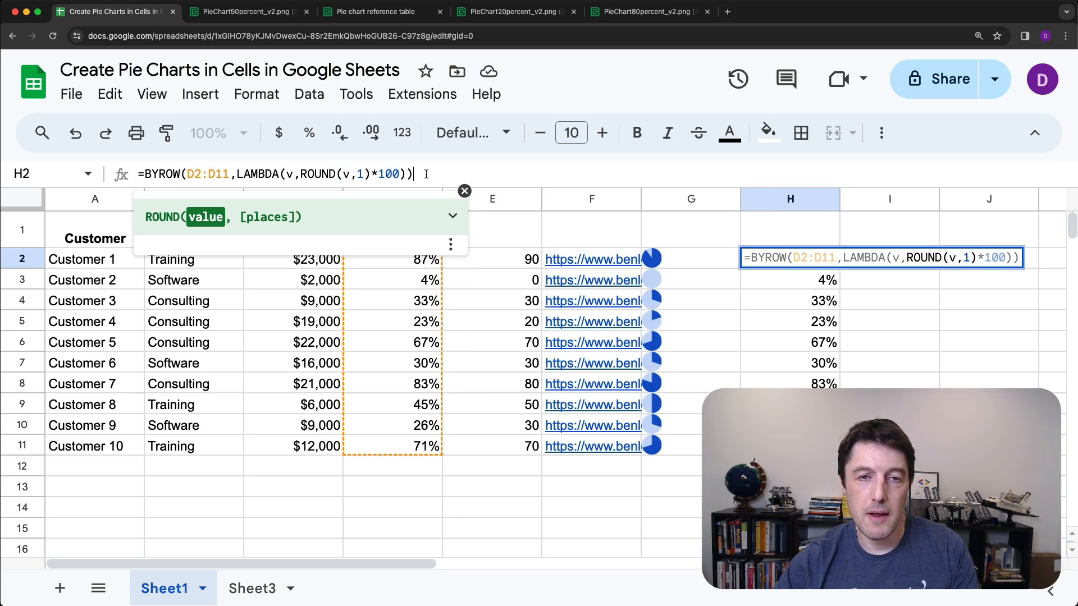
{"action": "key", "text": "Return"}
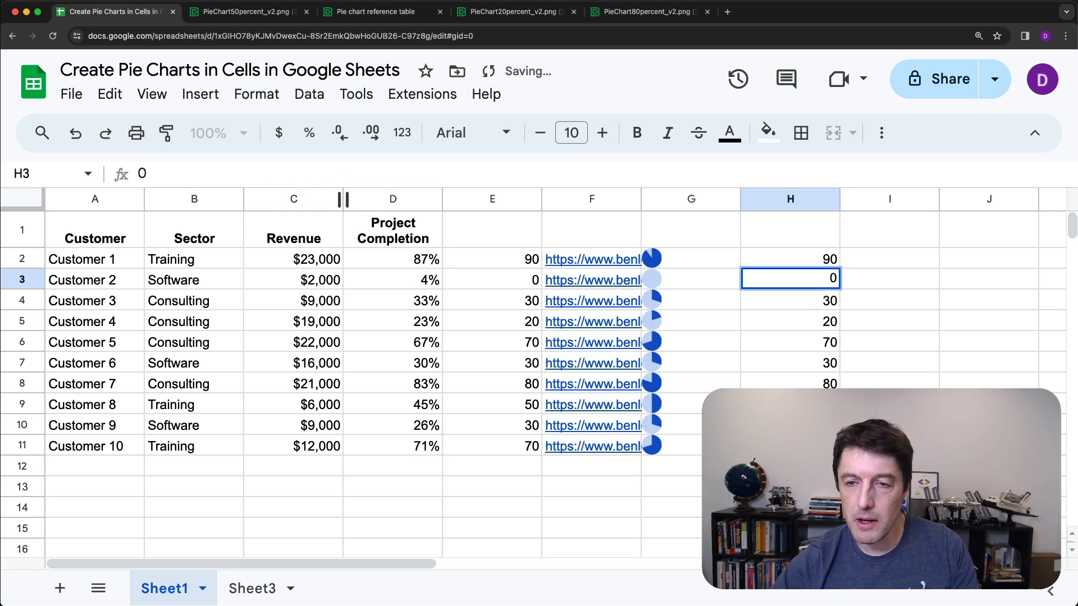
Change H2's BYROW formula to build each row's '…/PieChart…percent_v2.png' address from F2's URL
{"action": "left_click", "coordinate": [790, 383]}
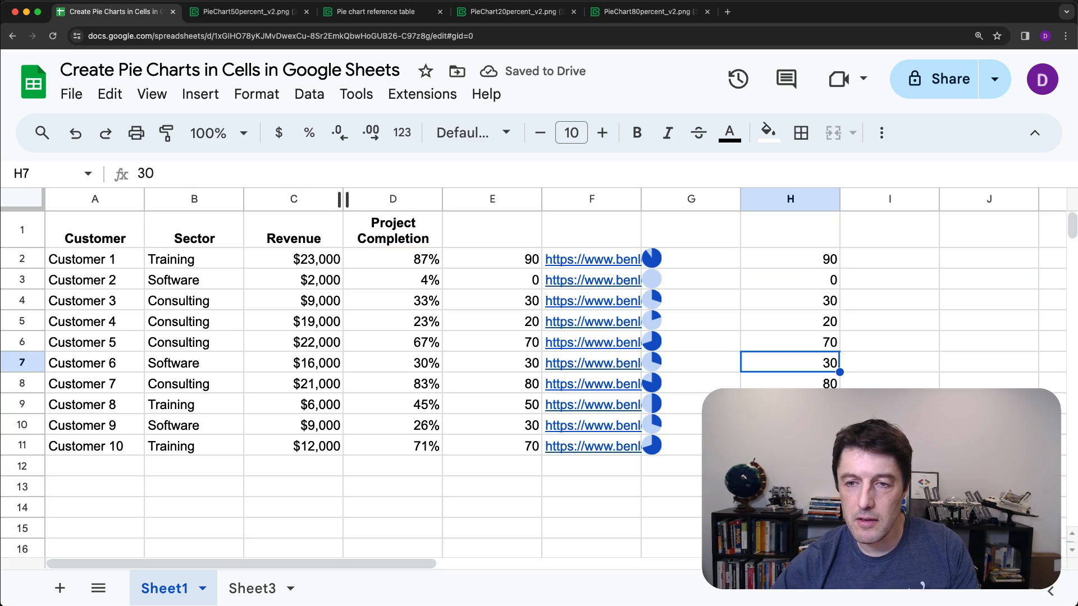
{"action": "left_click", "coordinate": [789, 258]}
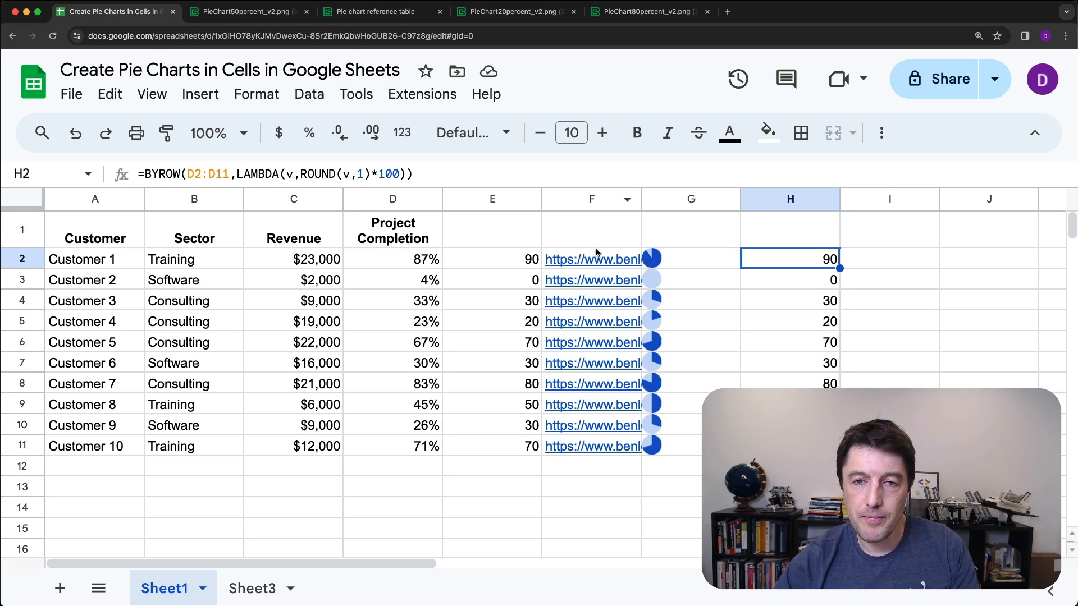
{"action": "left_click", "coordinate": [591, 258]}
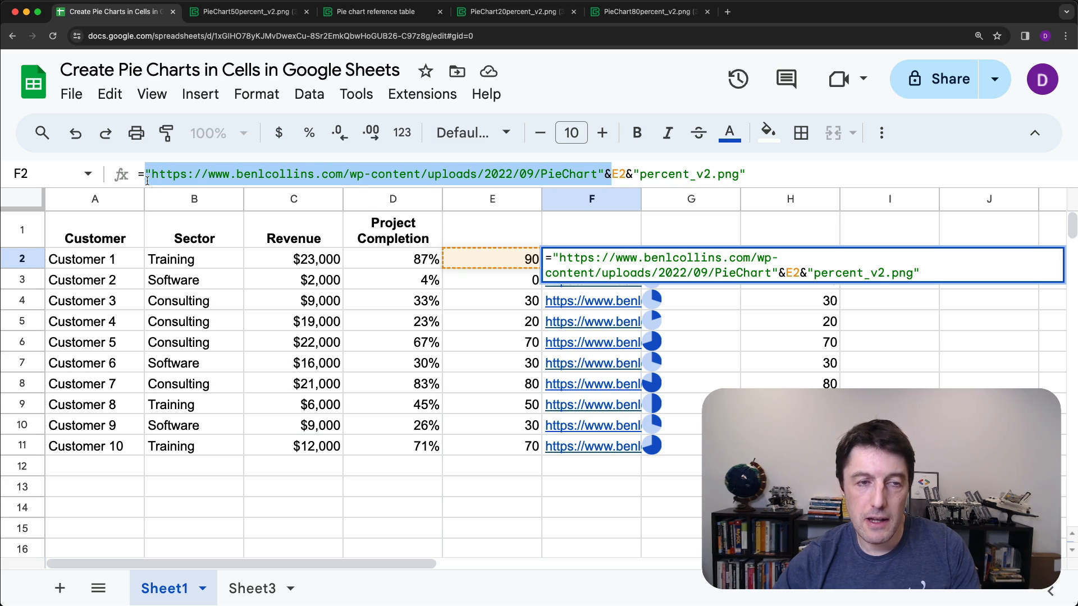
{"action": "left_click", "coordinate": [789, 259]}
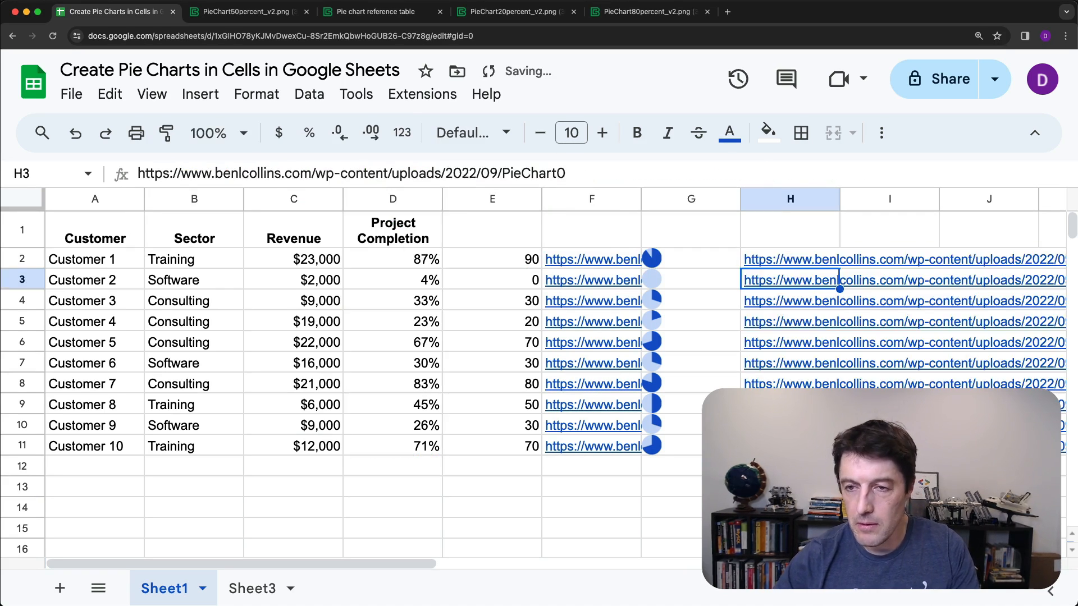
{"action": "left_click", "coordinate": [988, 258]}
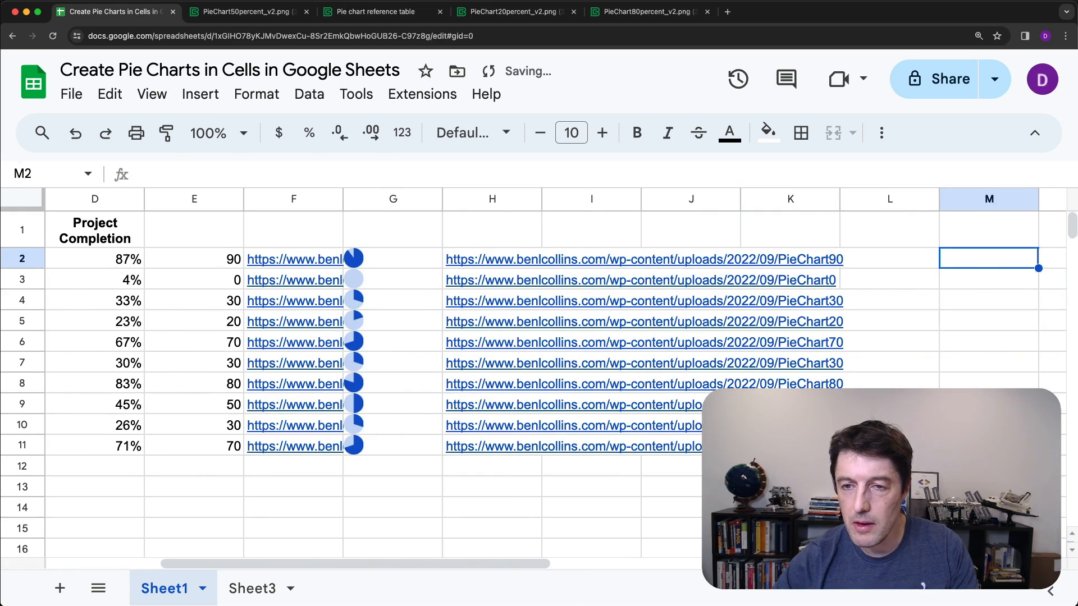
{"action": "left_click", "coordinate": [491, 259]}
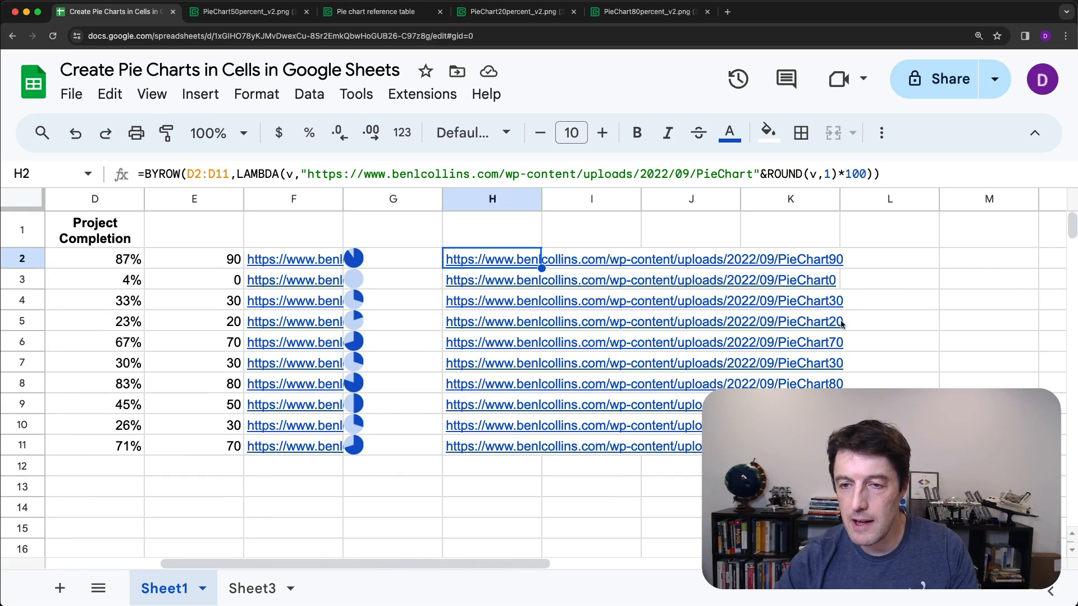
{"action": "left_click", "coordinate": [294, 260]}
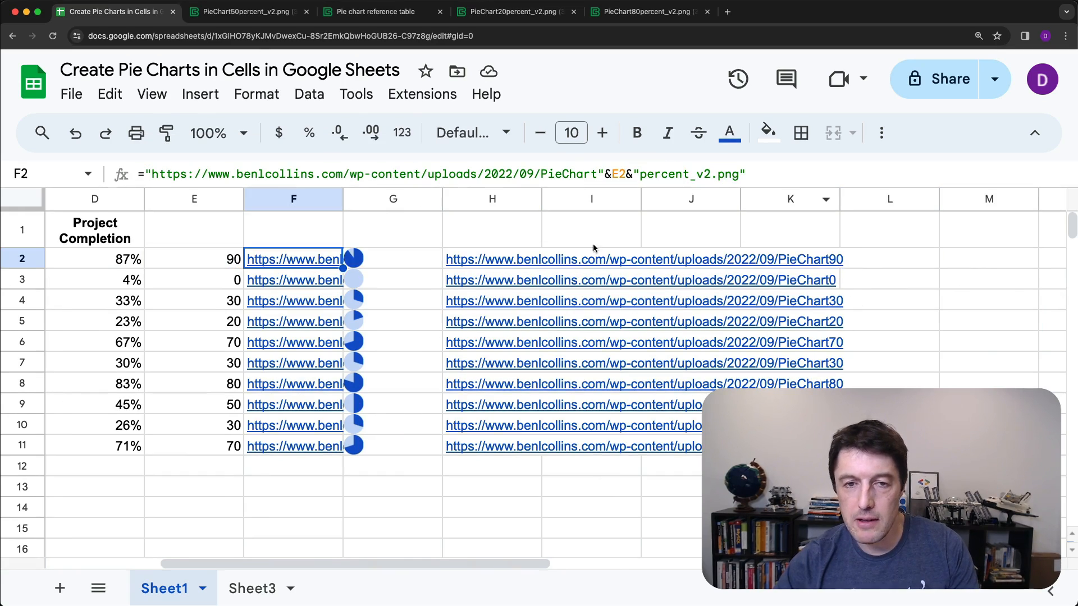
{"action": "left_click", "coordinate": [491, 260]}
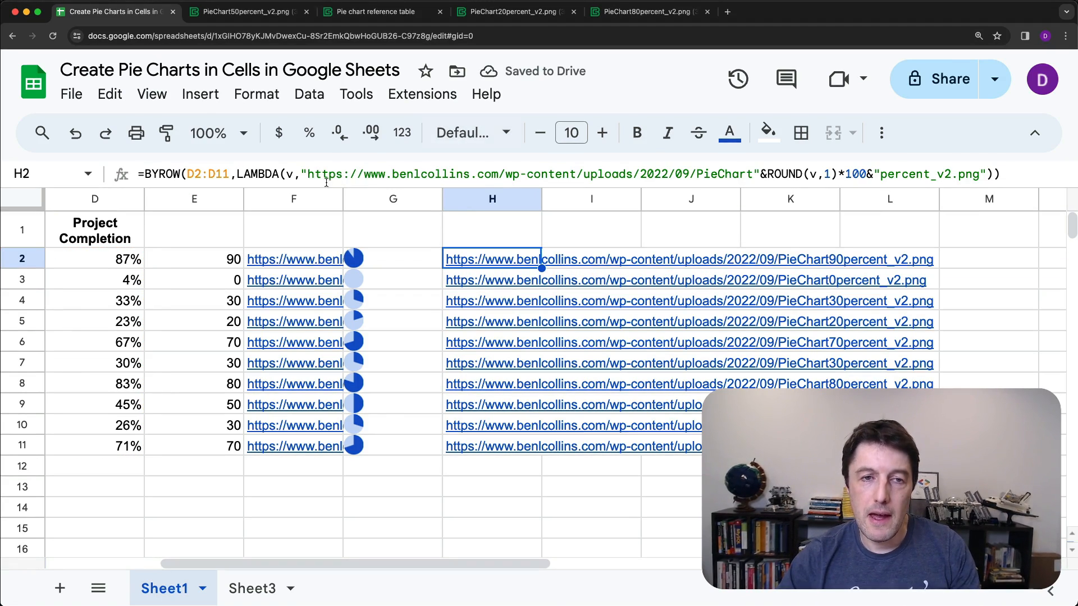
Wrap the address in IMAGE() inside H2's LAMBDA so column H renders pie charts
{"action": "type", "text": "IMAGE("}
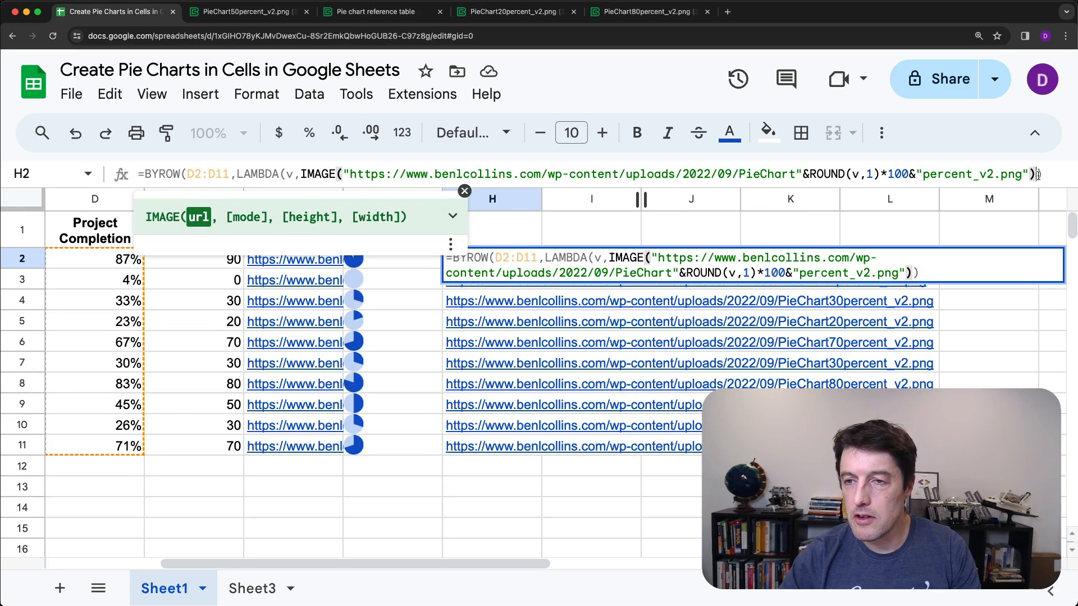
{"action": "key", "text": "Return"}
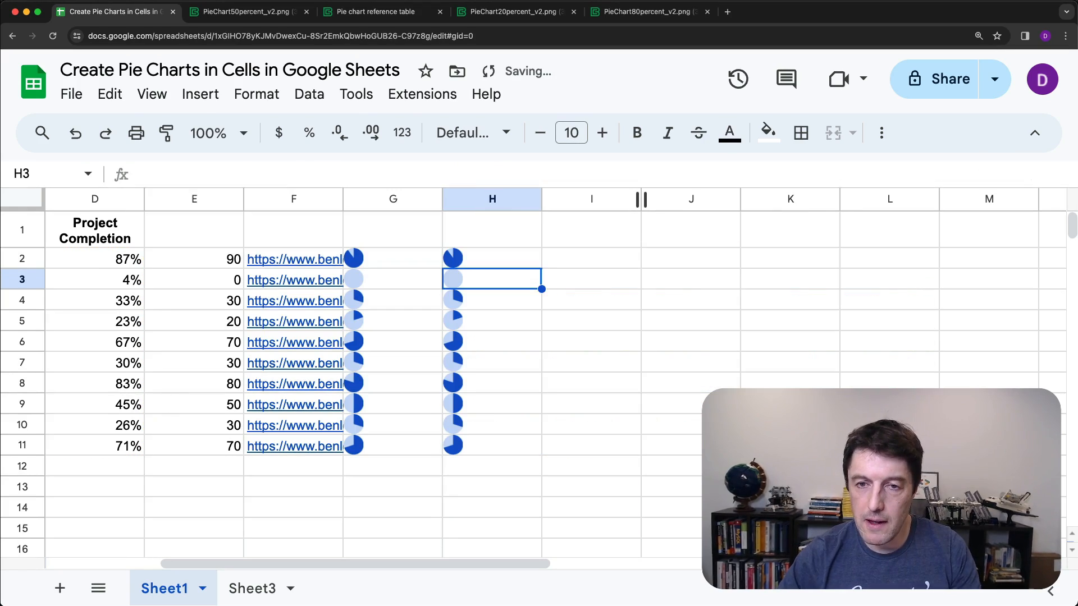
{"action": "left_click", "coordinate": [492, 258]}
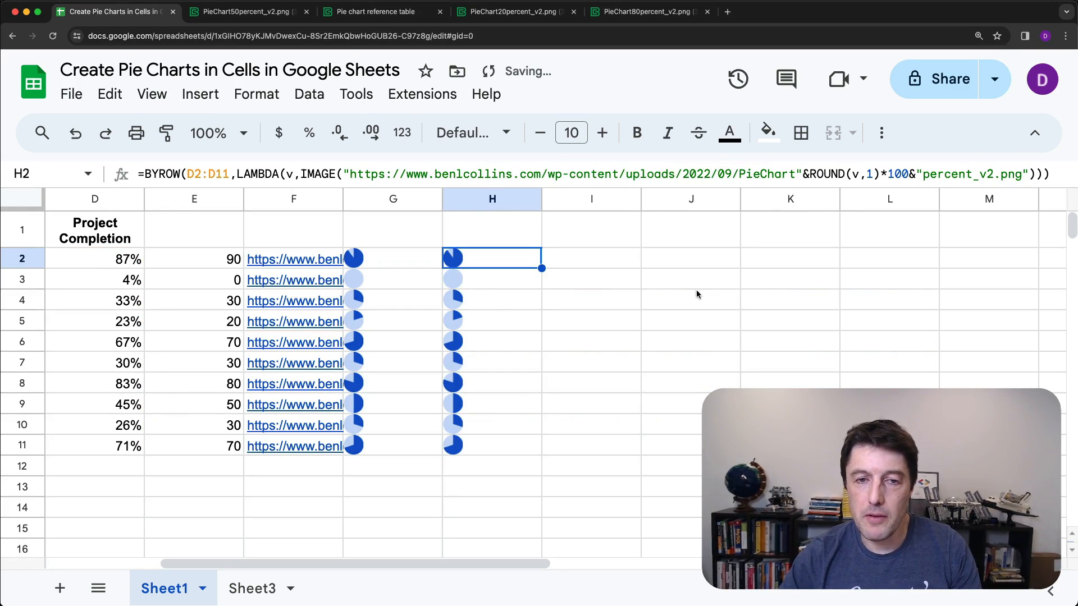
{"action": "mouse_move", "coordinate": [467, 282]}
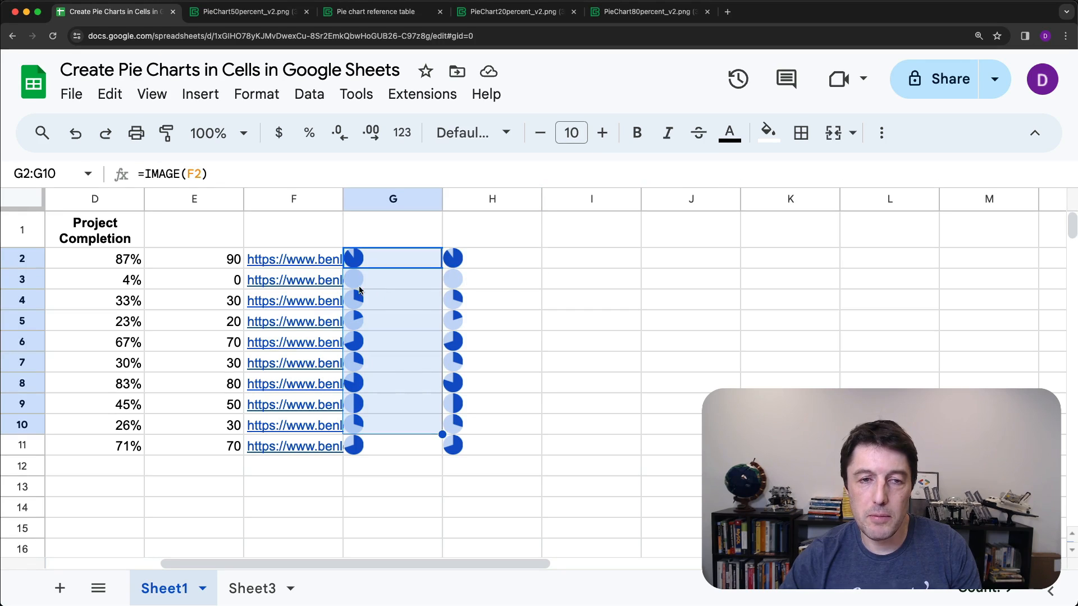
{"action": "left_click", "coordinate": [194, 258]}
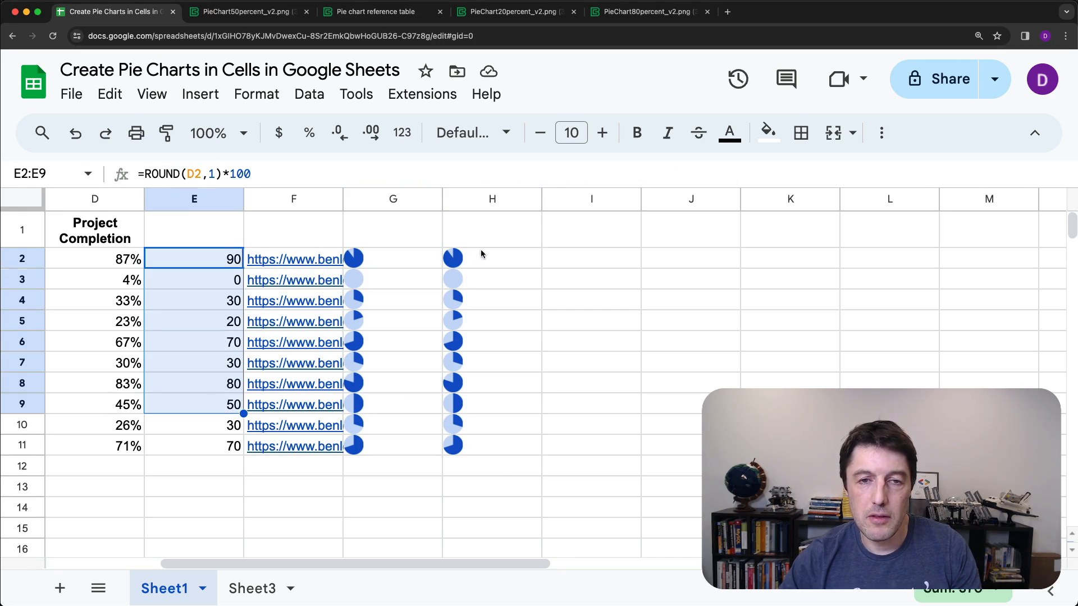
{"action": "left_click", "coordinate": [491, 258]}
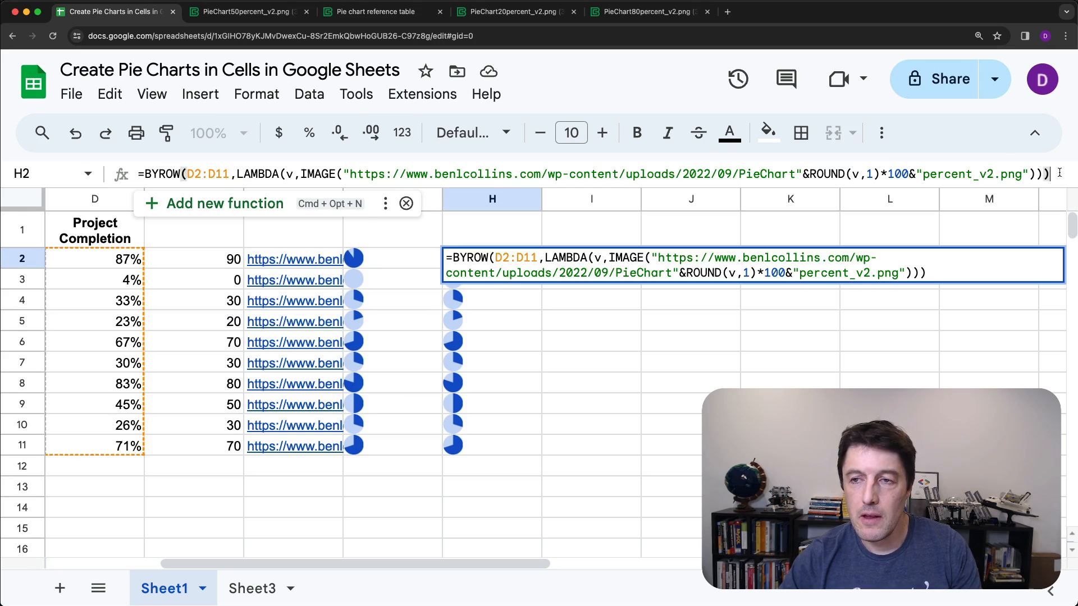
{"action": "left_click", "coordinate": [590, 258]}
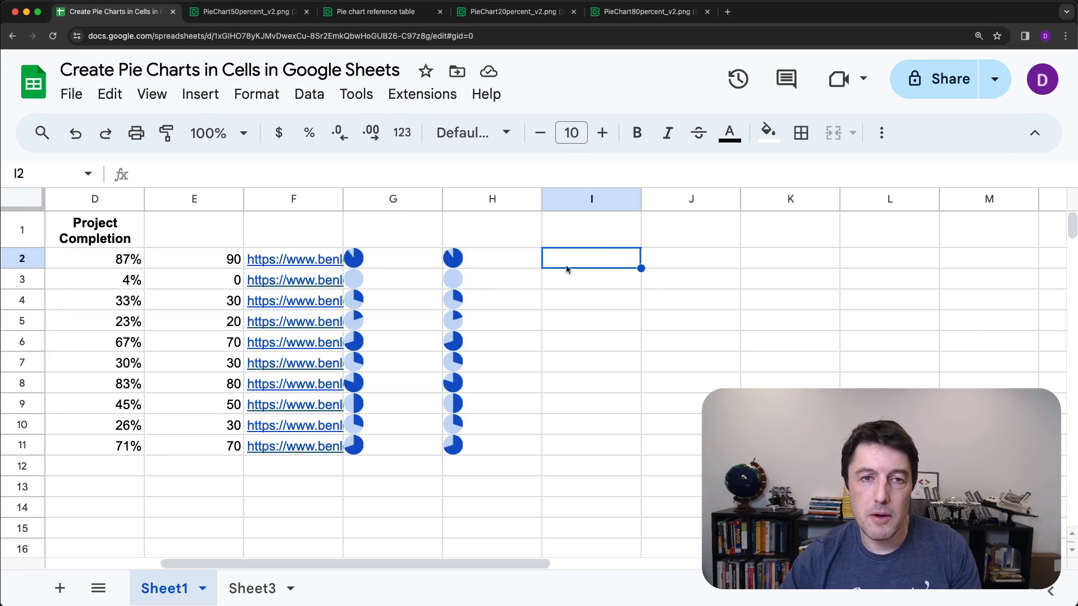
From Data > Named functions, add a new function named SPARKPIE
{"action": "left_click", "coordinate": [308, 94]}
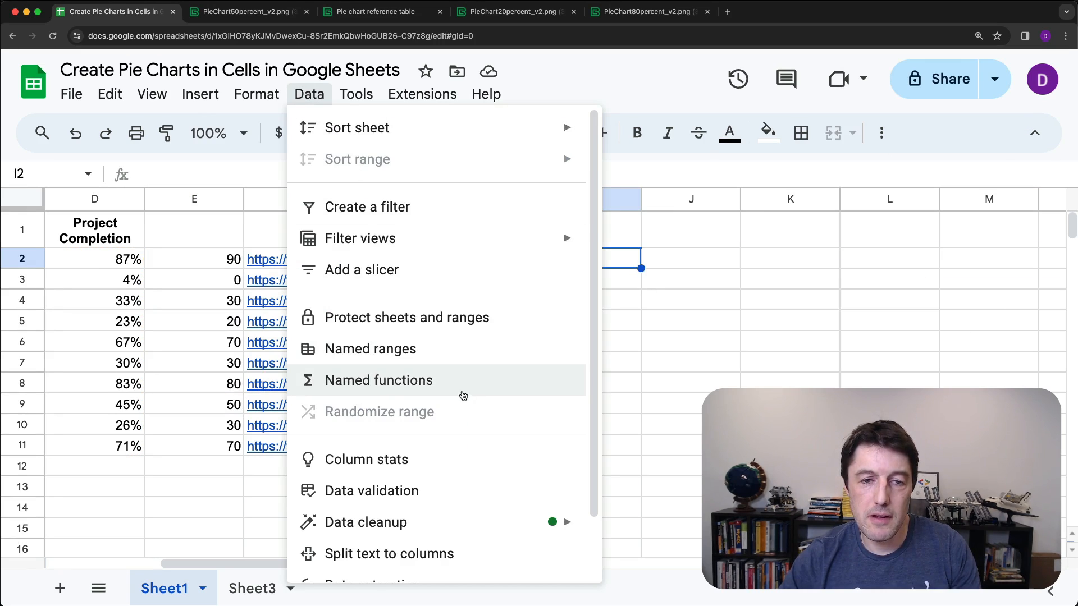
{"action": "left_click", "coordinate": [379, 380]}
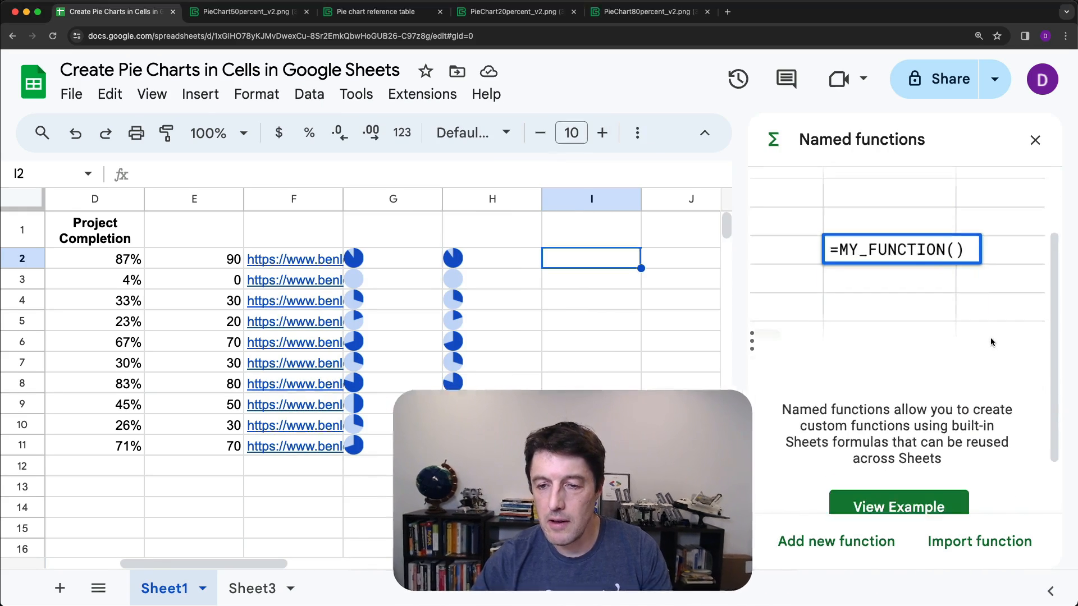
{"action": "left_click", "coordinate": [836, 541]}
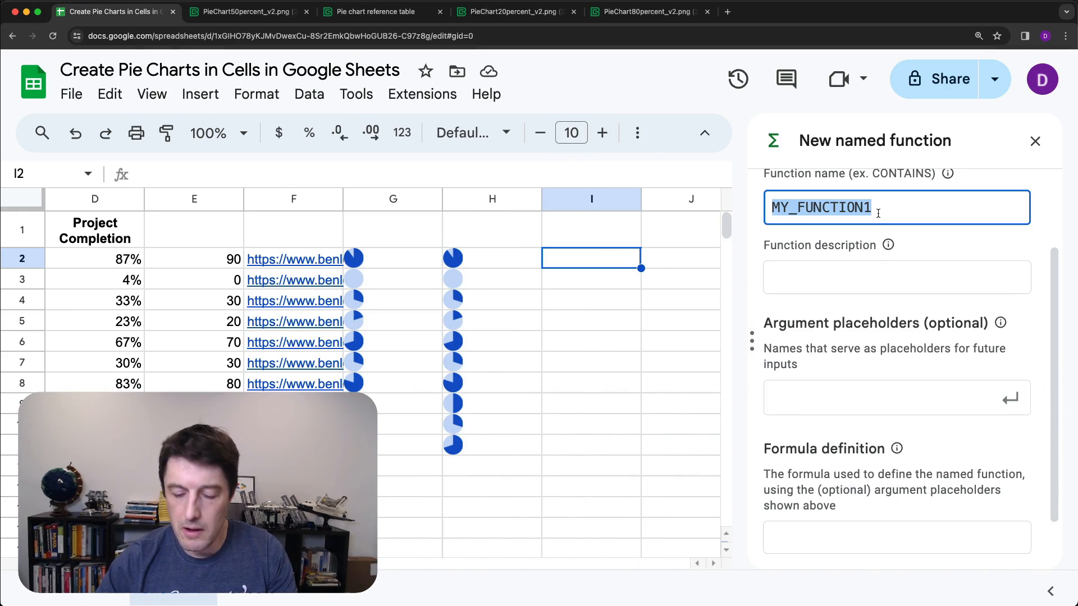
{"action": "type", "text": "SPARK"}
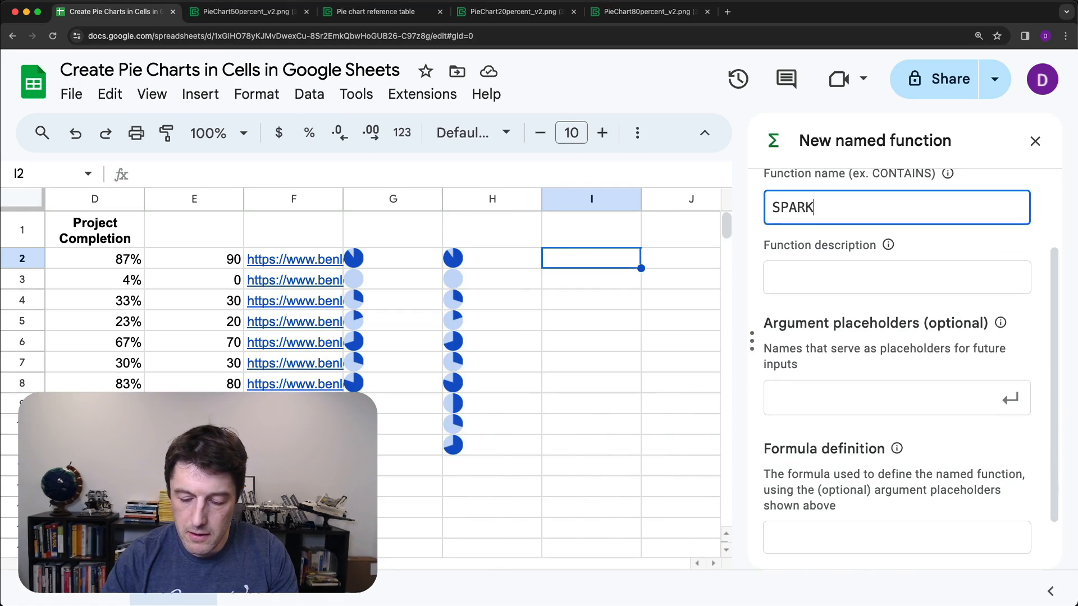
{"action": "type", "text": "PIE"}
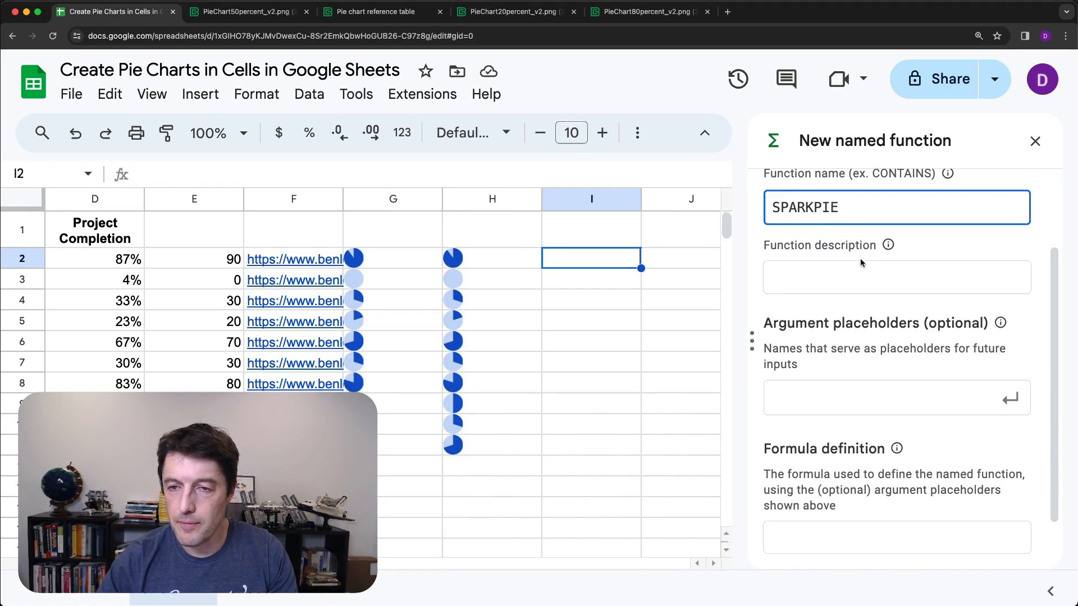
Describe SPARKPIE as creating a mini pie chart in a cell and make D2:D11 argument 'range'
{"action": "type", "text": "Create"}
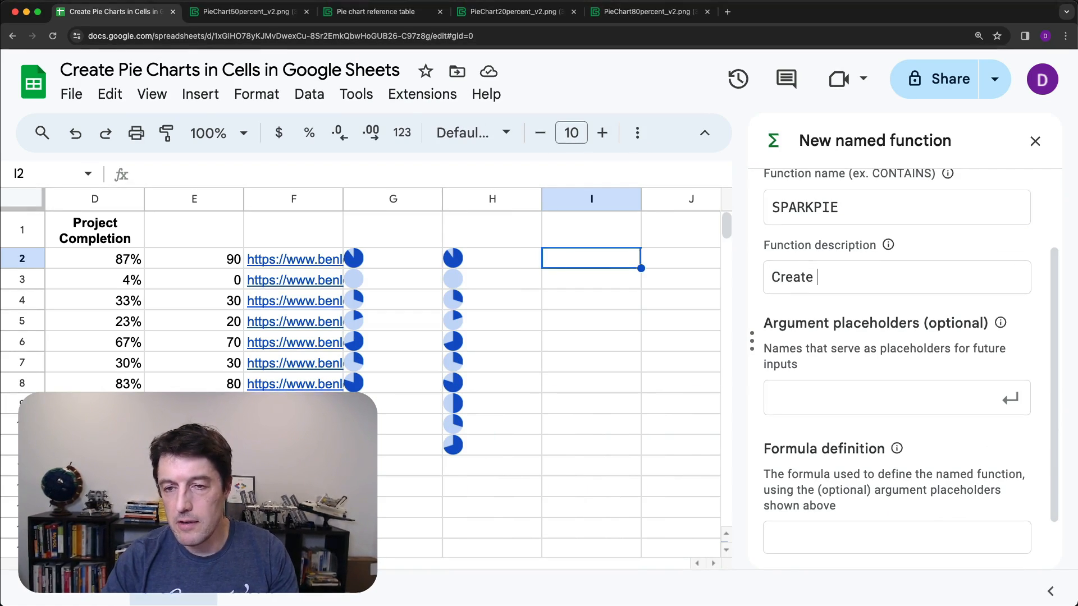
{"action": "type", "text": "mini pie chart in a cell"}
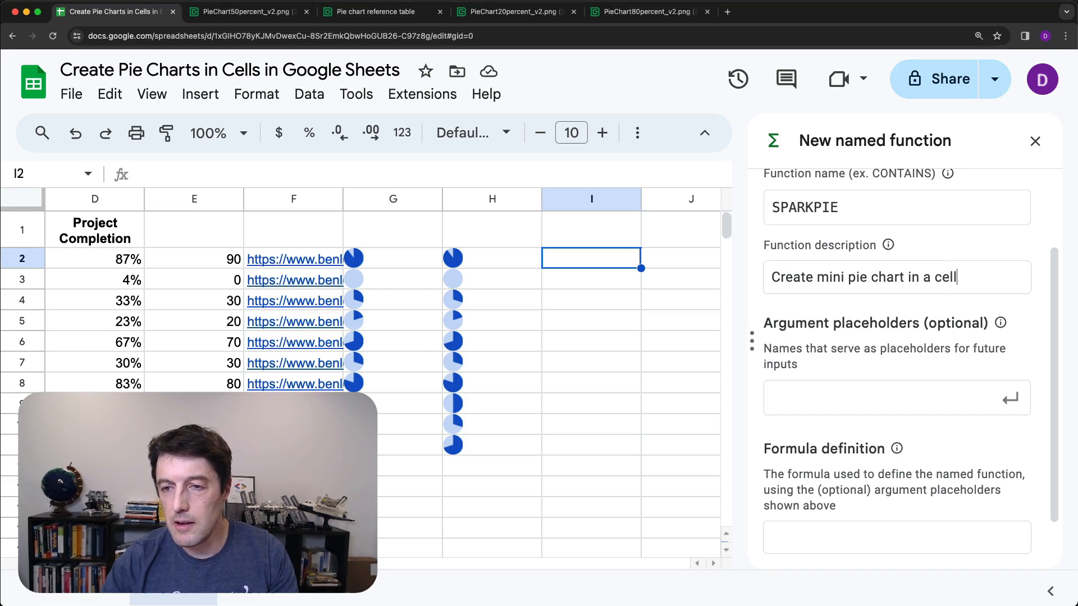
{"action": "scroll", "scroll_direction": "down", "scroll_amount": 3}
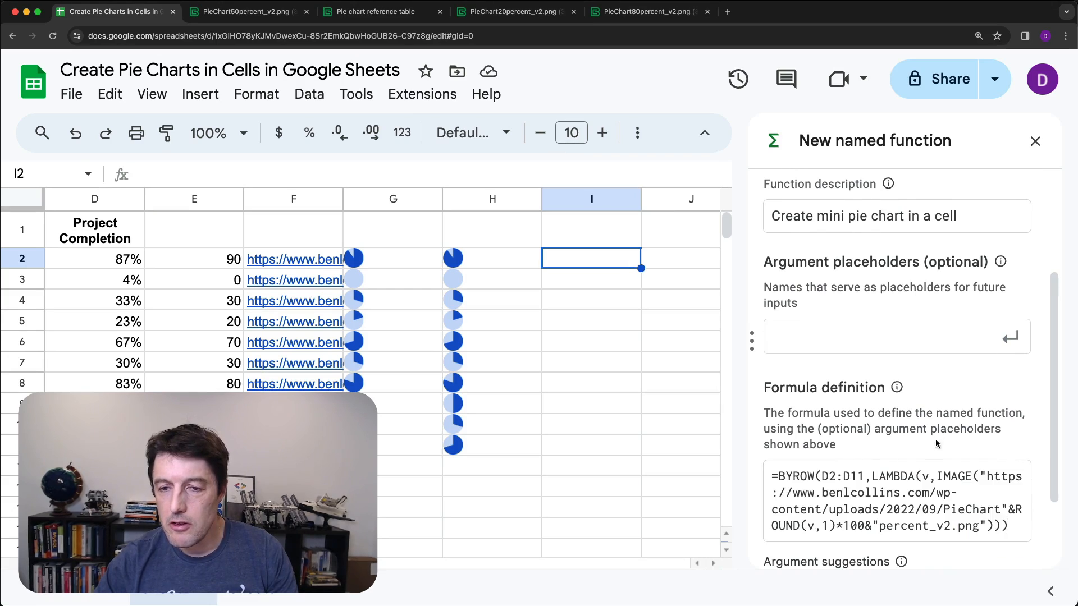
{"action": "scroll", "scroll_direction": "down", "scroll_amount": 3}
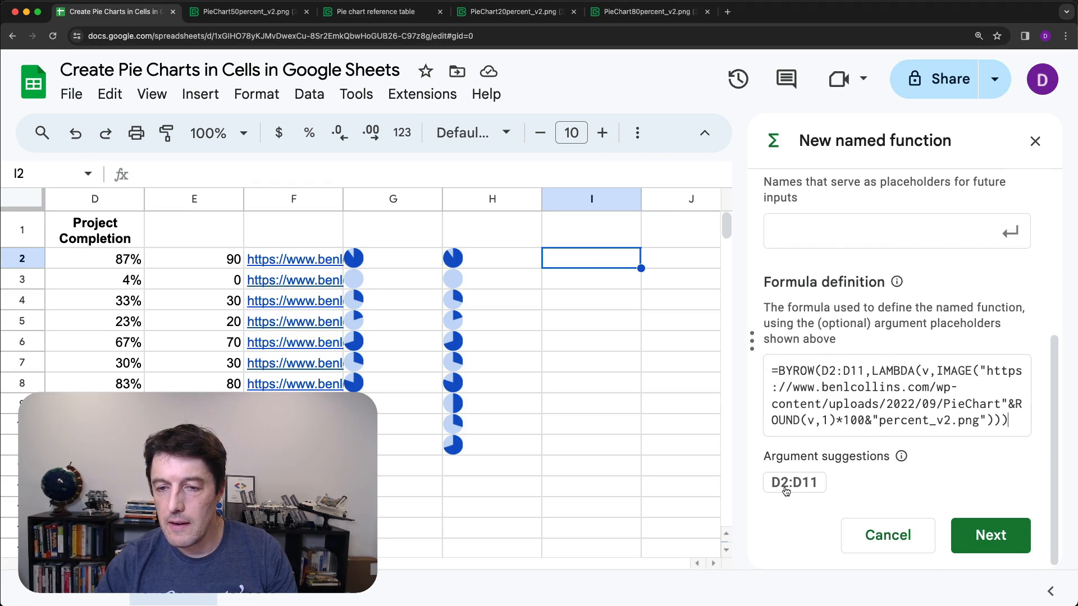
{"action": "left_click", "coordinate": [989, 536]}
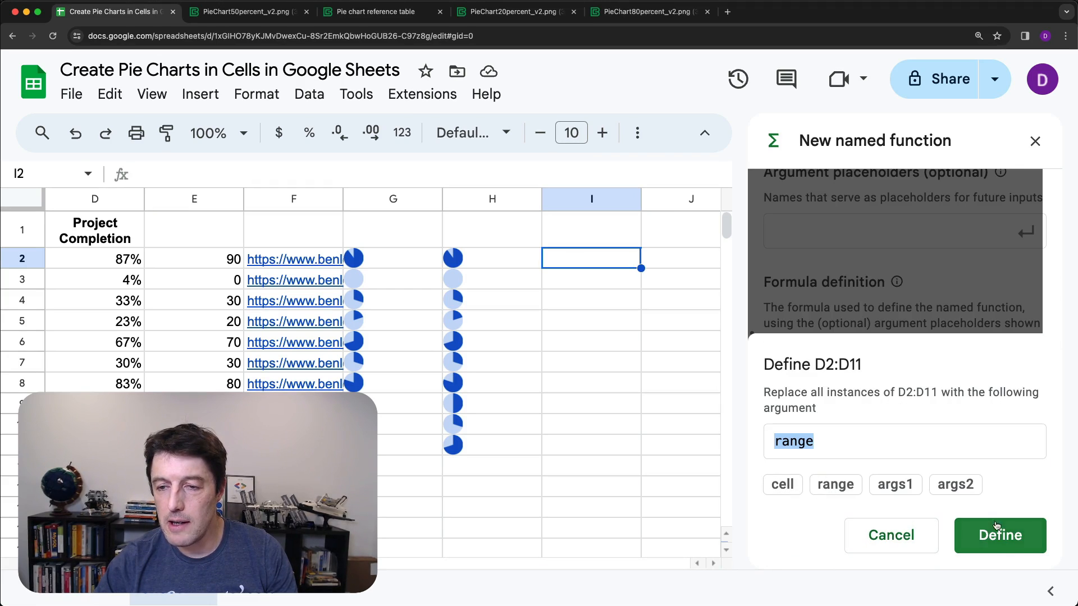
{"action": "left_click", "coordinate": [999, 536]}
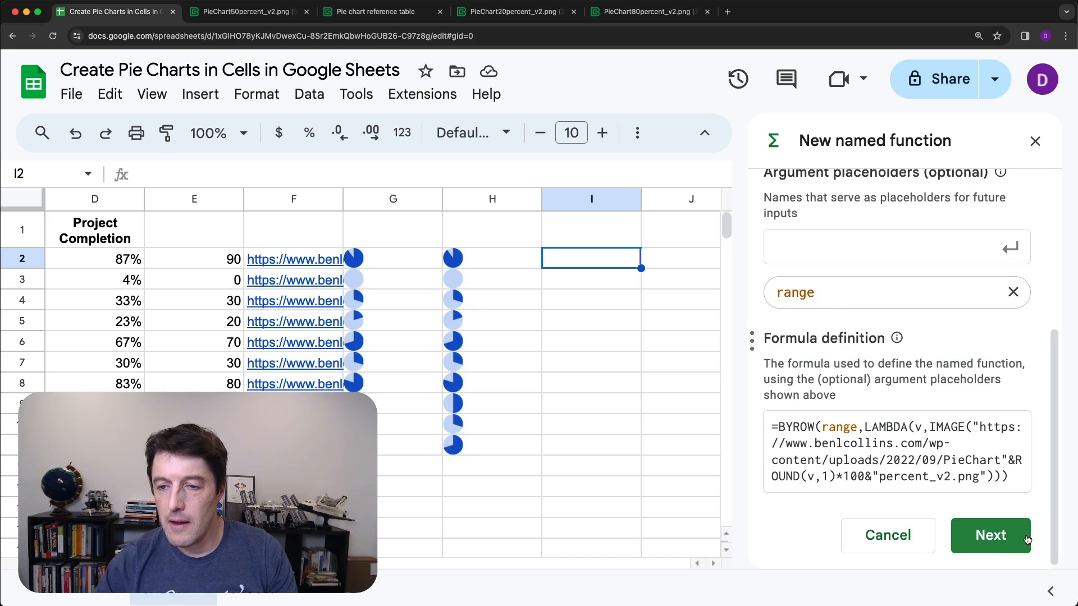
Describe the range argument as 'Data for pie charts', example A1:A10, and create SPARKPIE
{"action": "left_click", "coordinate": [989, 535]}
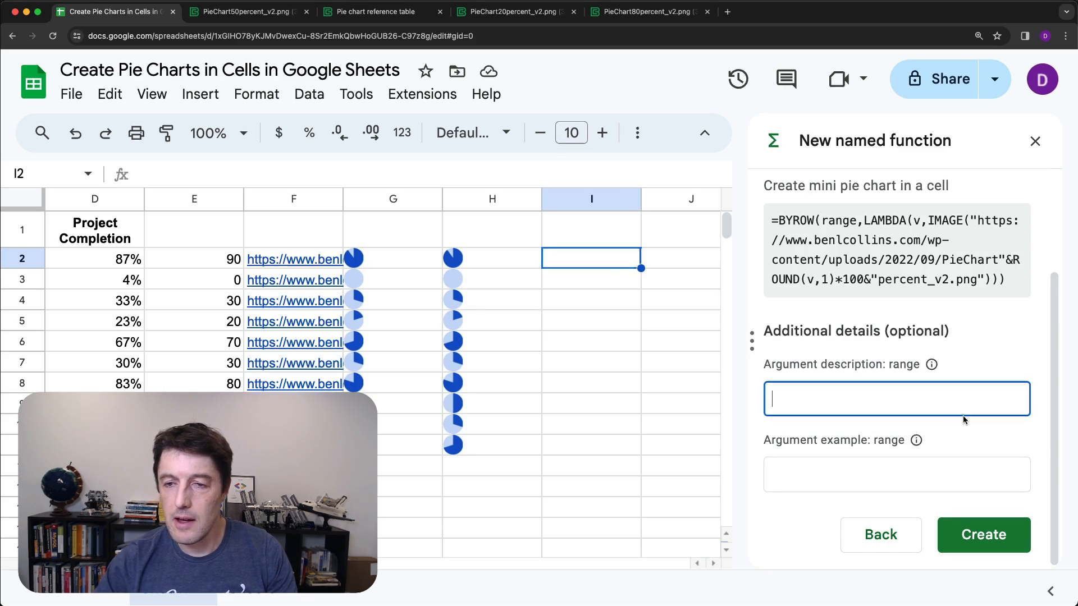
{"action": "type", "text": "Dat"}
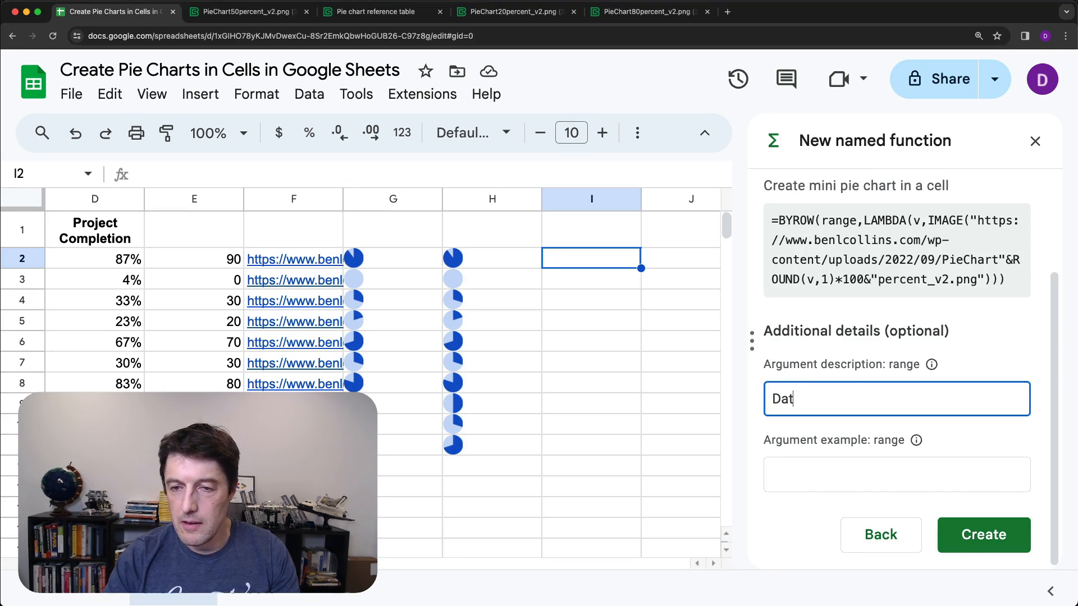
{"action": "type", "text": "a for pie charts"}
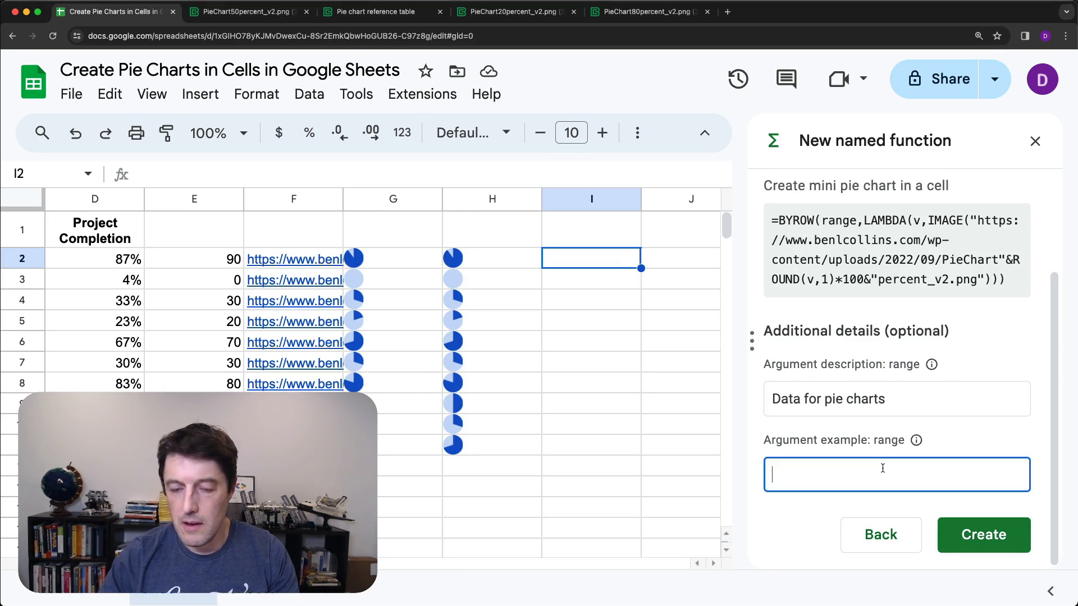
{"action": "type", "text": "A1:A"}
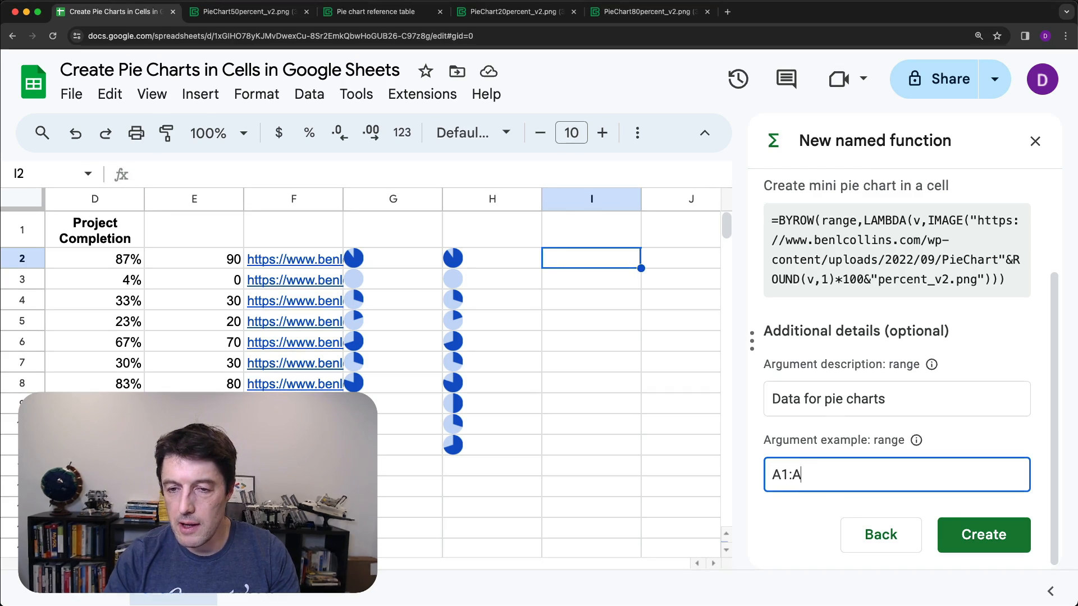
{"action": "type", "text": "10"}
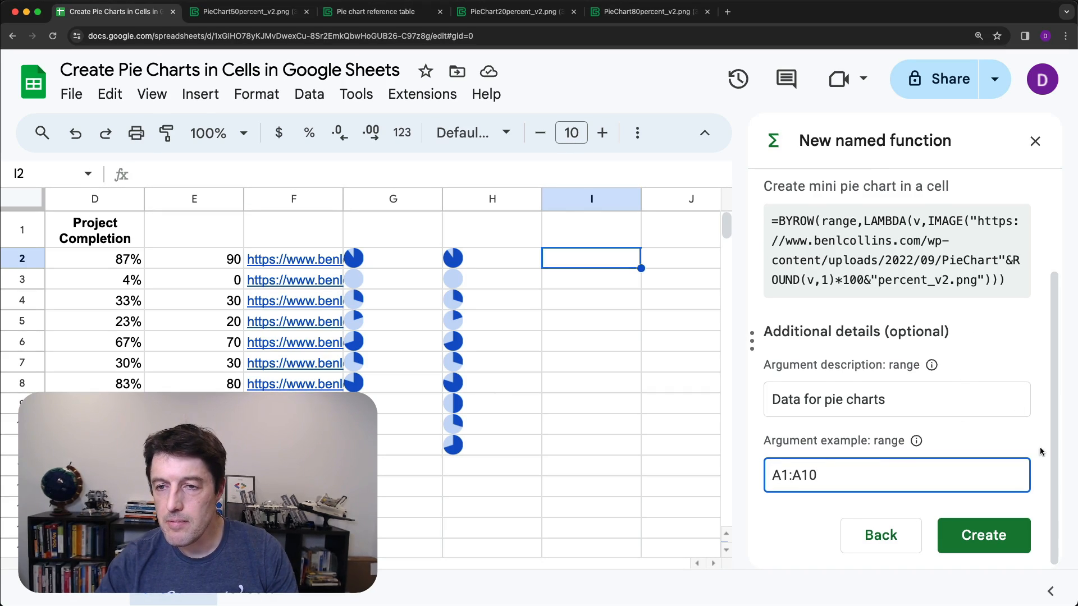
{"action": "left_click", "coordinate": [982, 535]}
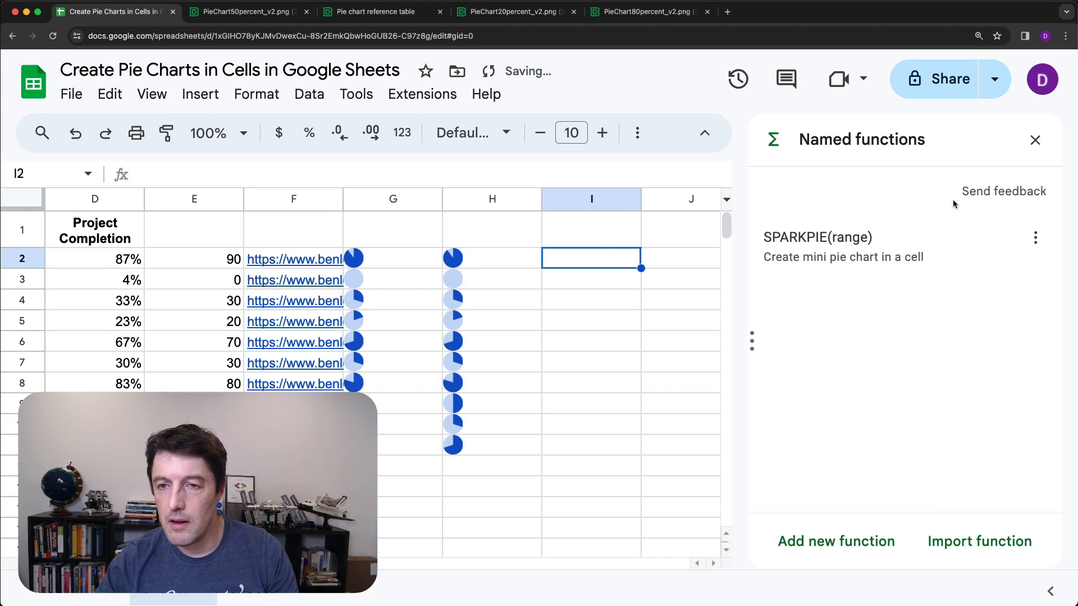
Enter =SPARKPIE(D2:D11) in E2 and remove the helper columns
{"action": "left_click", "coordinate": [1035, 140]}
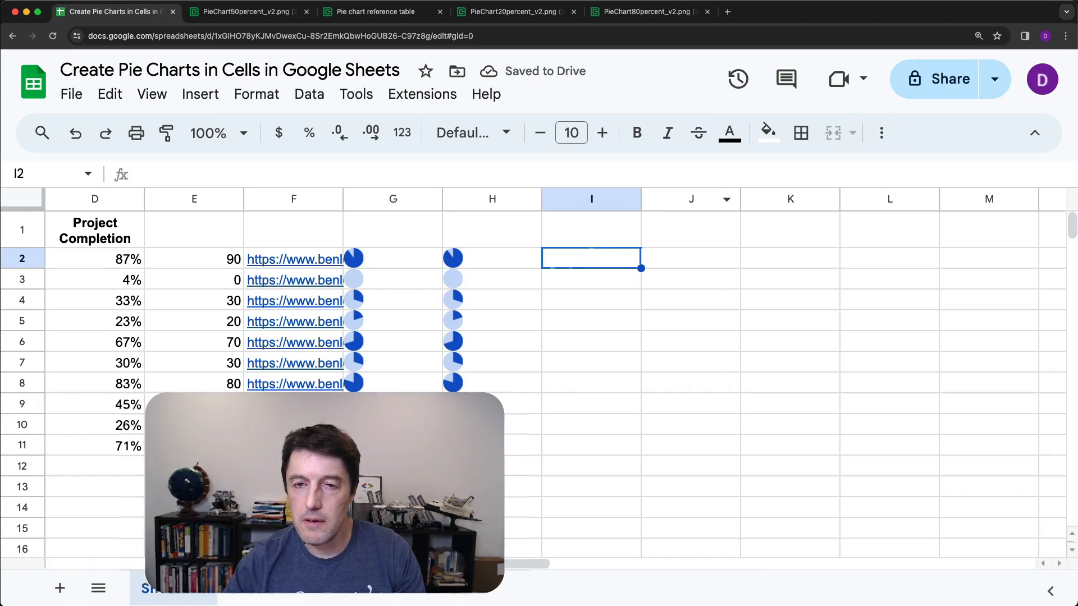
{"action": "type", "text": "=spar"}
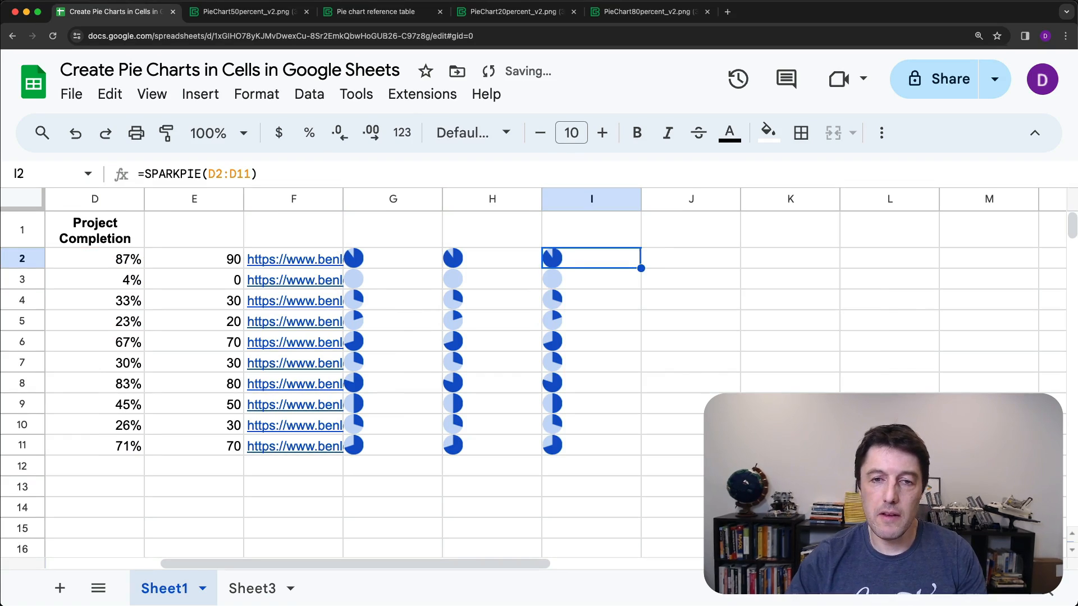
{"action": "right_click", "coordinate": [193, 199]}
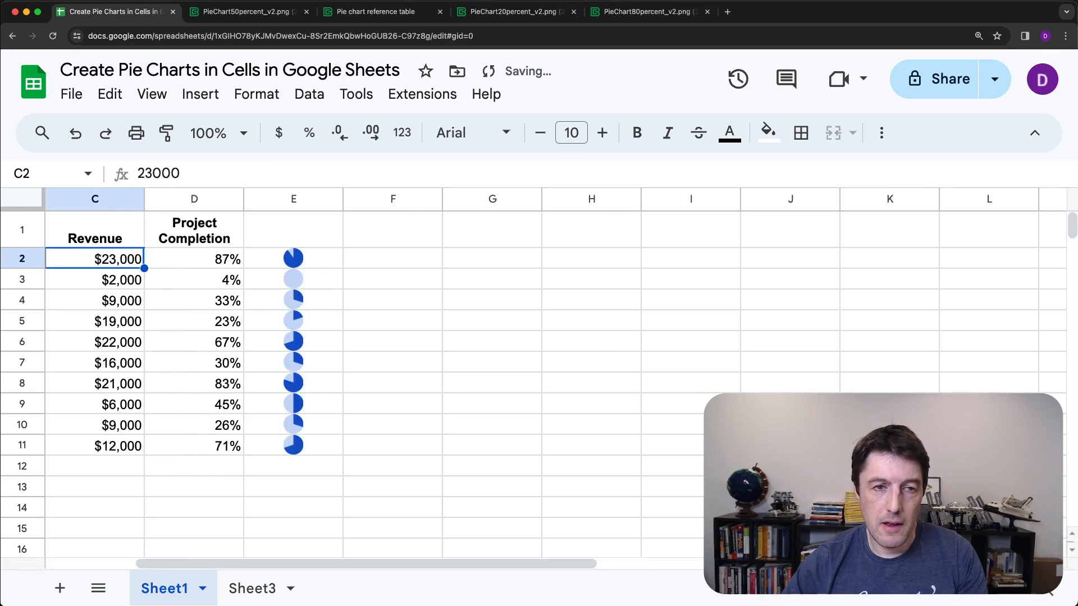
{"action": "left_click", "coordinate": [492, 258]}
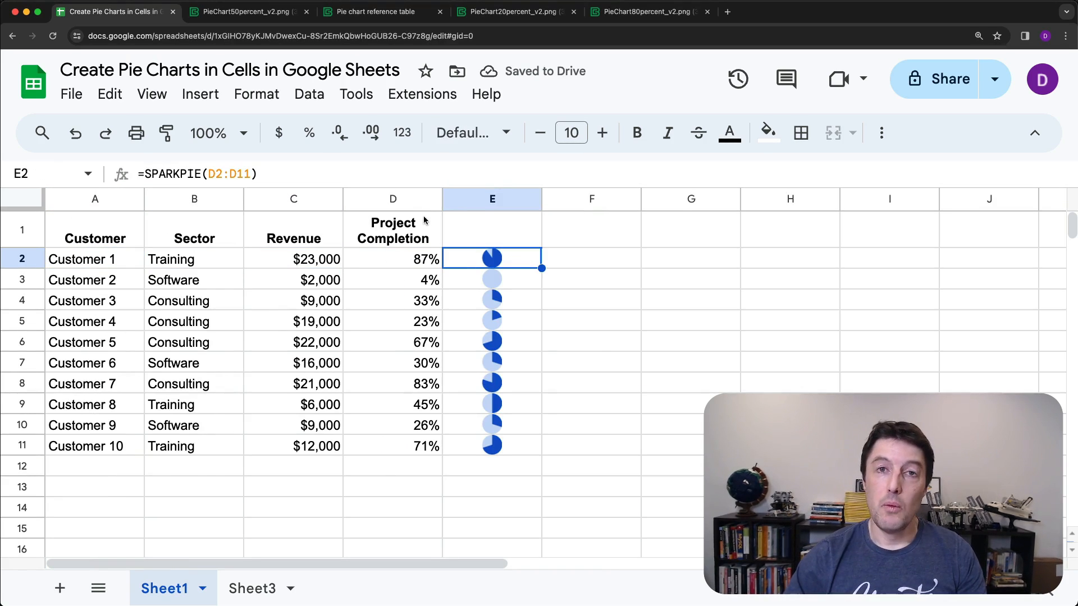
{"action": "mouse_move", "coordinate": [520, 279]}
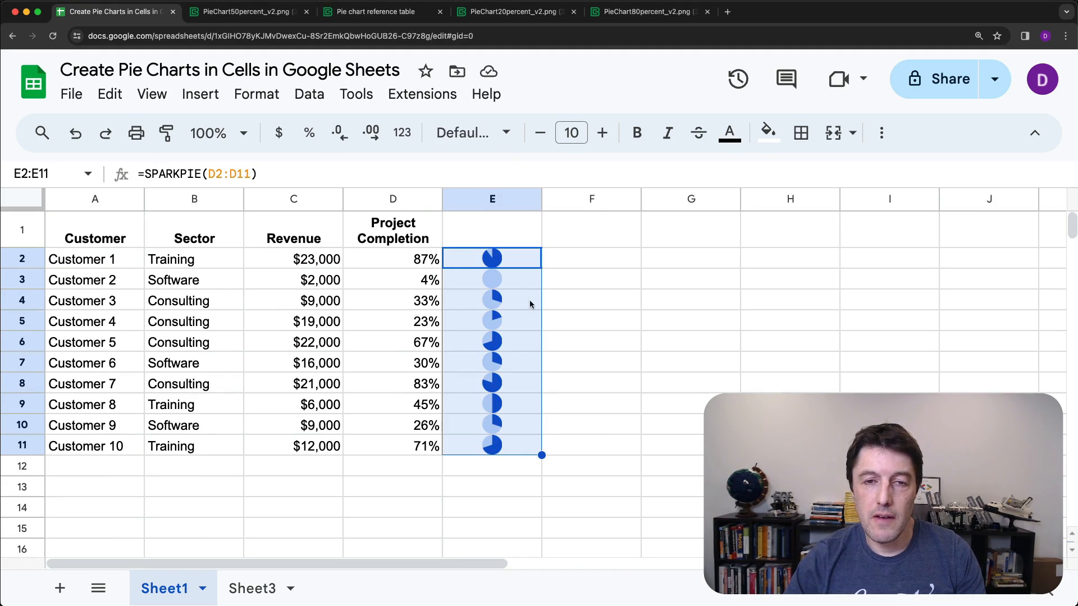
Change completion values (Customer 8 to 65%) and check the redrawn pies and E2's SPARKPIE formula
{"action": "left_click", "coordinate": [392, 279]}
{"action": "type", "text": "24"}
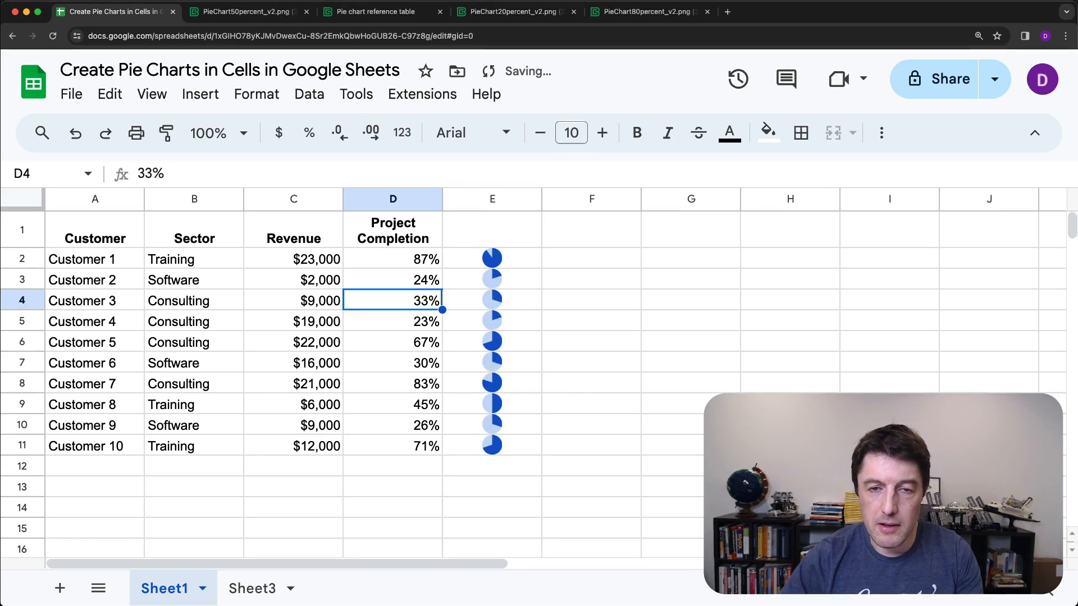
{"action": "left_click", "coordinate": [392, 363]}
{"action": "type", "text": "100"}
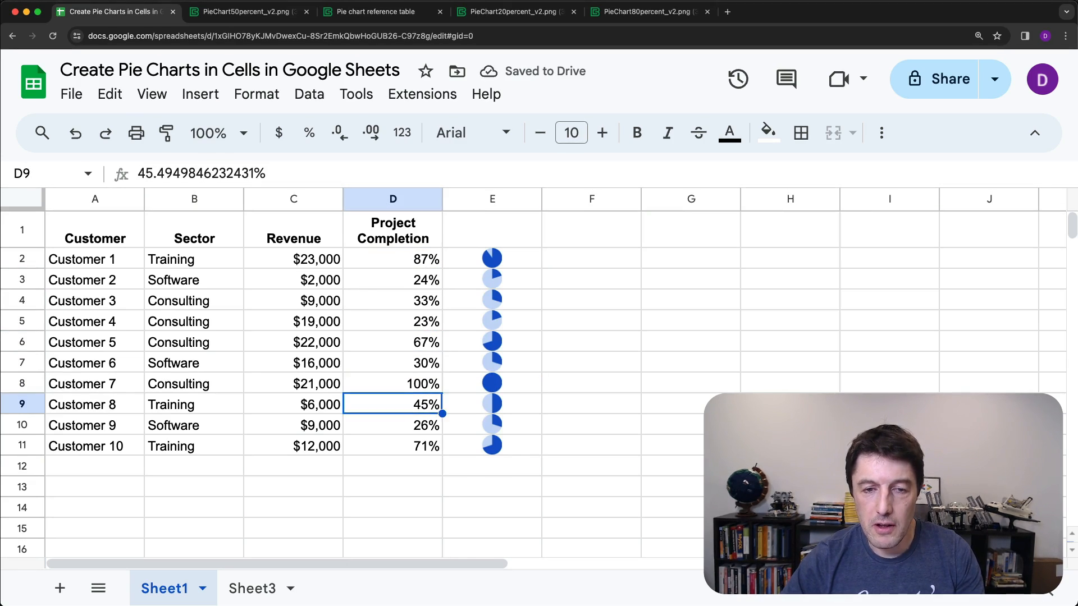
{"action": "type", "text": "65%"}
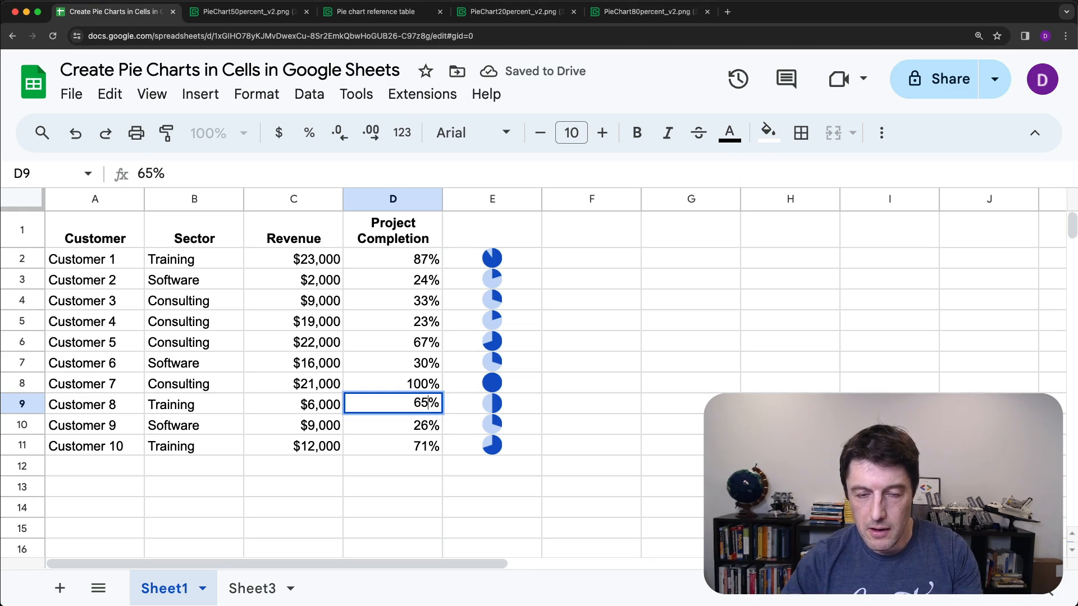
{"action": "key", "text": "Return"}
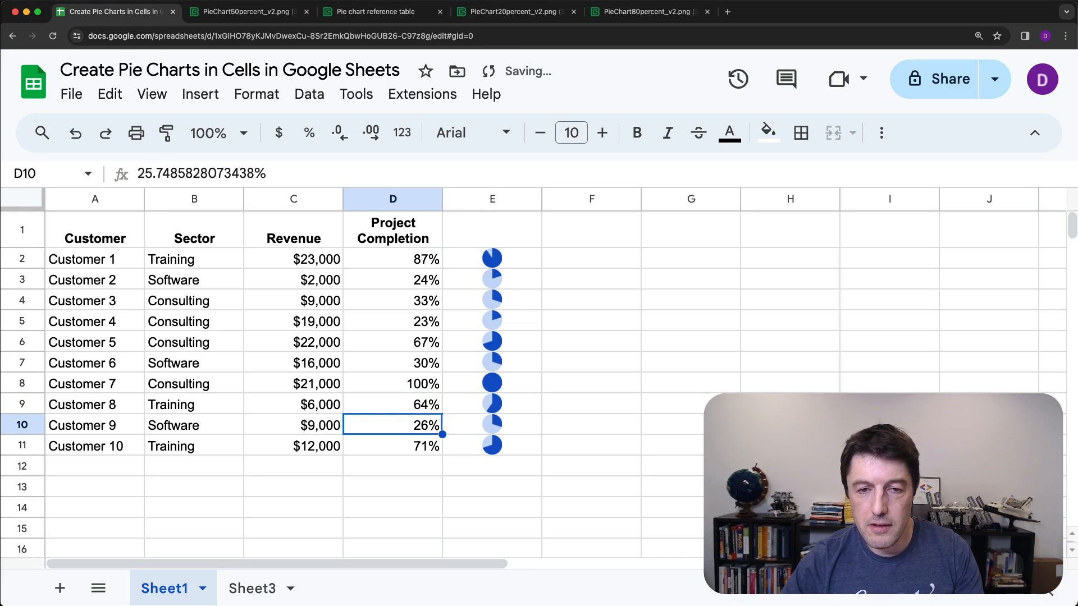
{"action": "left_click", "coordinate": [492, 384]}
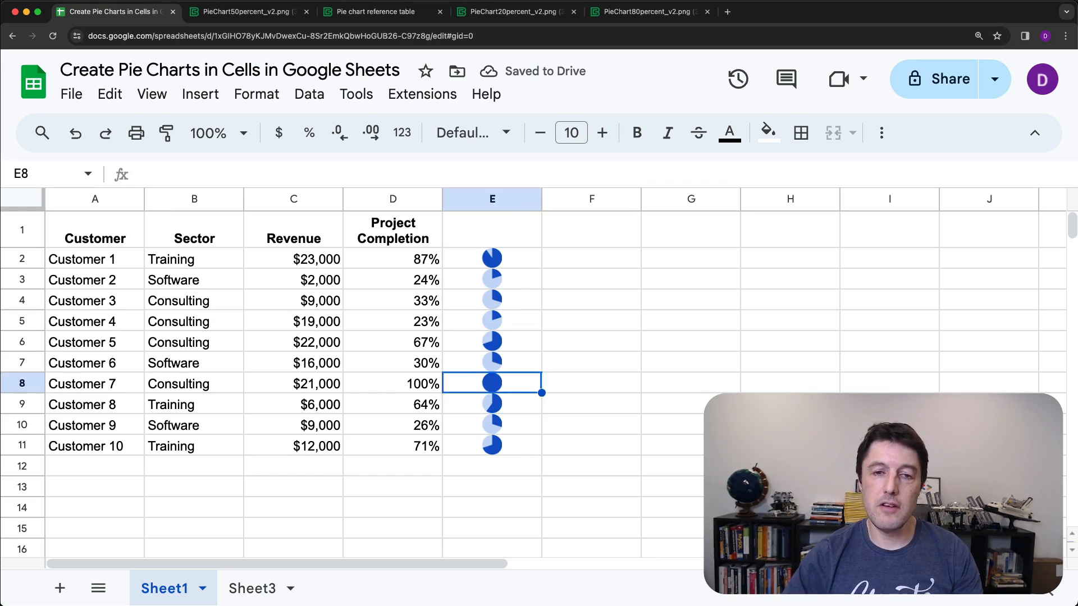
{"action": "left_click", "coordinate": [492, 258]}
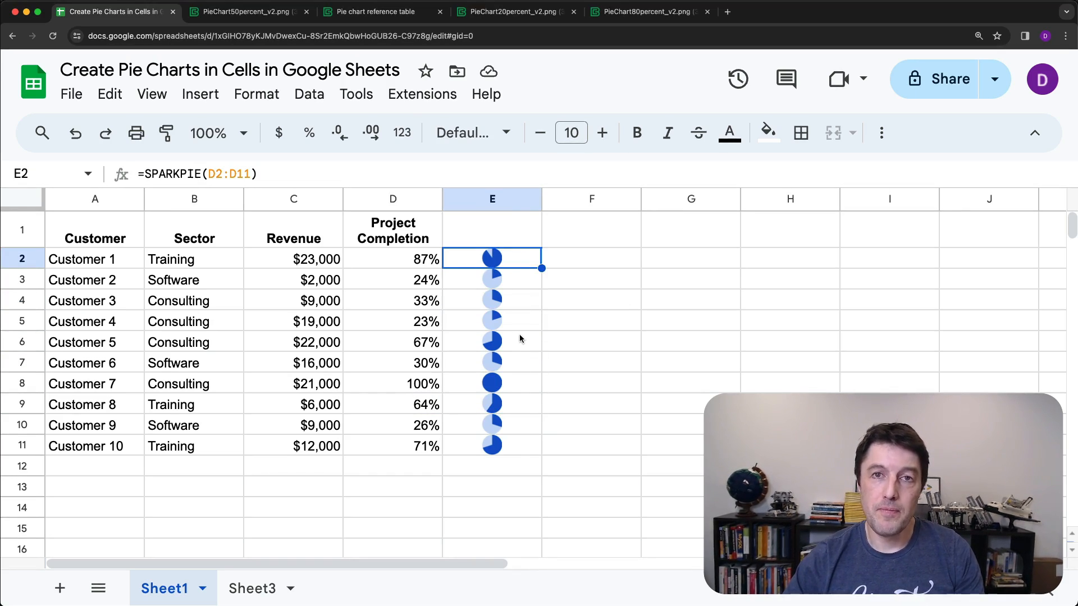
{"action": "mouse_move", "coordinate": [731, 12]}
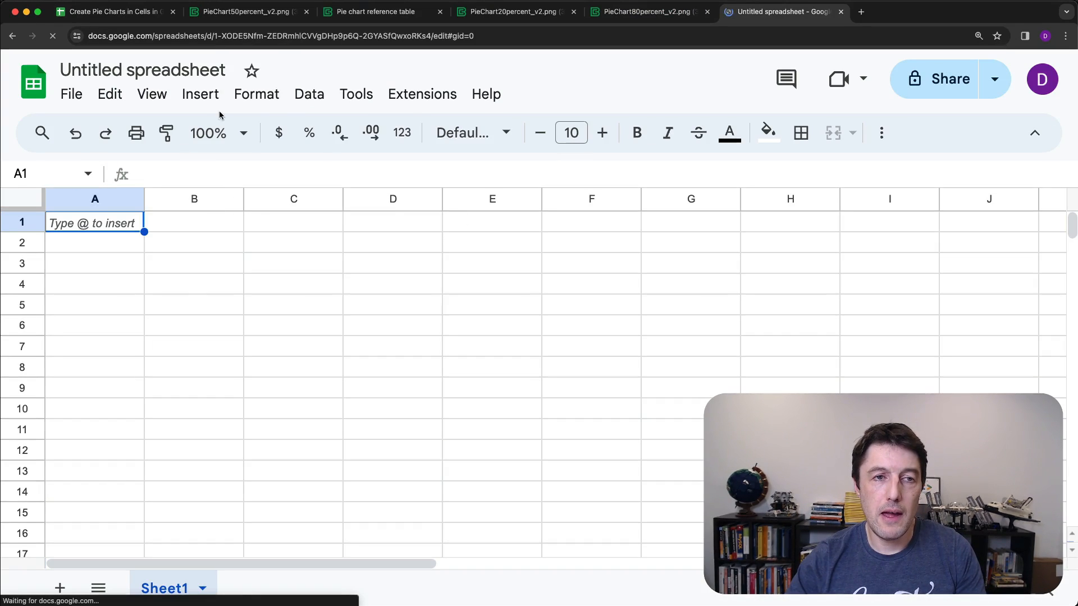
Try =SPARKPIE(B2:B5) in C2 of the new sheet, get #NAME?, and delete it
{"action": "left_click", "coordinate": [193, 241]}
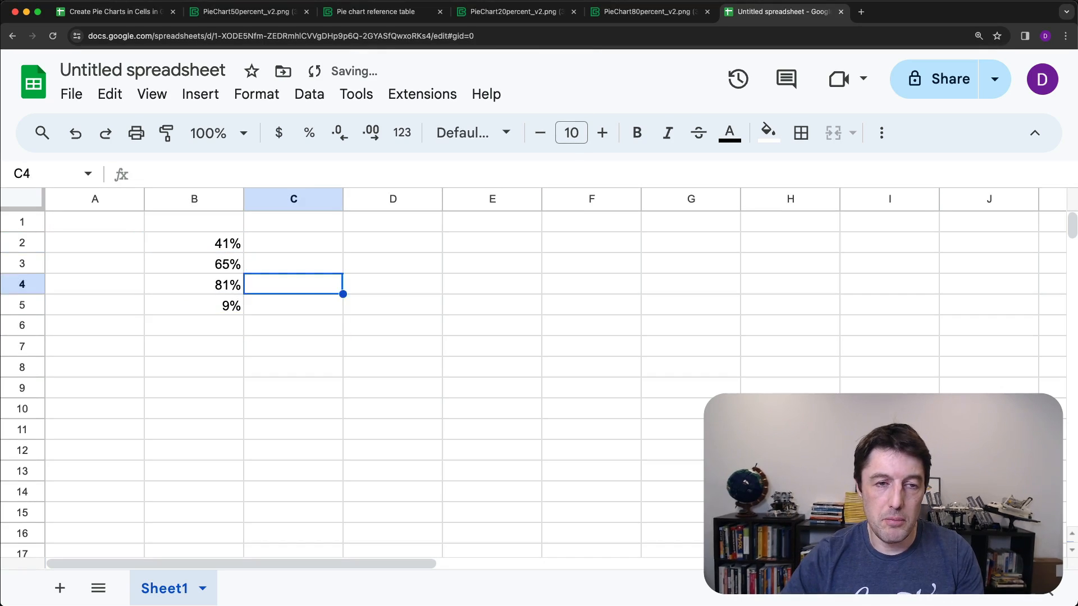
{"action": "left_click", "coordinate": [293, 243]}
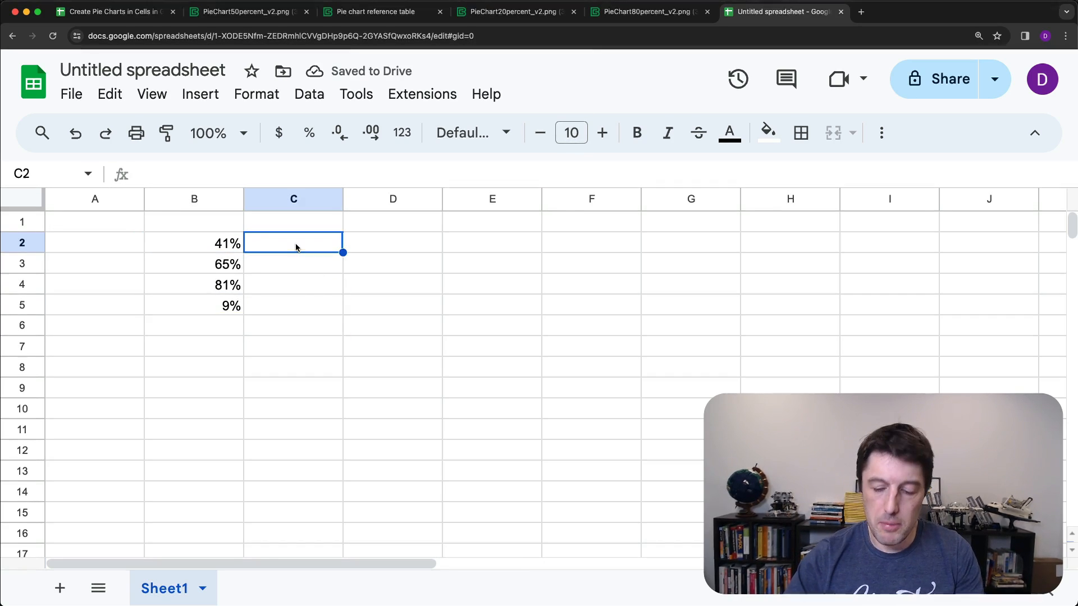
{"action": "type", "text": "=SPARKPIE("}
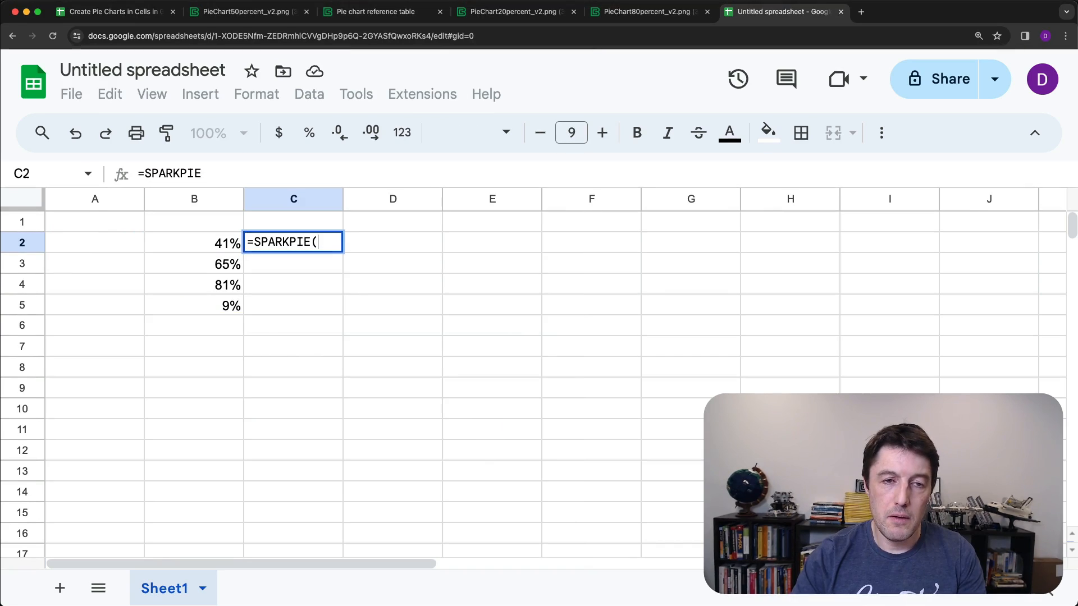
{"action": "key", "text": "Return"}
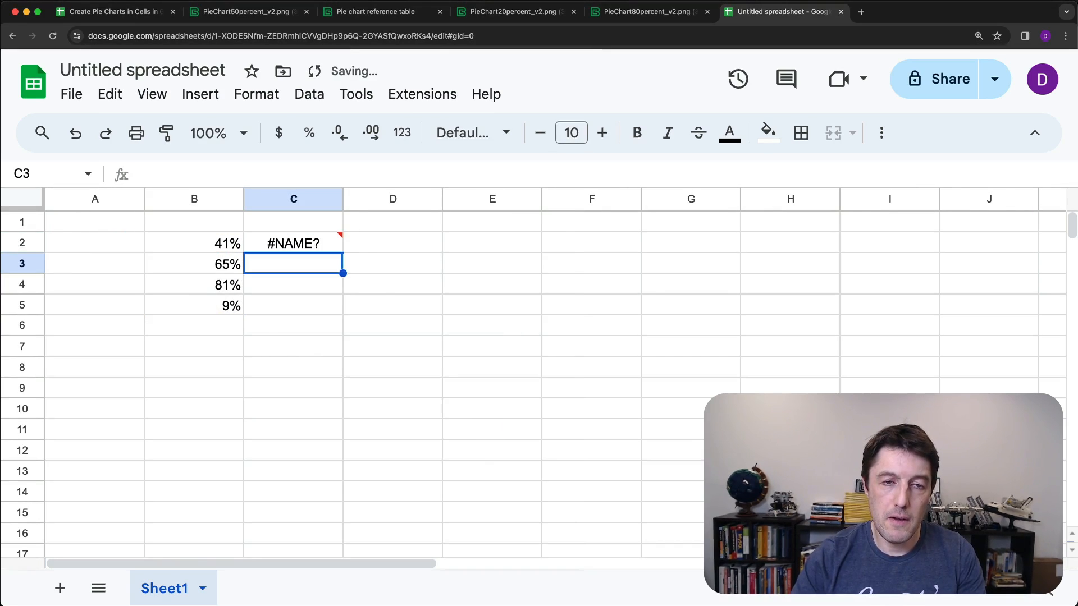
{"action": "left_click", "coordinate": [293, 242]}
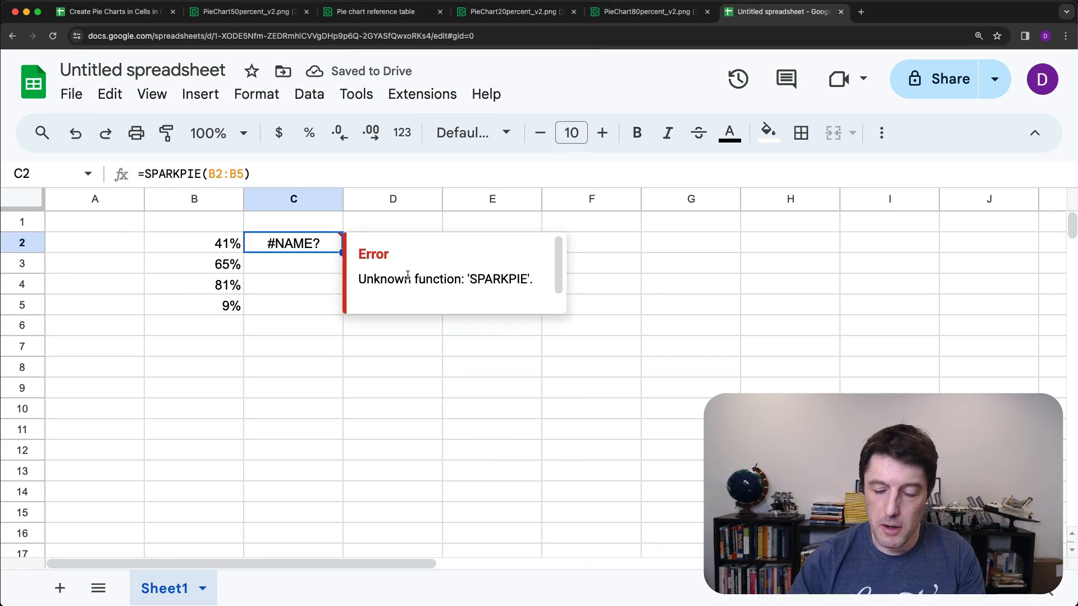
{"action": "key", "text": "Delete"}
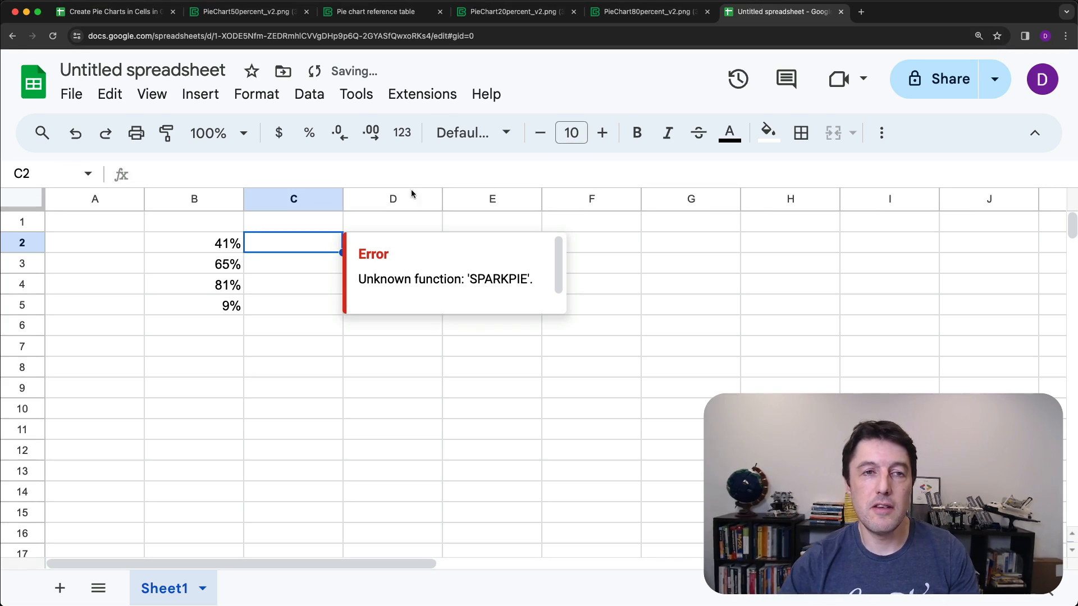
{"action": "left_click", "coordinate": [114, 12]}
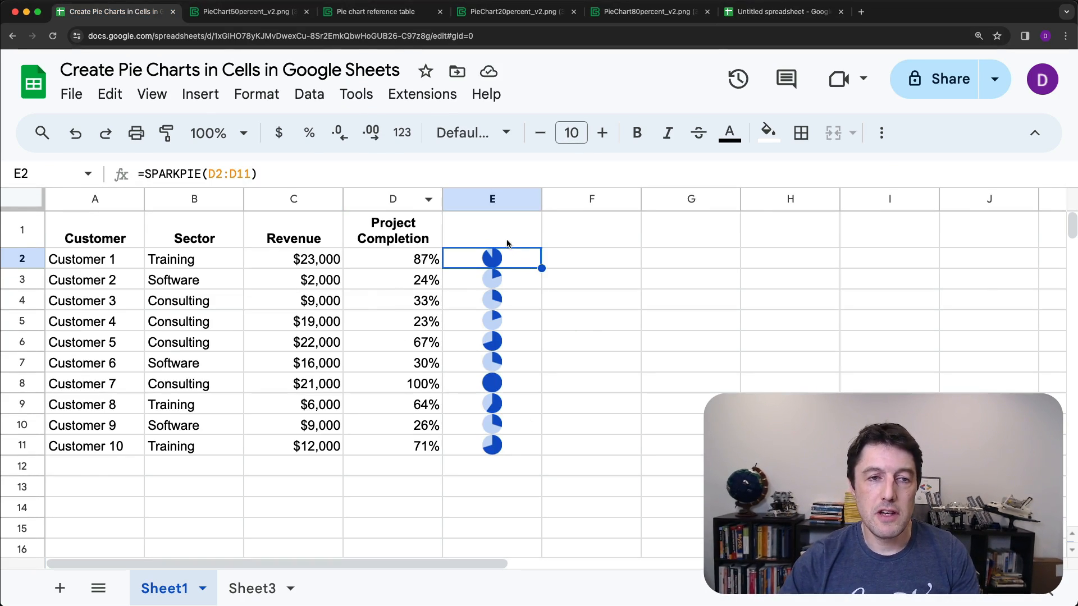
{"action": "left_click", "coordinate": [780, 11]}
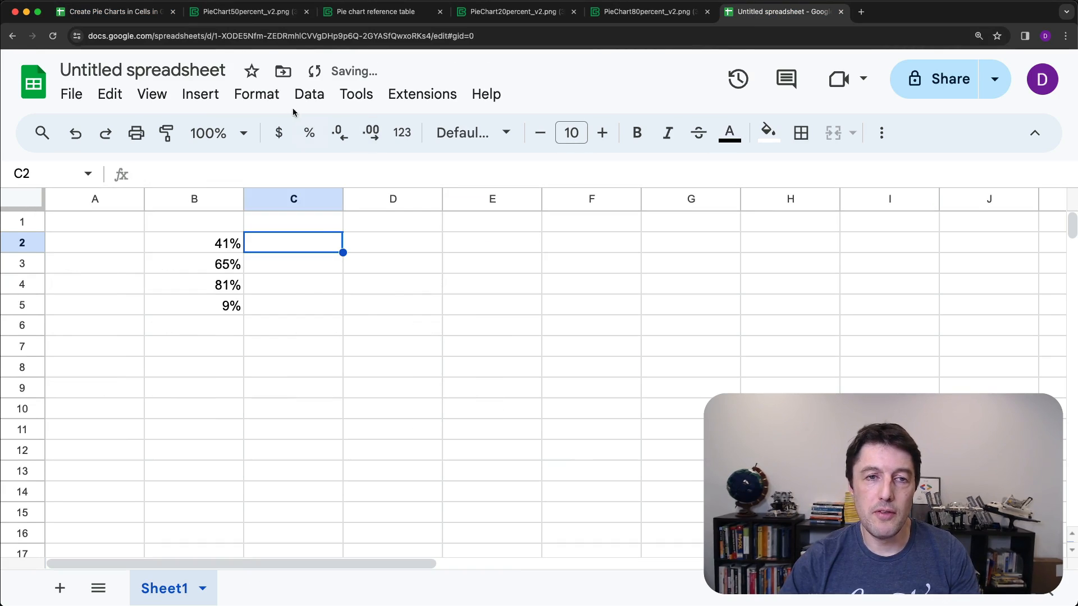
Import SPARKPIE through Data > Named functions from the Create Pie Charts spreadsheet
{"action": "left_click", "coordinate": [309, 94]}
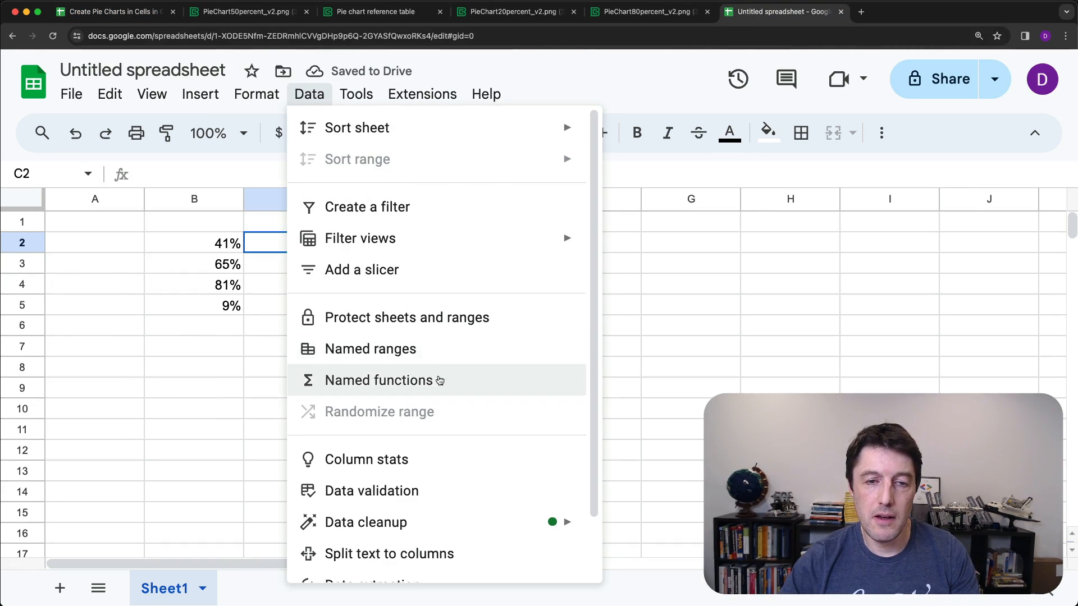
{"action": "left_click", "coordinate": [379, 380]}
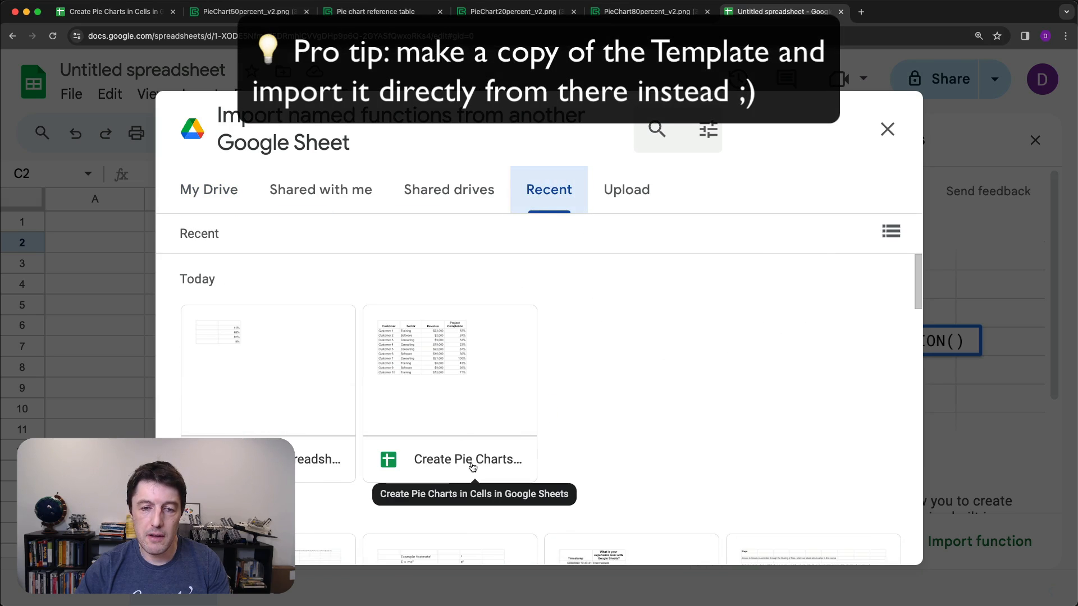
{"action": "mouse_move", "coordinate": [462, 452]}
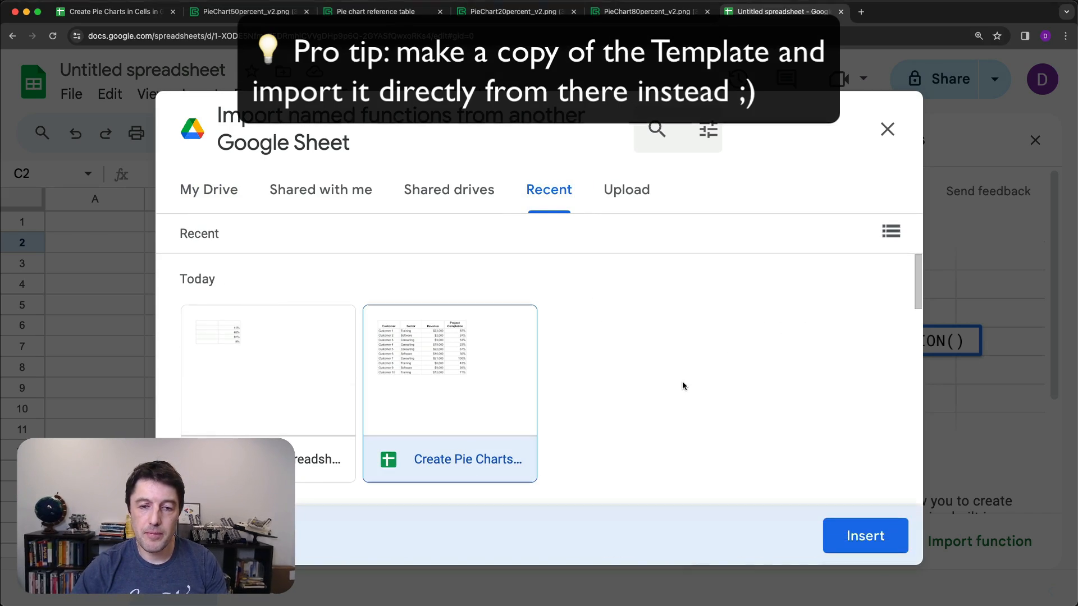
{"action": "left_click", "coordinate": [864, 536]}
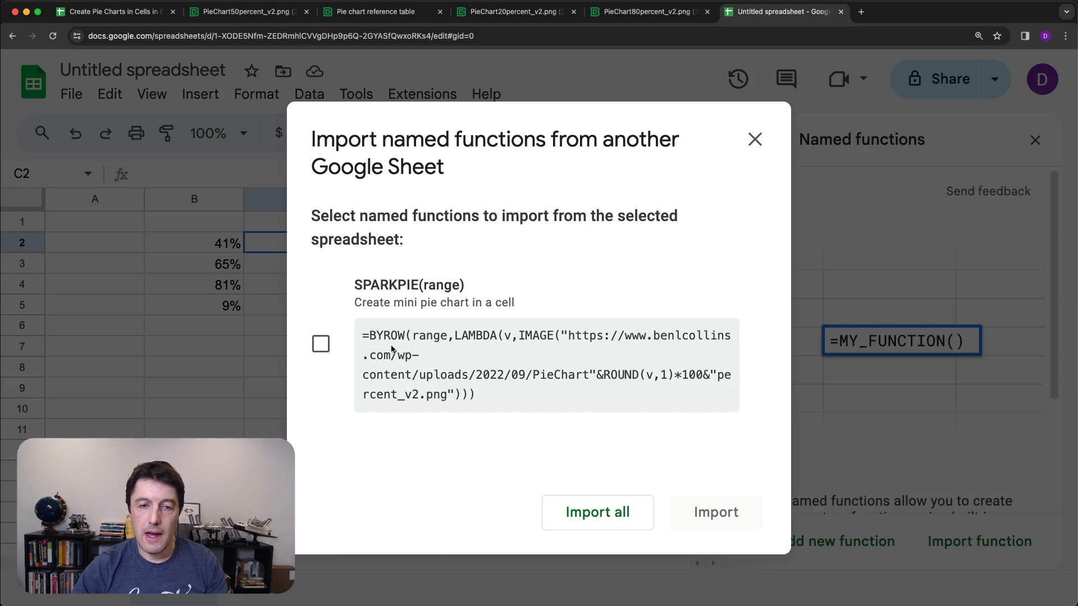
{"action": "left_click", "coordinate": [321, 343]}
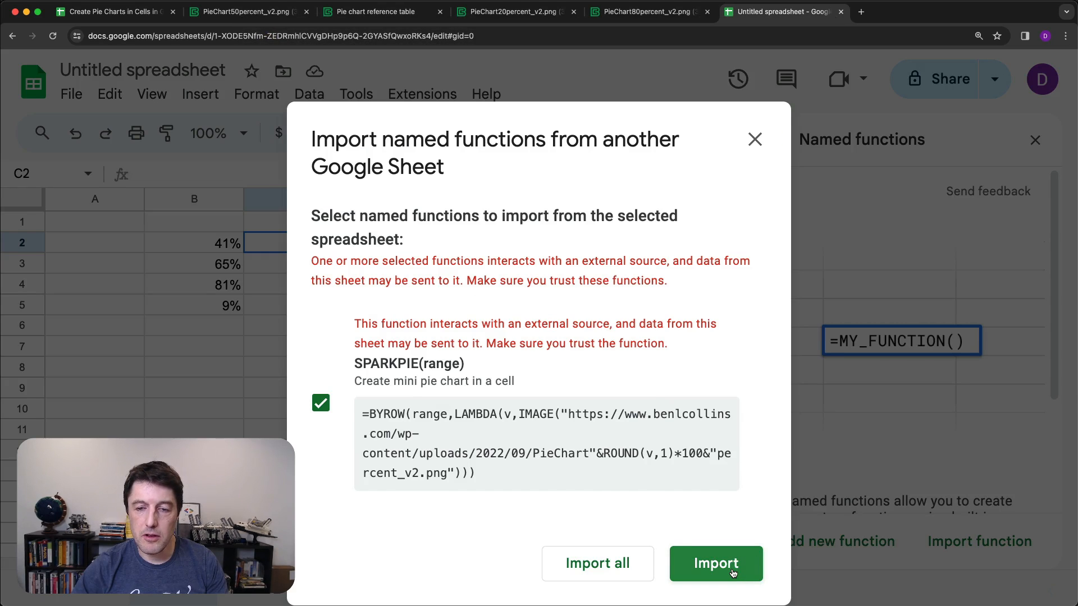
{"action": "left_click", "coordinate": [716, 563]}
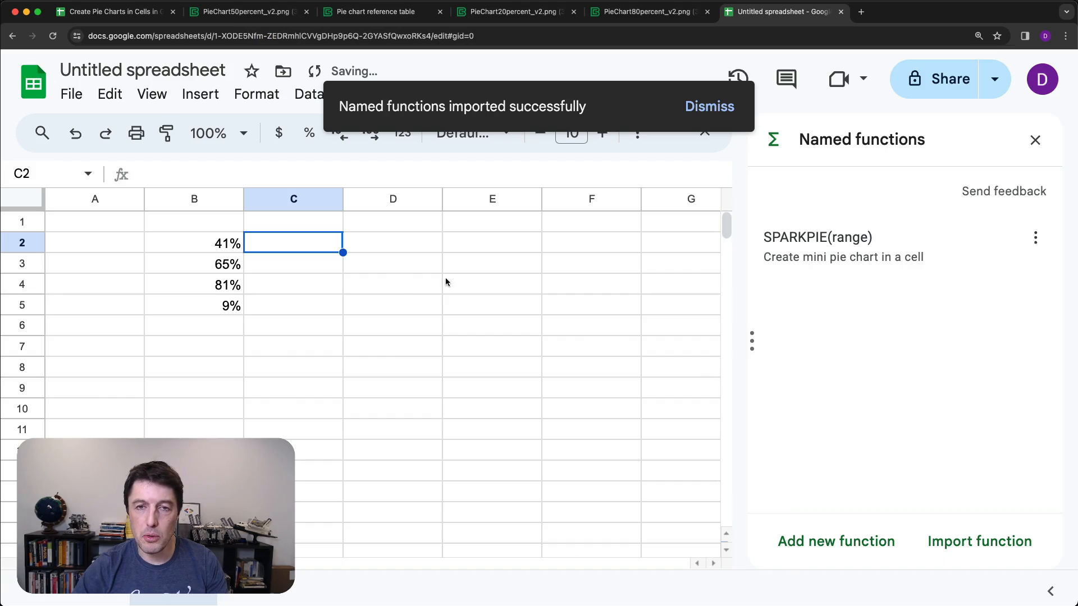
{"action": "left_click", "coordinate": [1034, 139]}
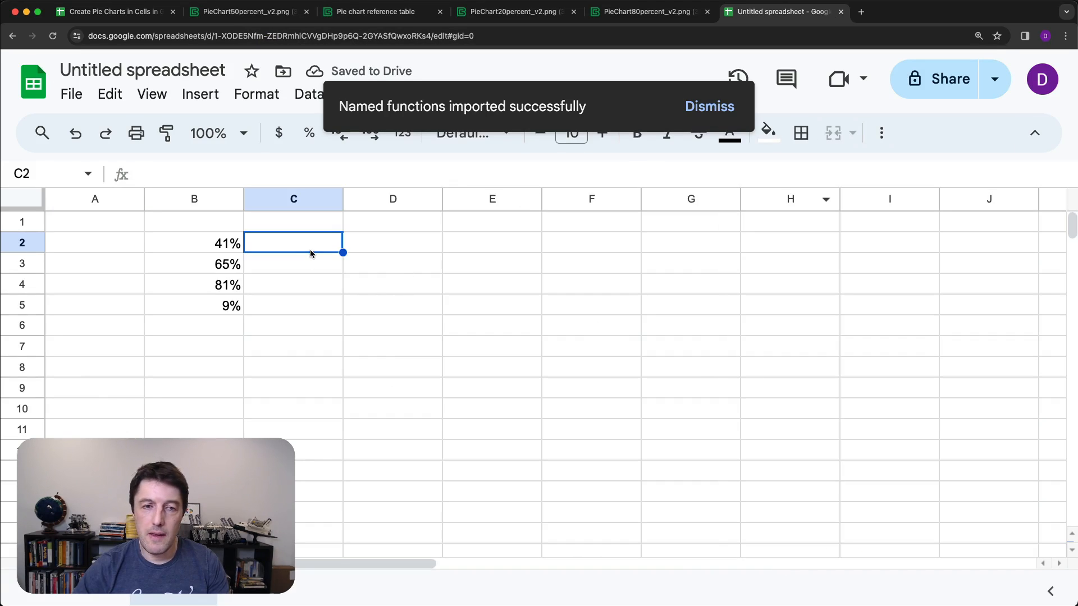
Enter =SPARKPIE(B2:B5) in C2 and allow external access so pies appear in C2:C5
{"action": "type", "text": "=SPARKPIE("}
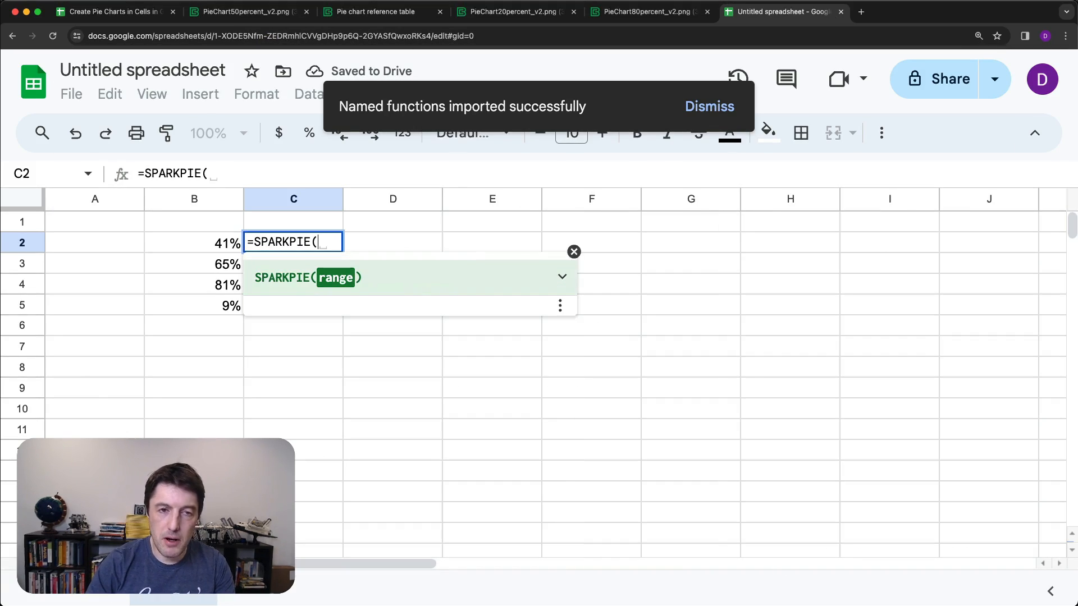
{"action": "key", "text": "Enter"}
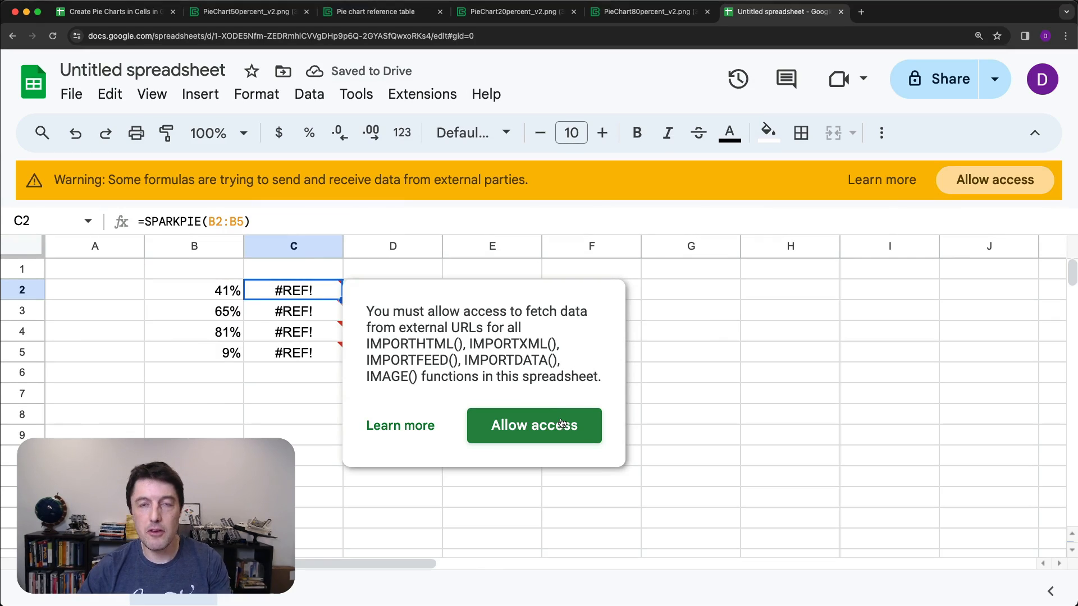
{"action": "left_click", "coordinate": [533, 425]}
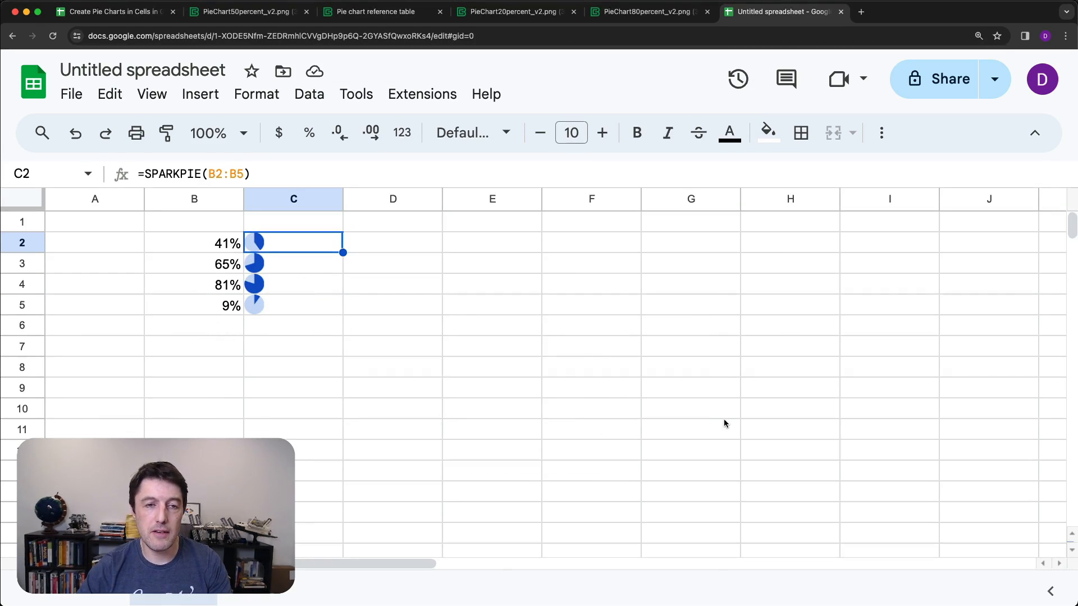
{"action": "left_click_drag", "start_coordinate": [294, 243], "coordinate": [293, 305]}
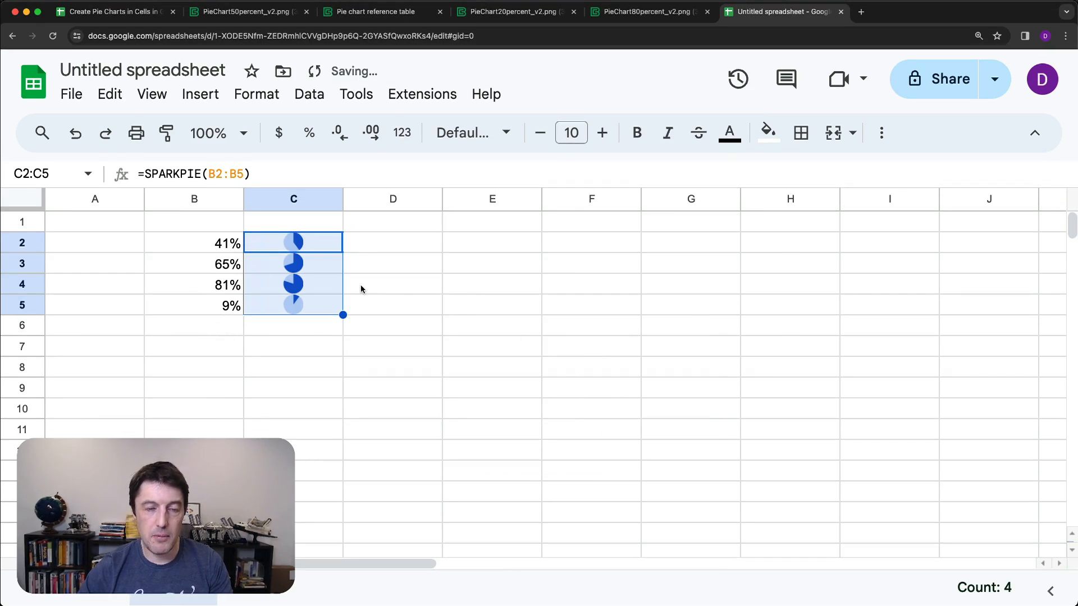
{"action": "left_click", "coordinate": [293, 242]}
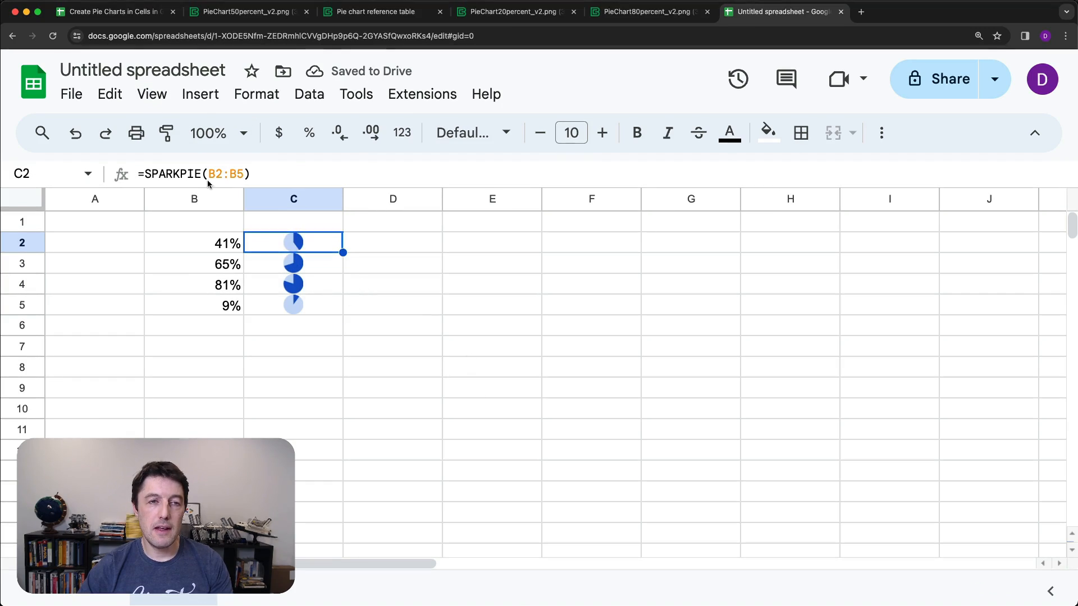
{"action": "mouse_move", "coordinate": [327, 257]}
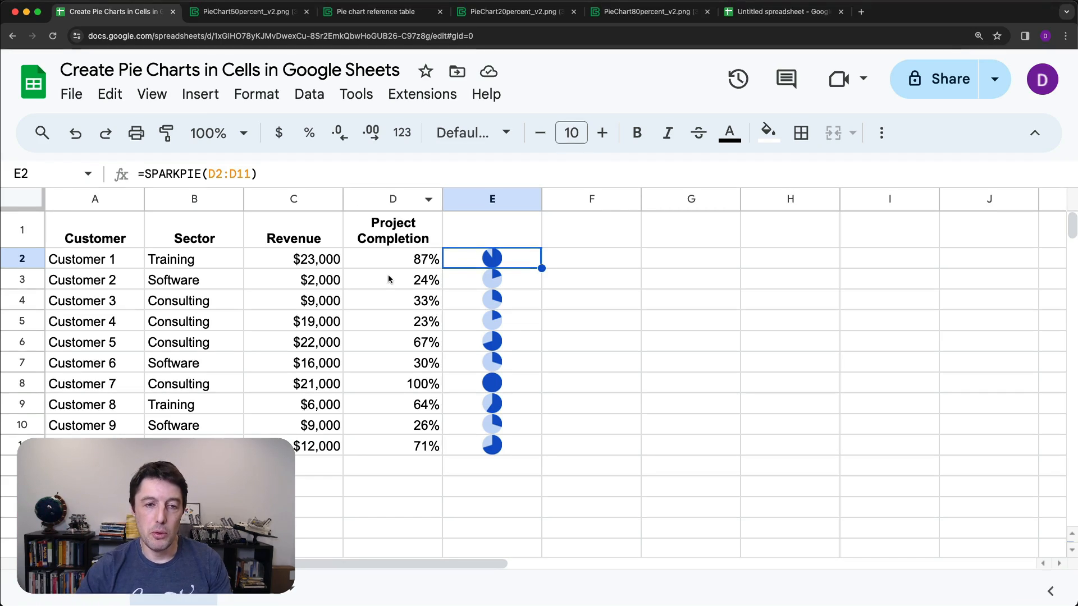
{"action": "mouse_move", "coordinate": [526, 260]}
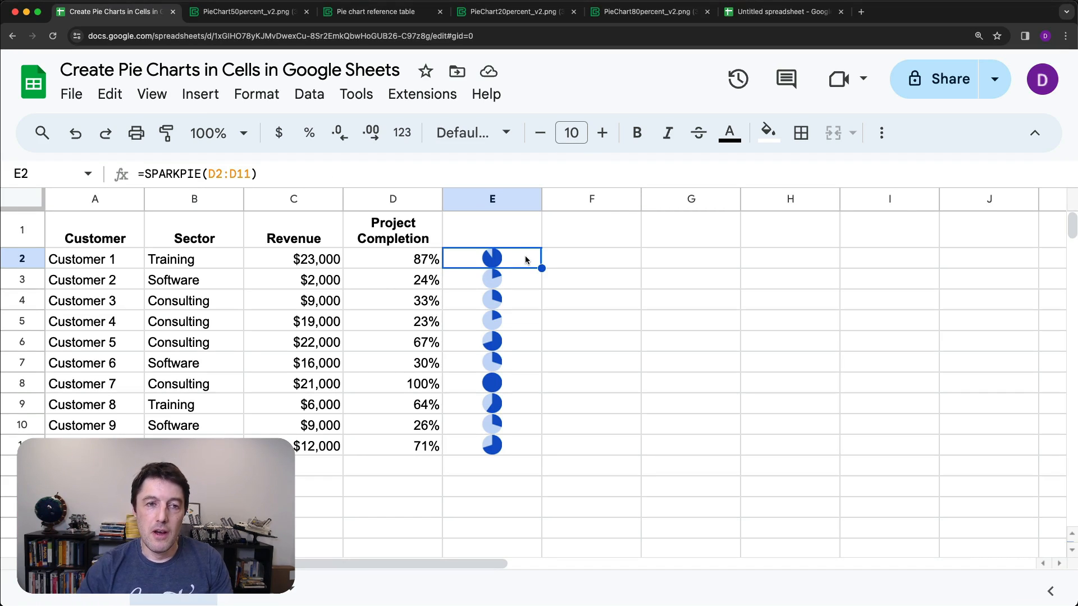